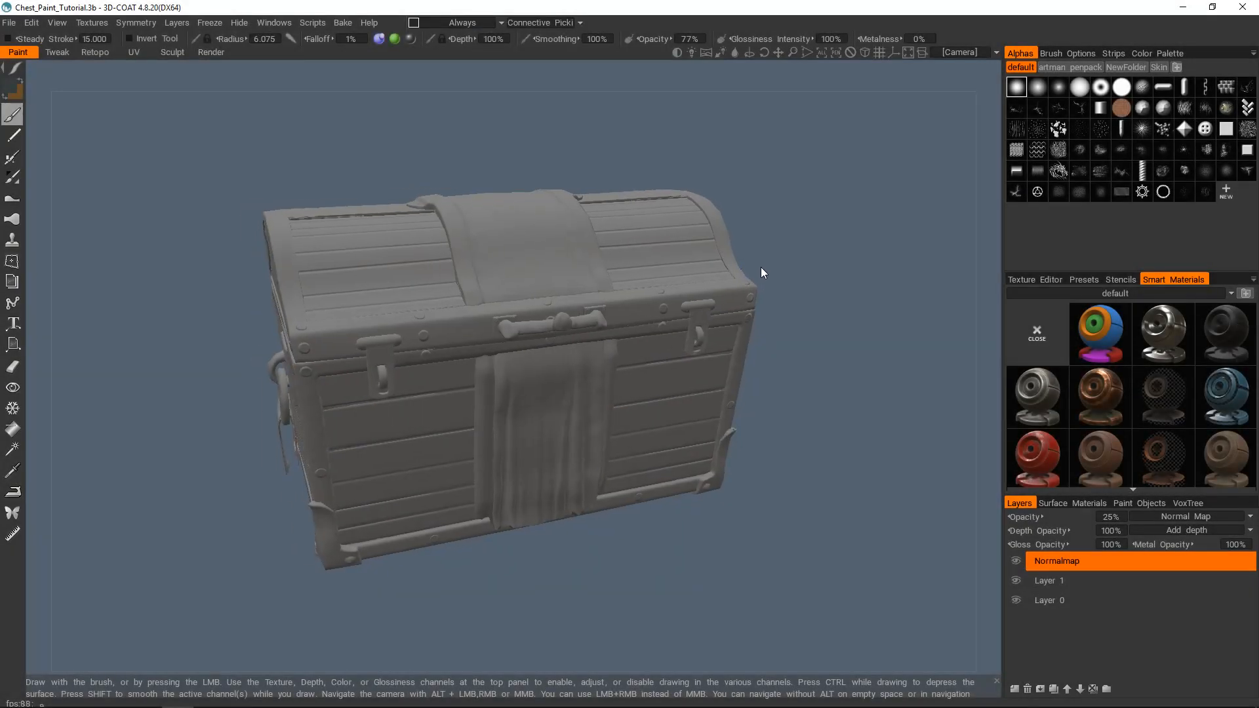
Orbit around the gray chest, then open and dismiss the viewport display settings
{"action": "left_click_drag", "start_coordinate": [762, 273], "coordinate": [795, 269]}
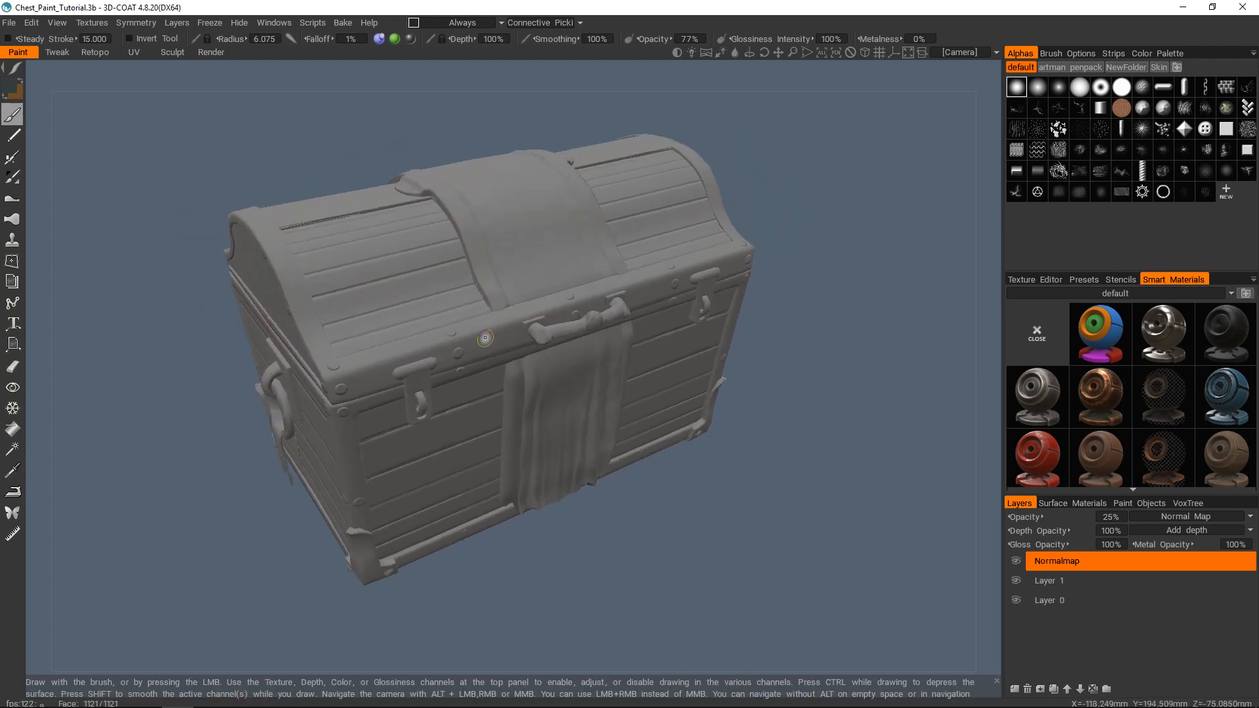
{"action": "left_click_drag", "start_coordinate": [485, 337], "coordinate": [529, 322]}
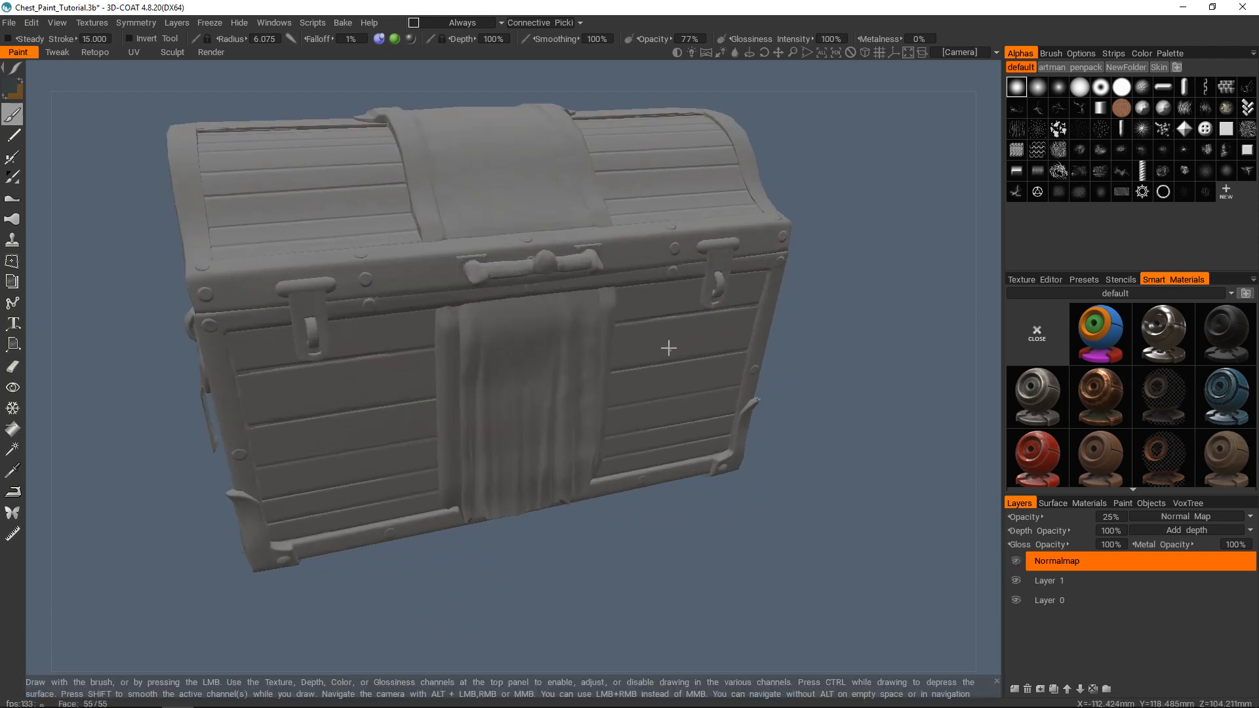
{"action": "left_click_drag", "start_coordinate": [666, 347], "coordinate": [811, 351]}
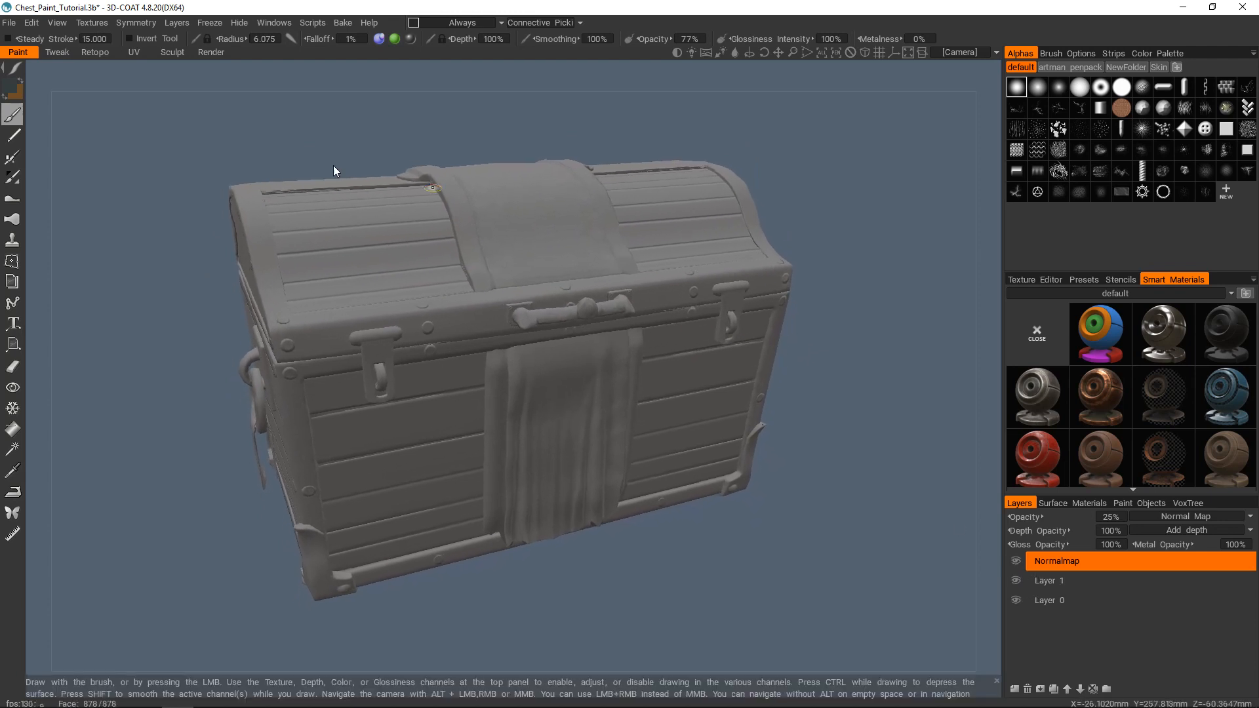
{"action": "left_click", "coordinate": [91, 22]}
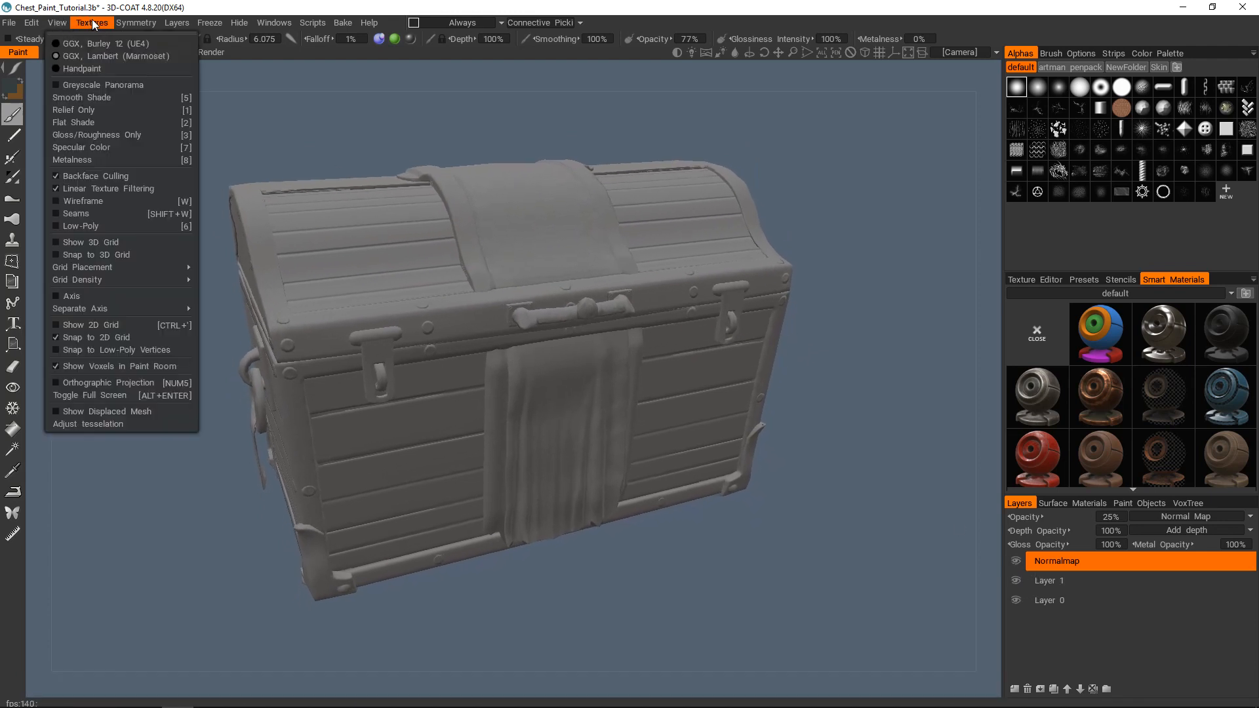
{"action": "left_click", "coordinate": [92, 22]}
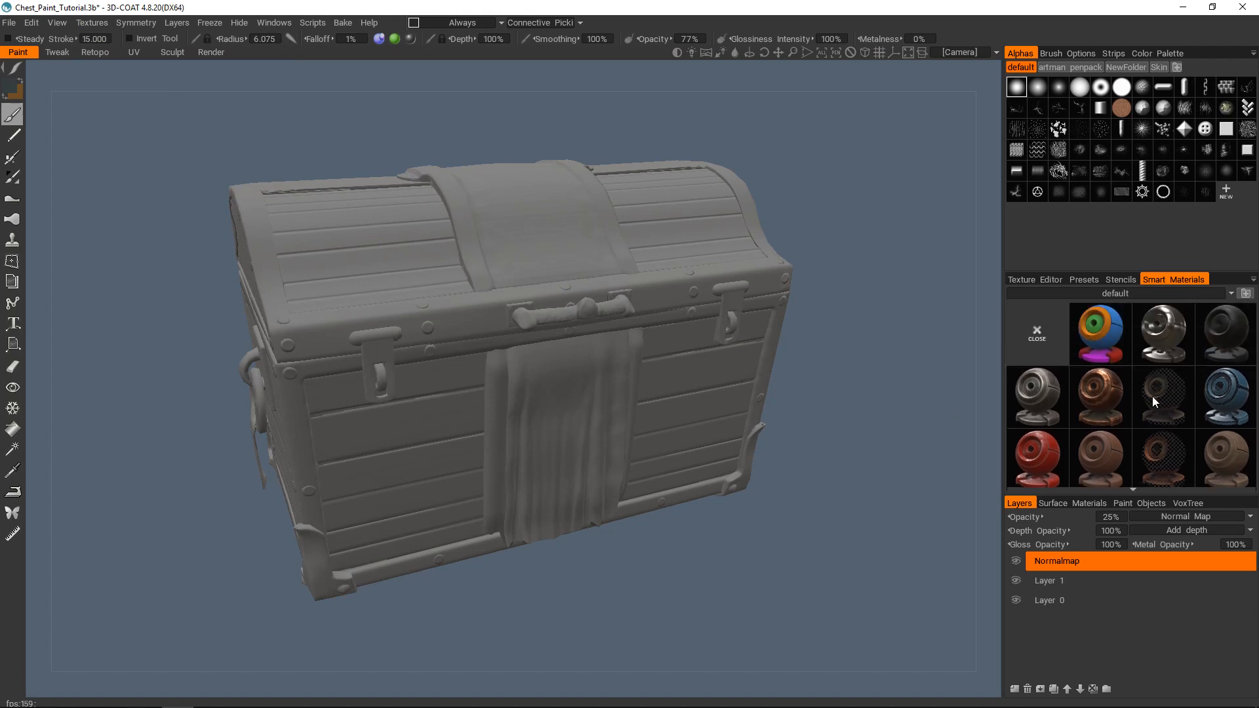
{"action": "mouse_move", "coordinate": [1052, 464]}
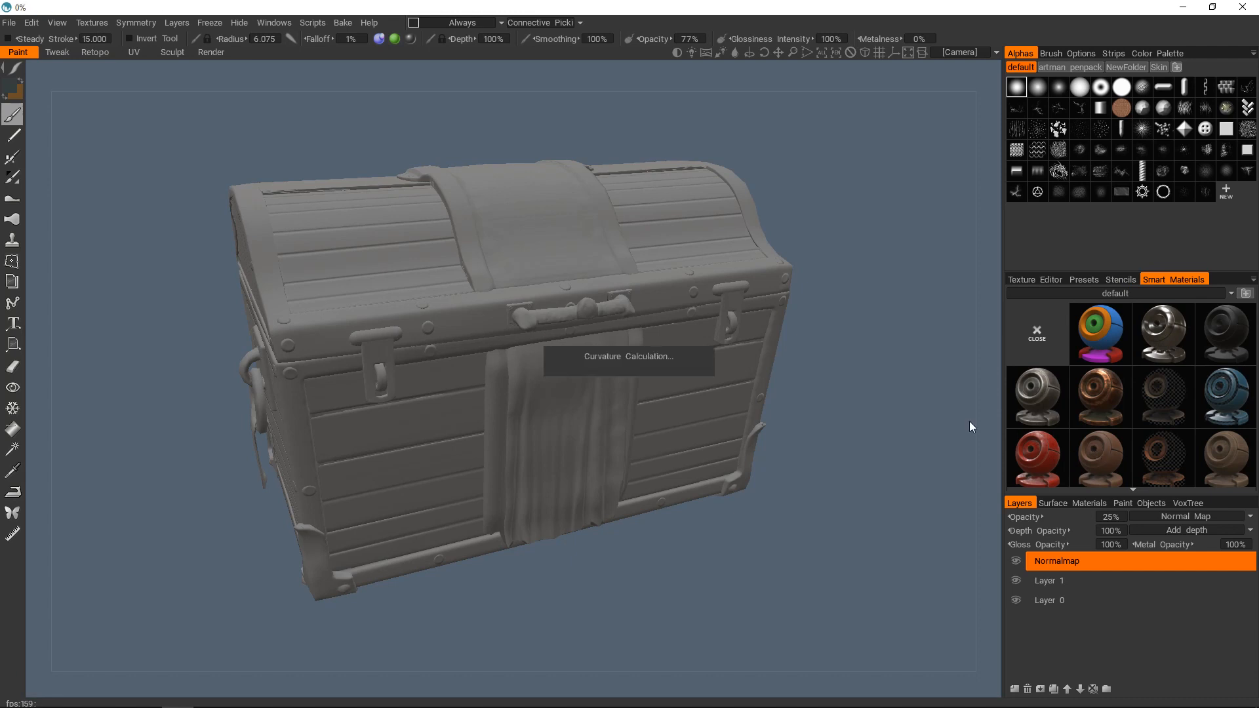
{"action": "mouse_move", "coordinate": [613, 369]}
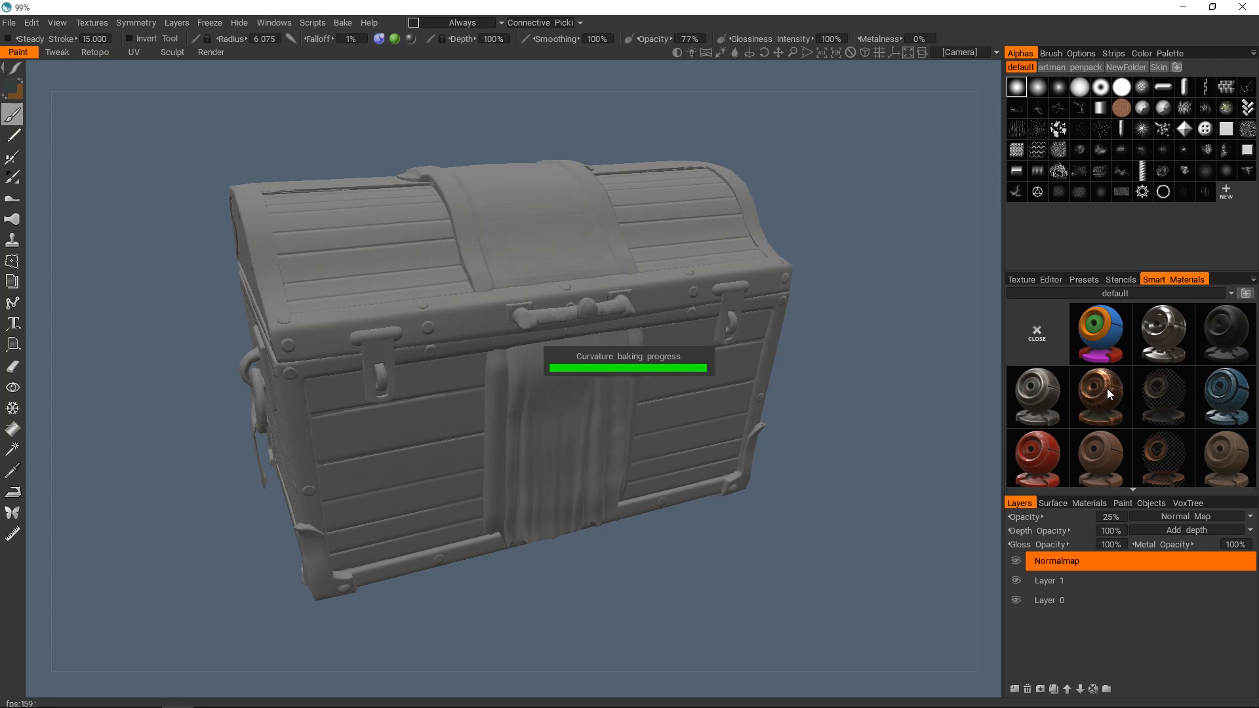
{"action": "mouse_move", "coordinate": [1109, 396]}
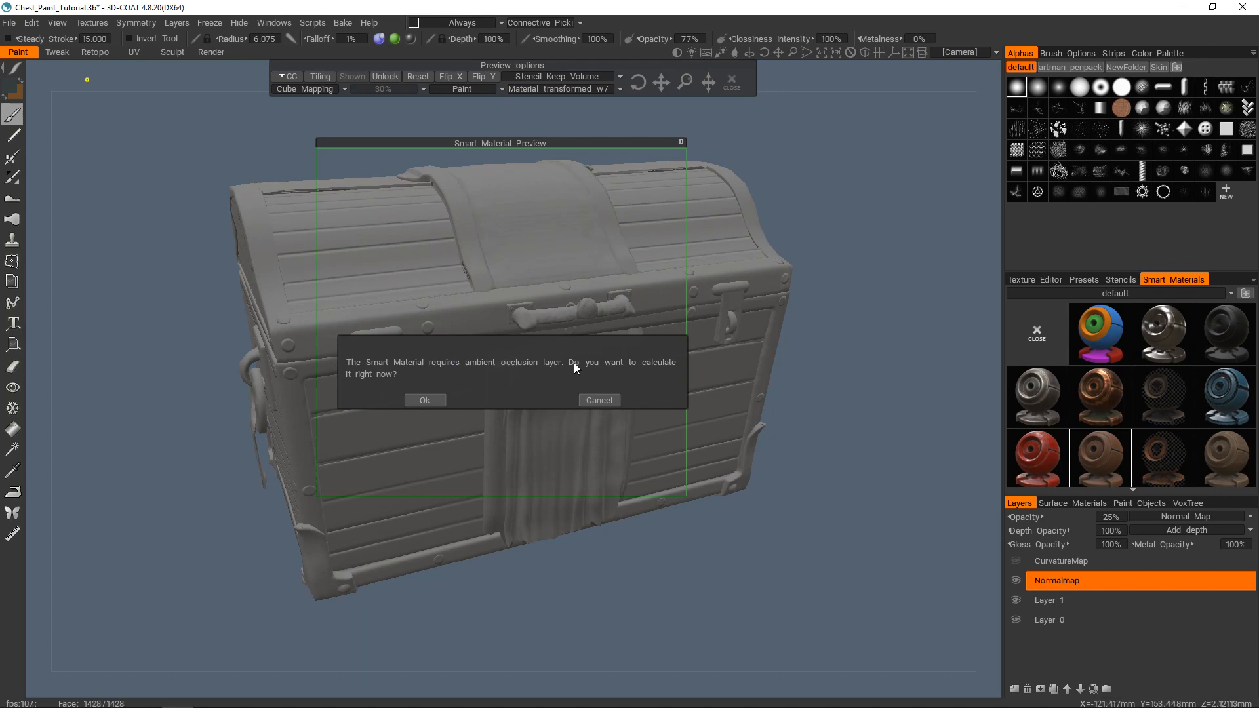
{"action": "mouse_move", "coordinate": [1128, 451]}
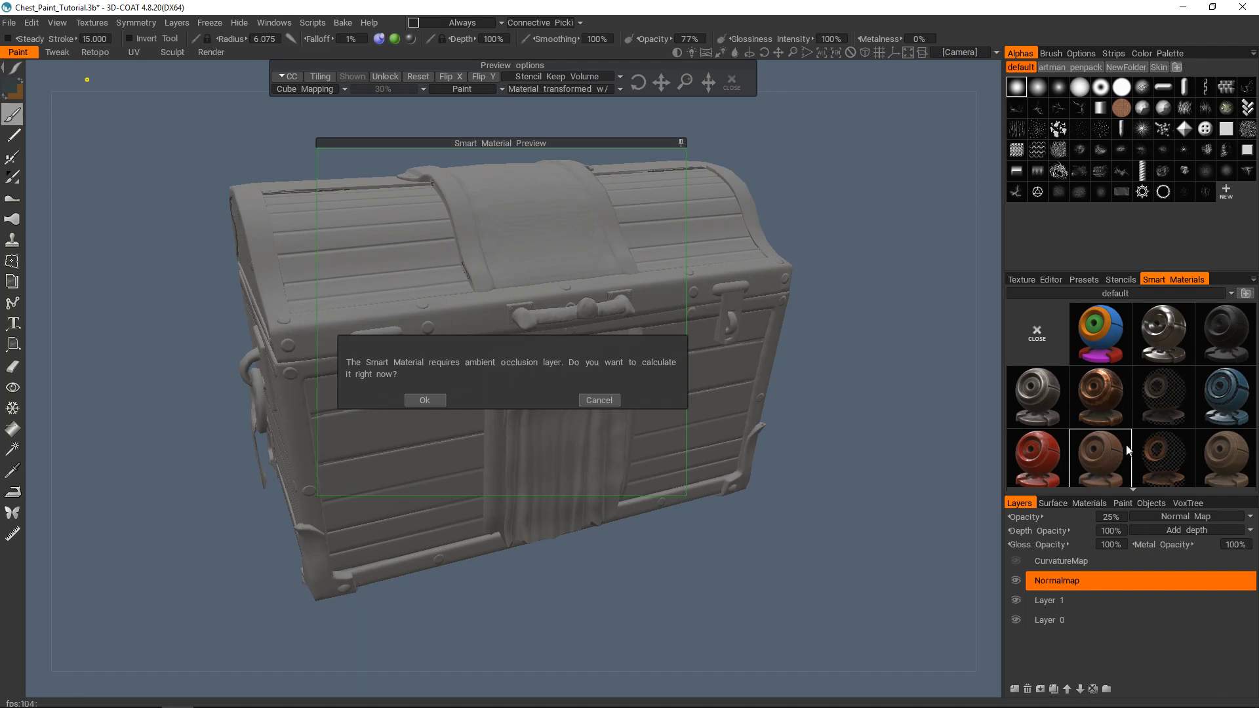
{"action": "mouse_move", "coordinate": [1124, 401]}
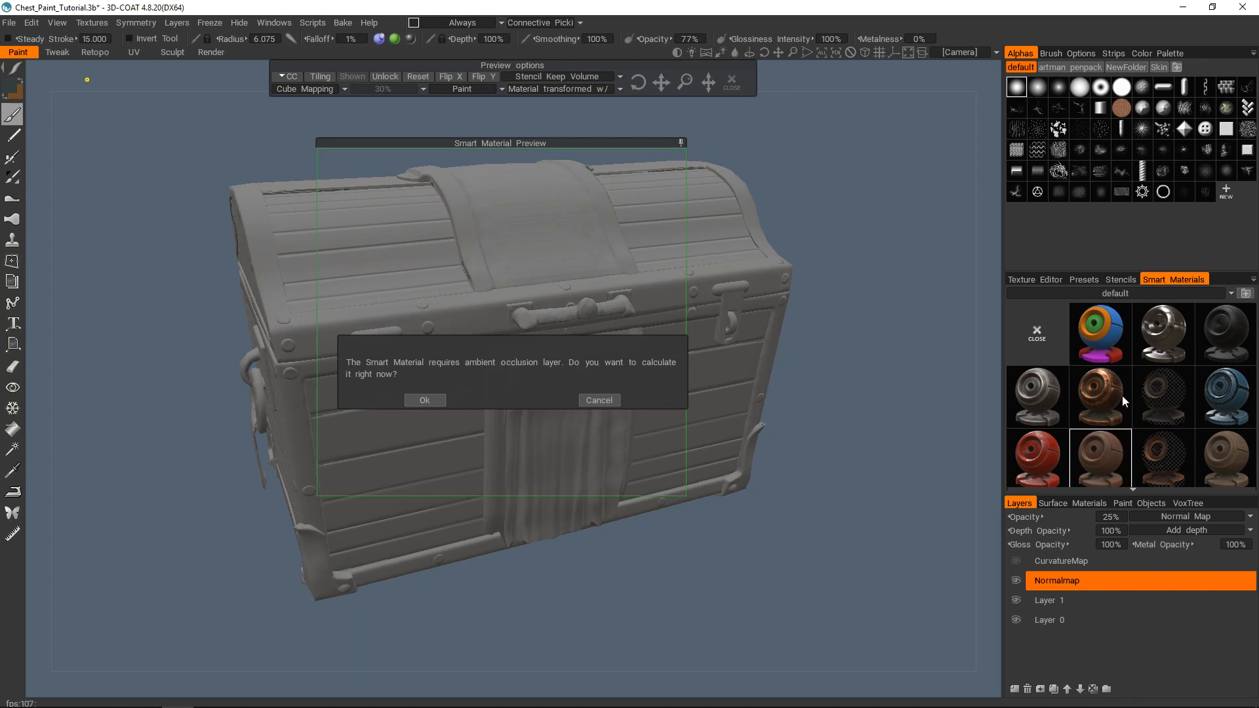
{"action": "mouse_move", "coordinate": [1140, 361]}
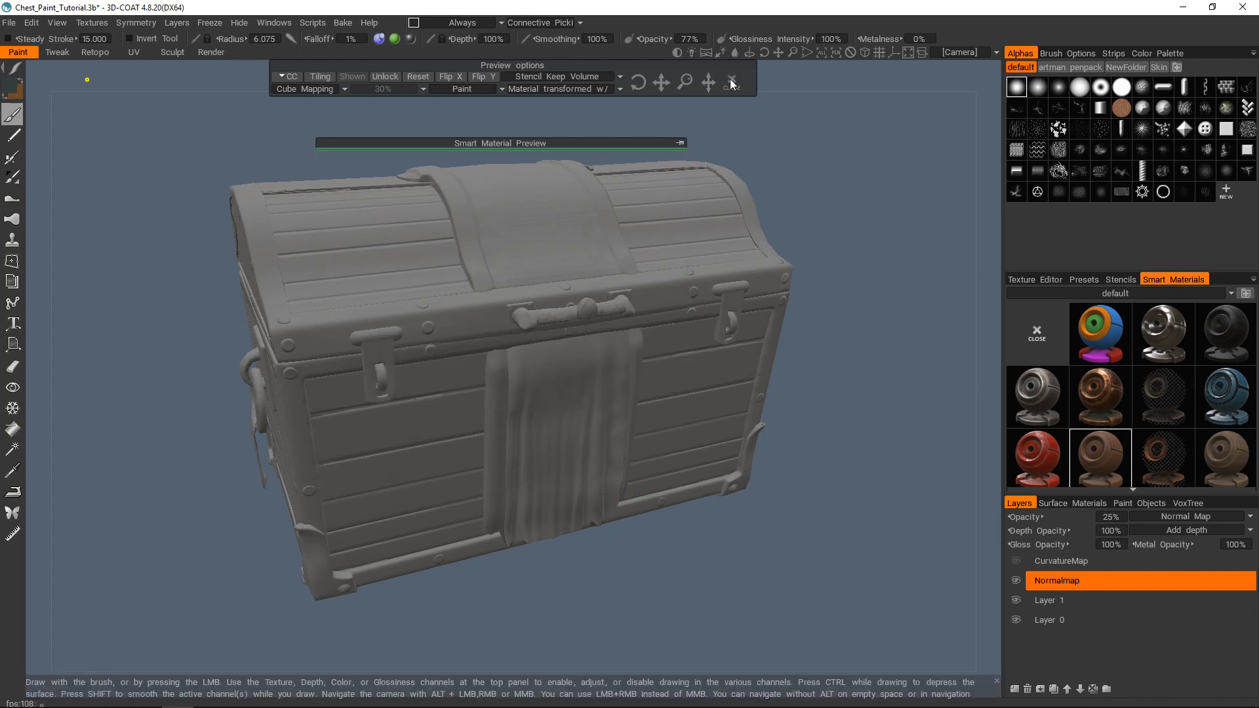
Run Textures > Calculate Occlusion on the chest
{"action": "left_click", "coordinate": [92, 21]}
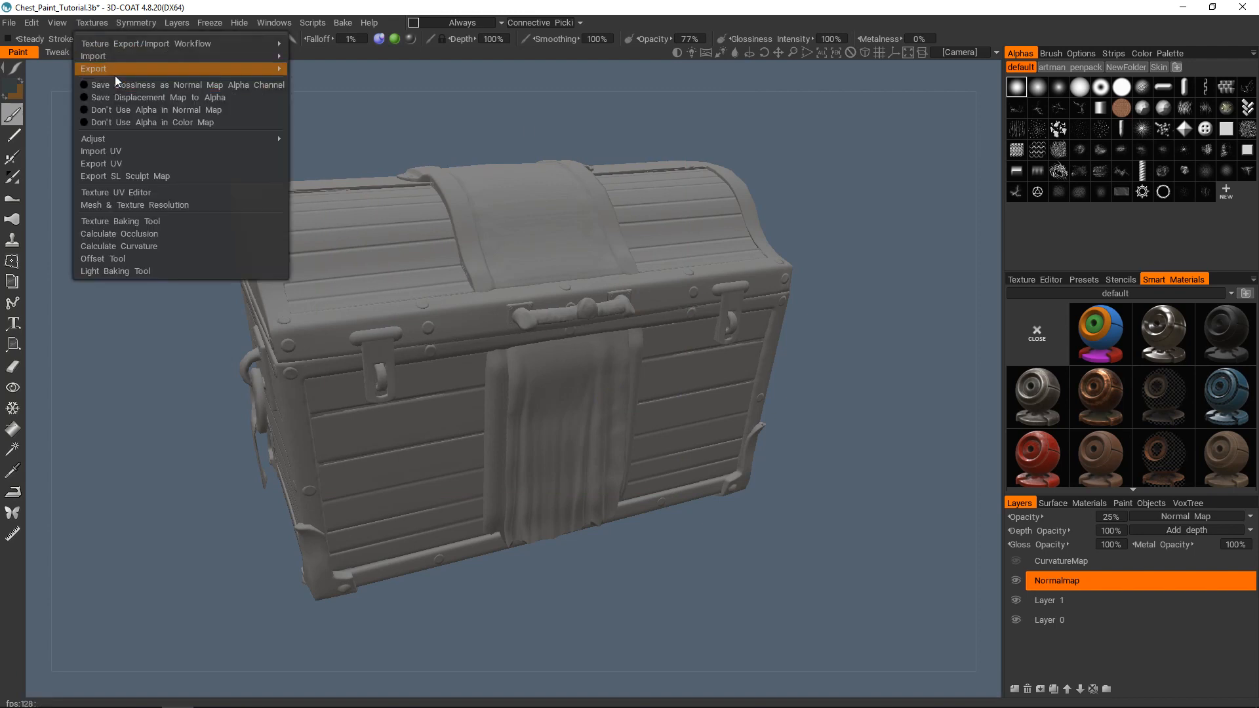
{"action": "mouse_move", "coordinate": [135, 233]}
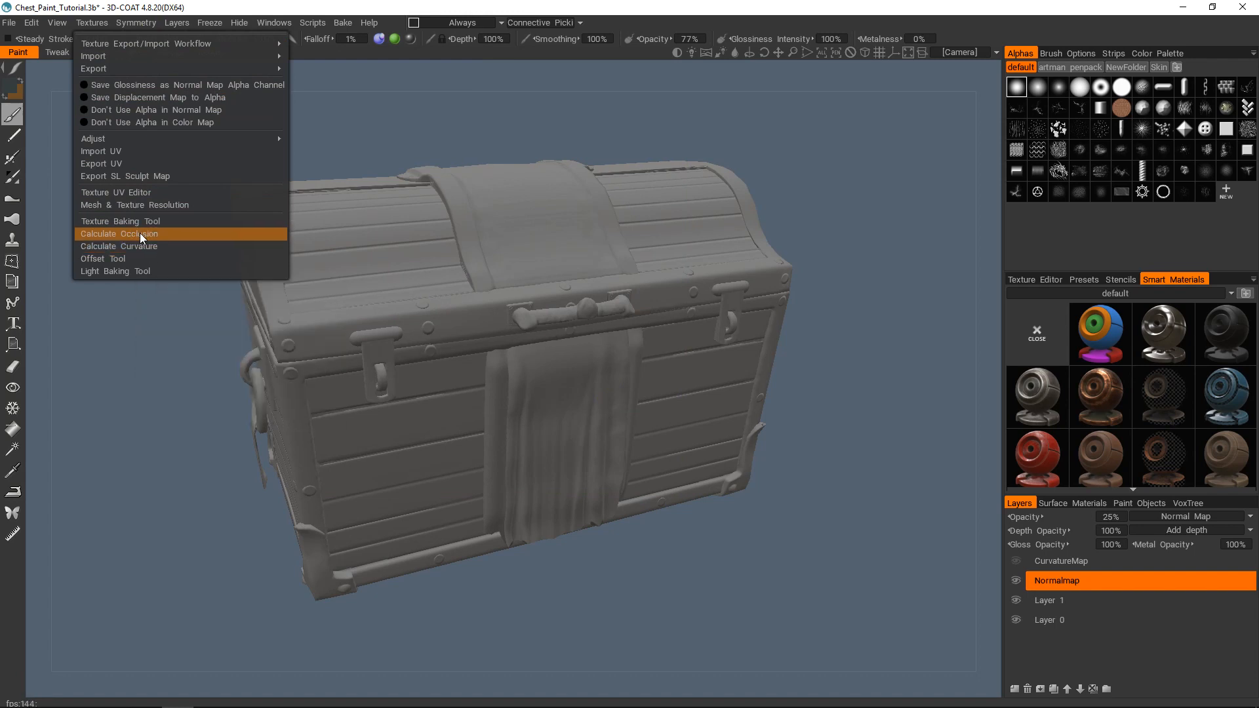
{"action": "left_click", "coordinate": [118, 234]}
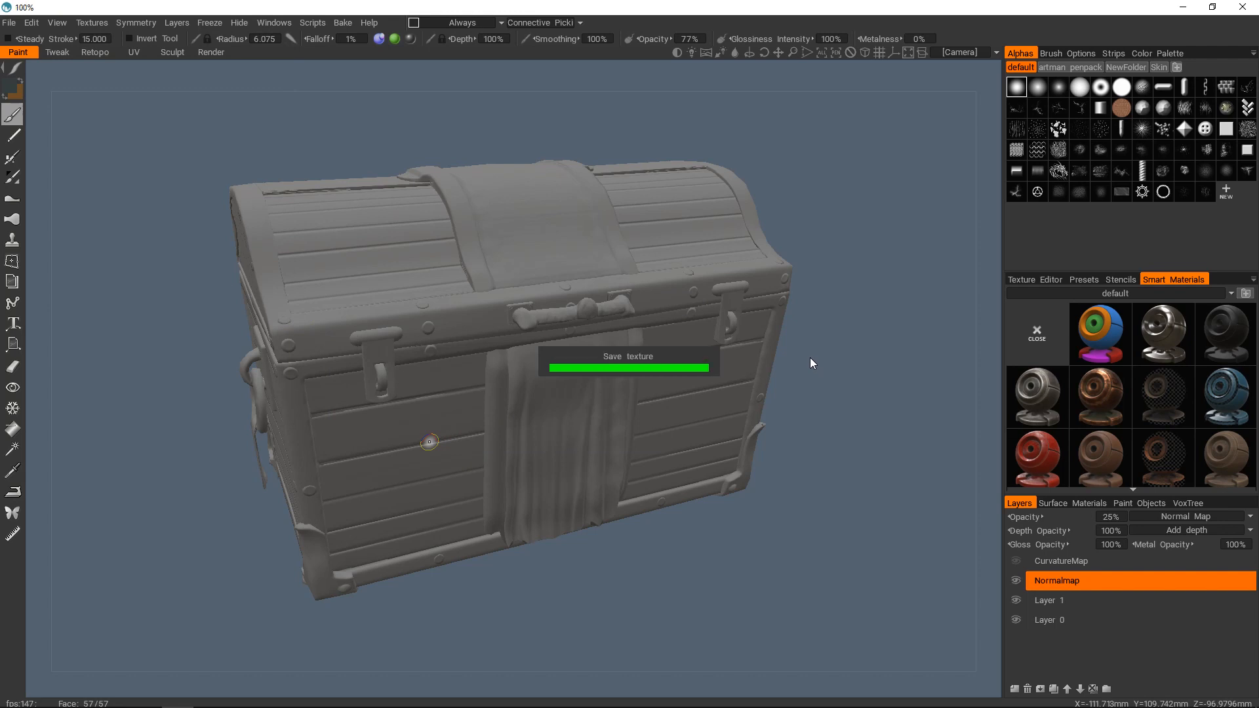
{"action": "mouse_move", "coordinate": [536, 305]}
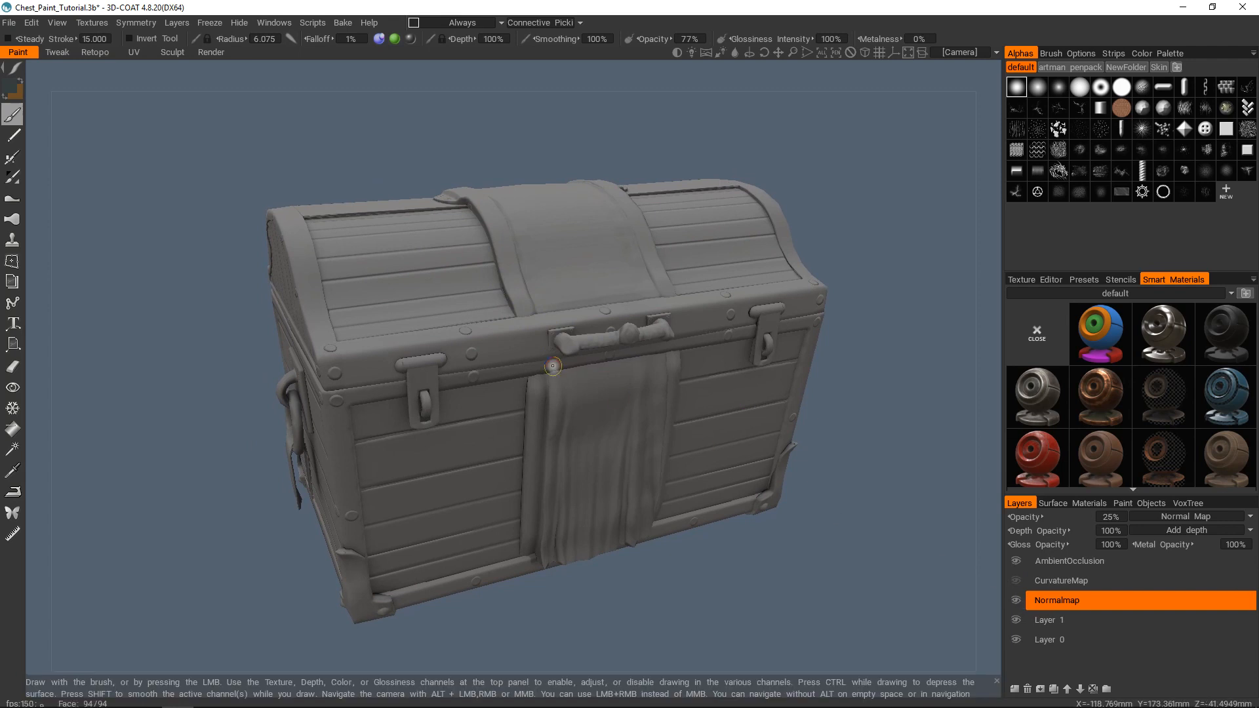
{"action": "mouse_move", "coordinate": [1053, 606]}
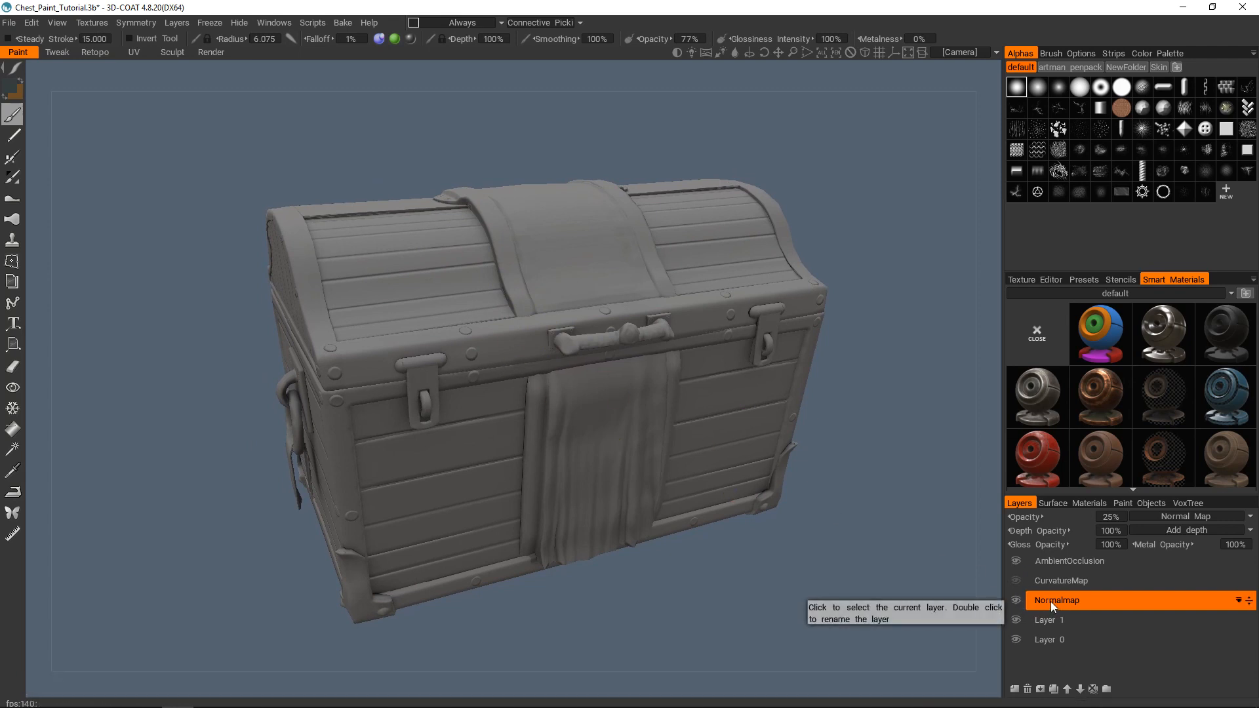
Pick a material from the Leather smart-material folder and set the Fill tool to whole-layer fill
{"action": "left_click", "coordinate": [1069, 560]}
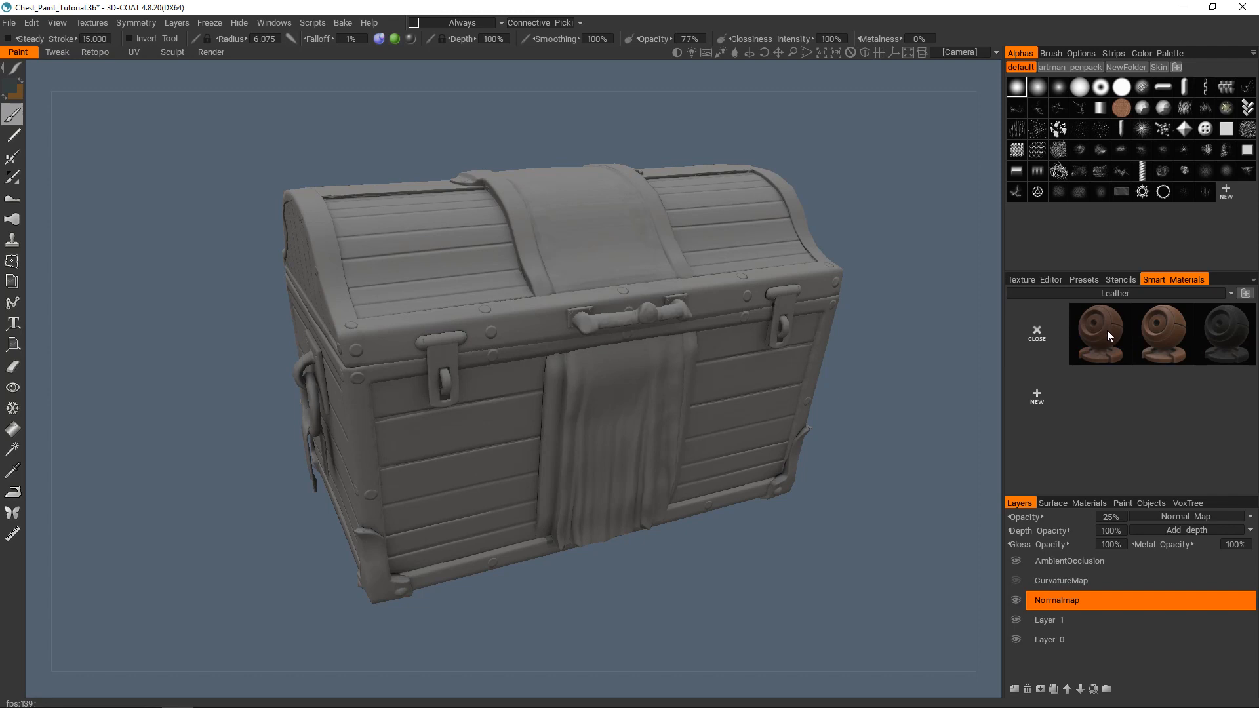
{"action": "left_click", "coordinate": [1099, 333]}
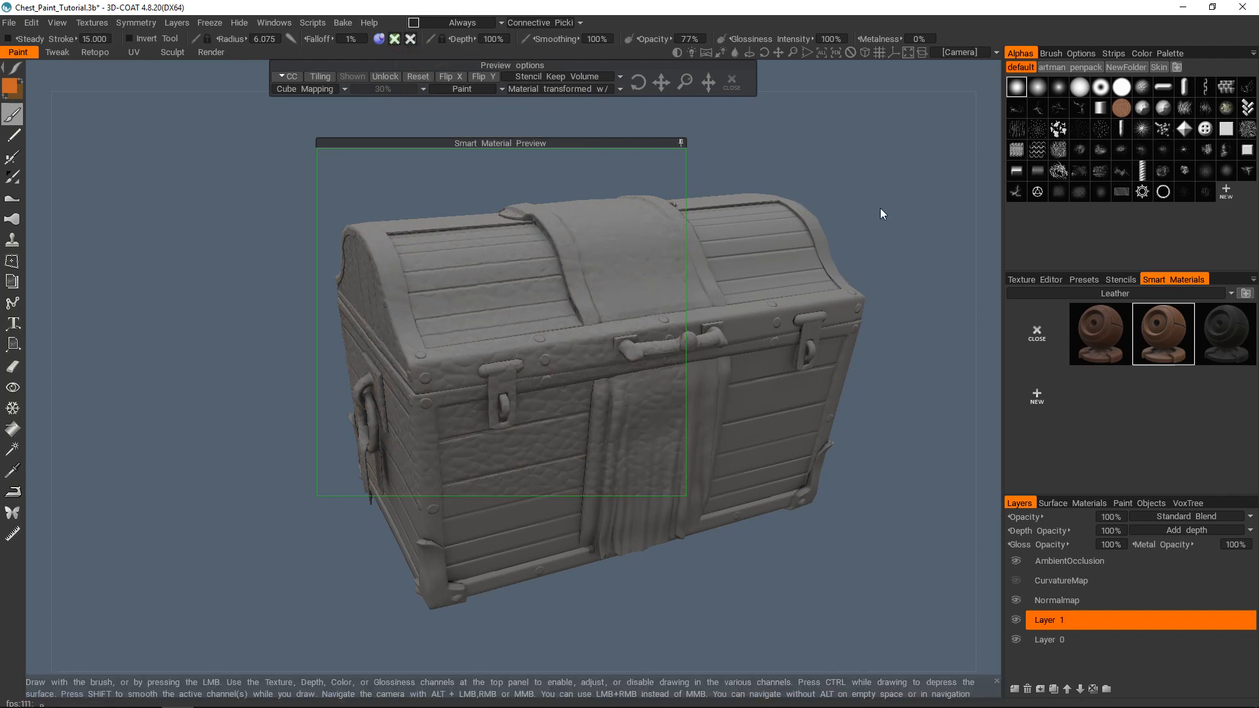
{"action": "mouse_move", "coordinate": [157, 386]}
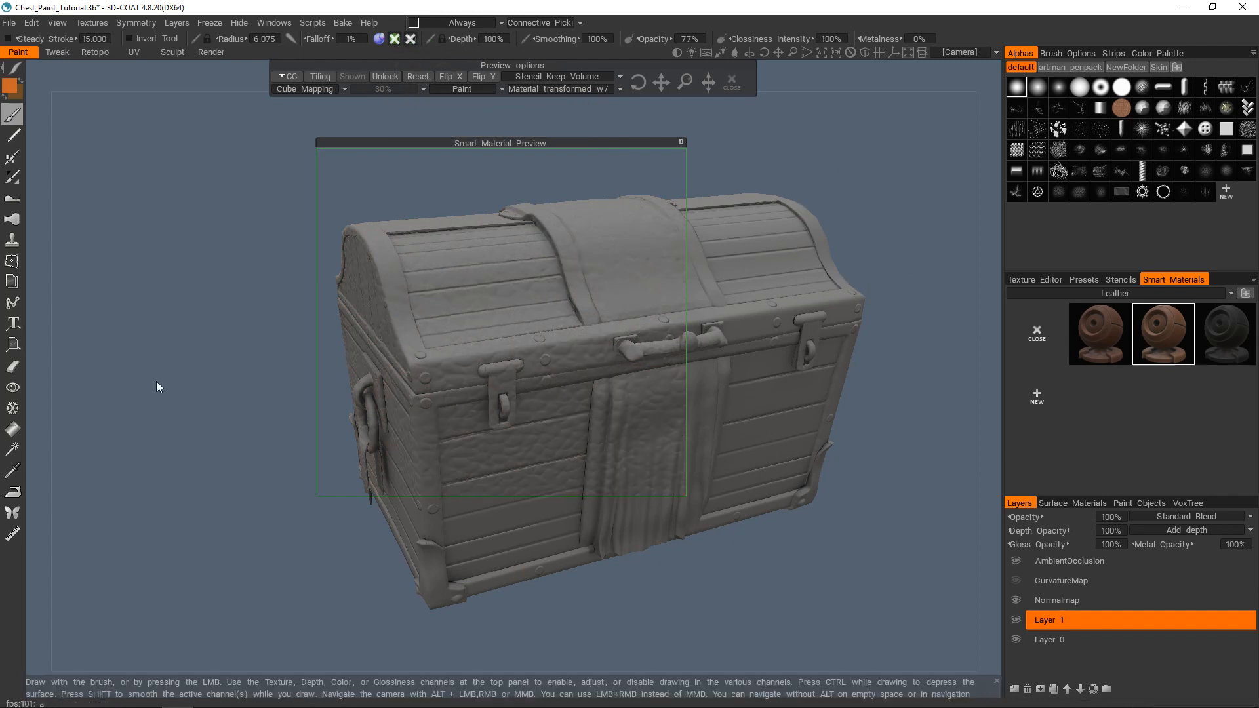
{"action": "left_click", "coordinate": [13, 432]}
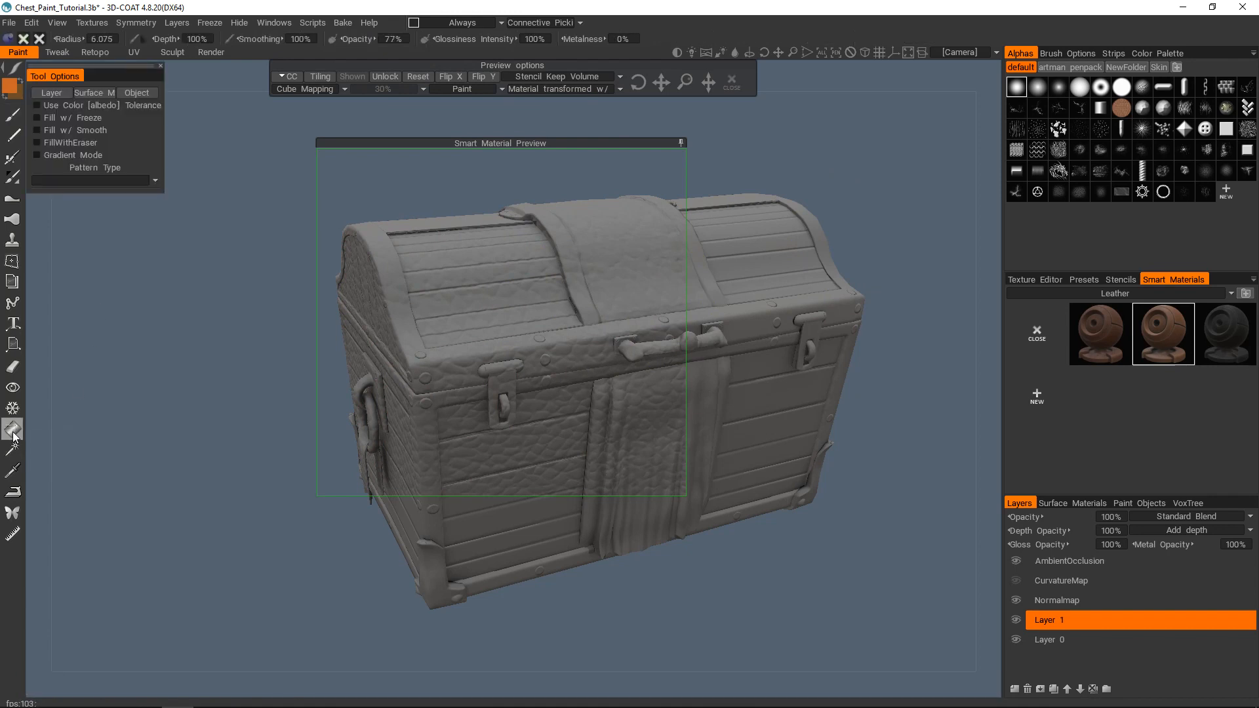
{"action": "left_click_drag", "start_coordinate": [96, 75], "coordinate": [140, 103]}
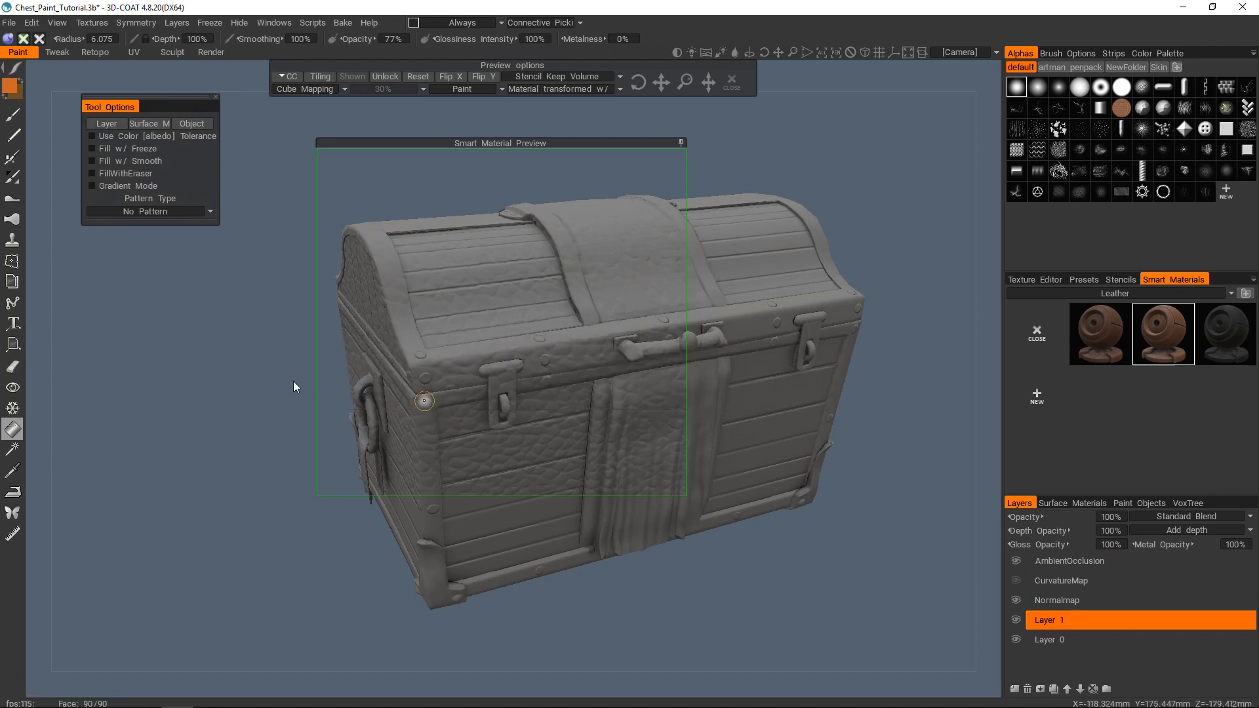
{"action": "mouse_move", "coordinate": [276, 386]}
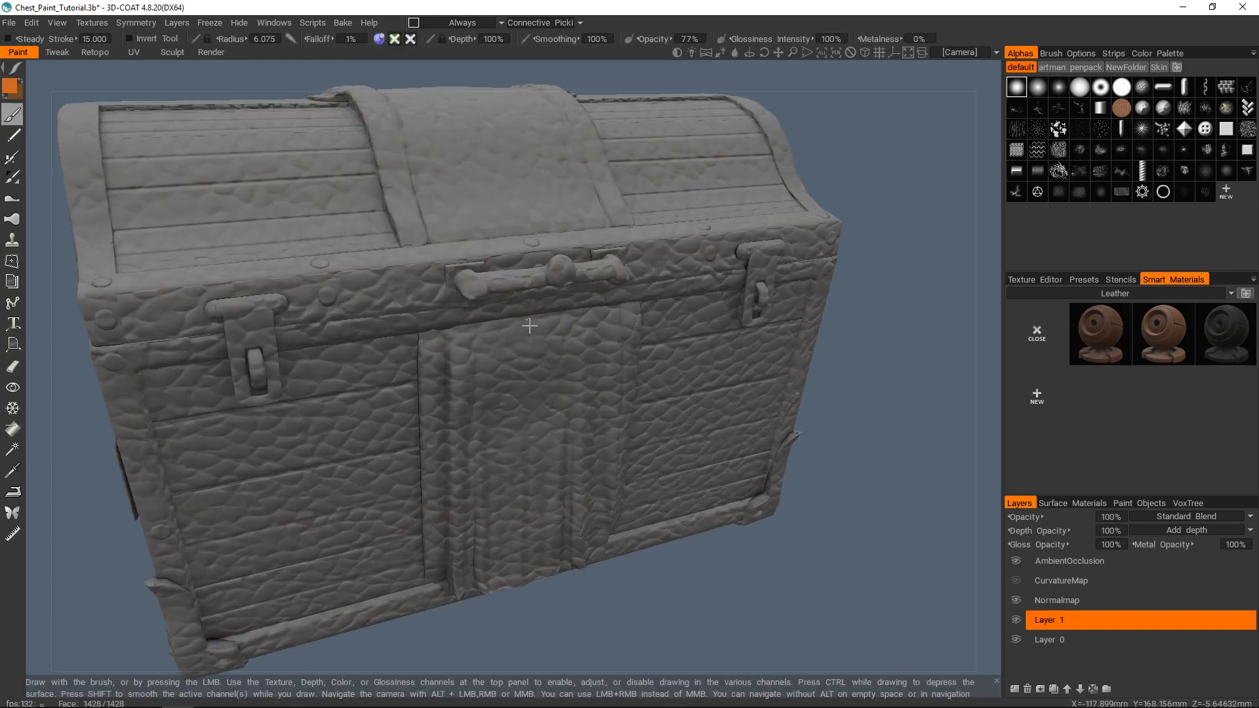
Select Layer 1 and recalculate ambient occlusion via Textures > Calculate Occlusion
{"action": "left_click_drag", "start_coordinate": [530, 326], "coordinate": [482, 386]}
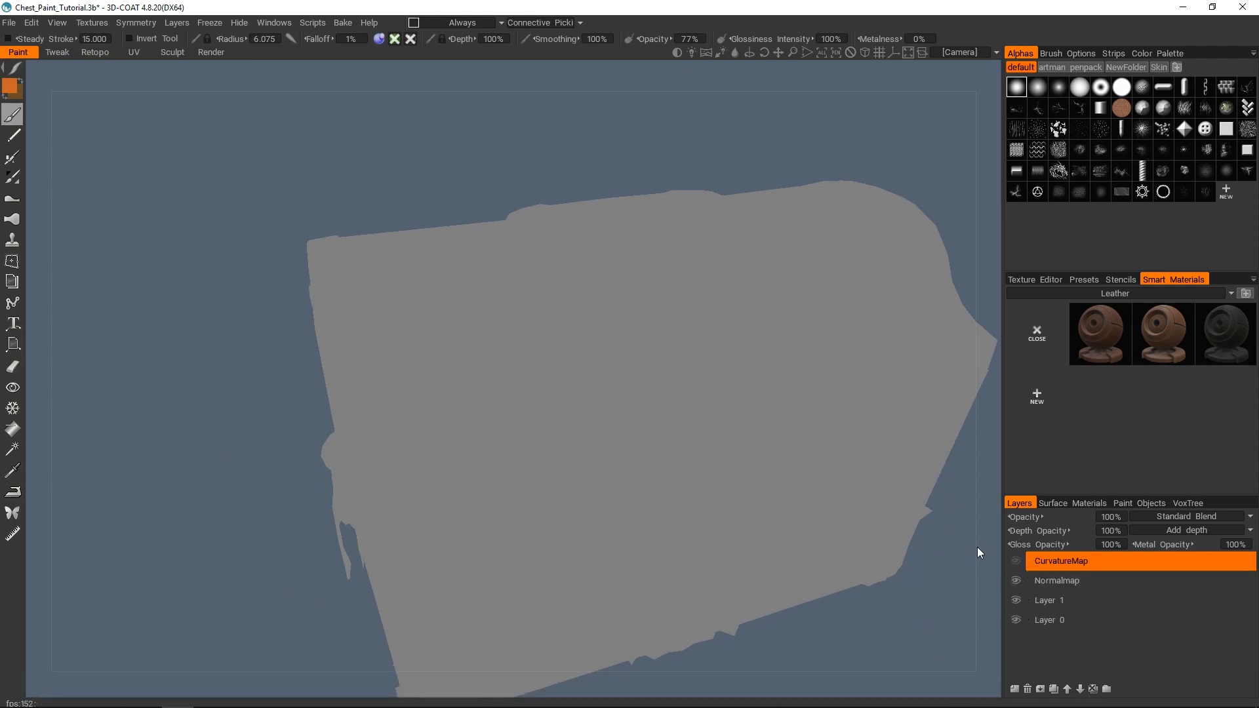
{"action": "left_click", "coordinate": [91, 21]}
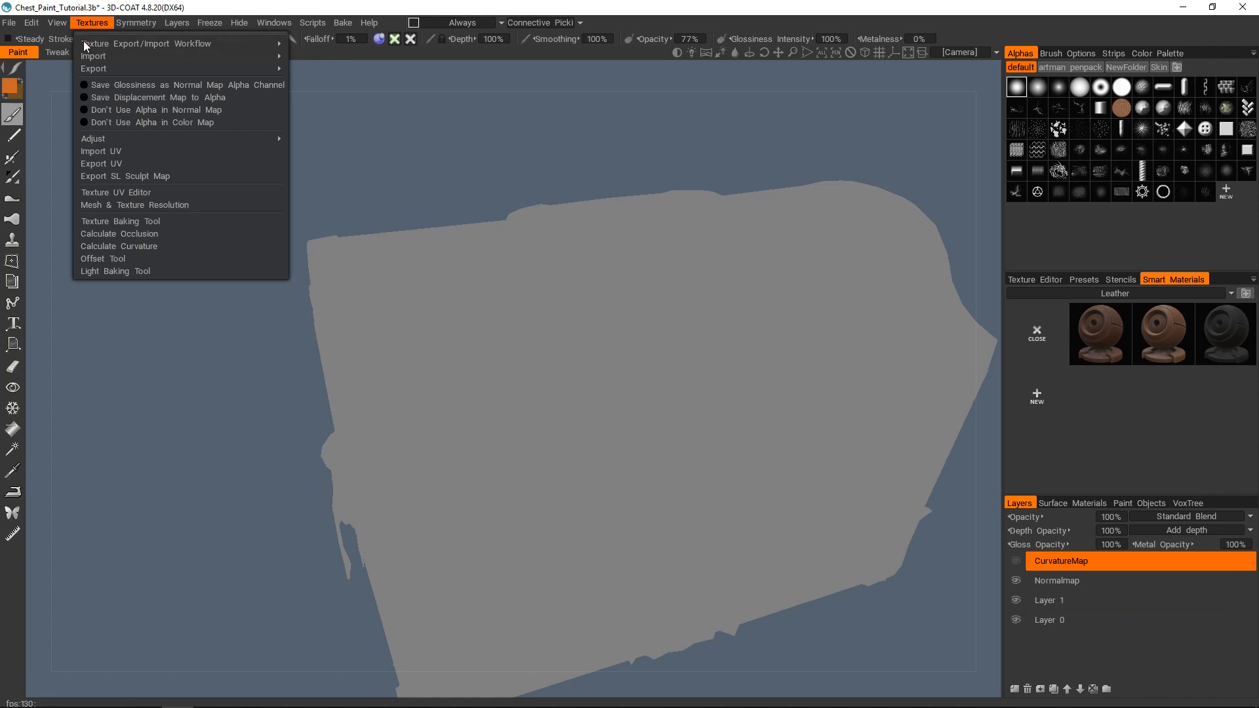
{"action": "mouse_move", "coordinate": [136, 221]}
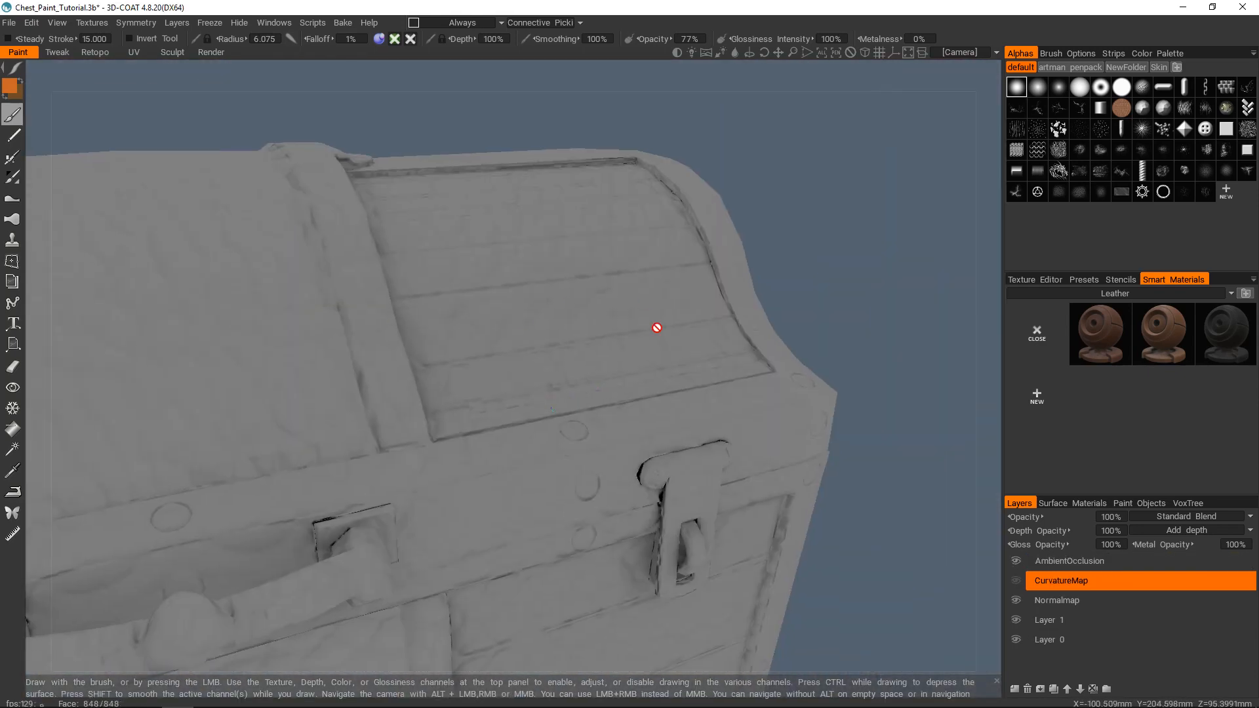
{"action": "left_click_drag", "start_coordinate": [657, 328], "coordinate": [746, 356]}
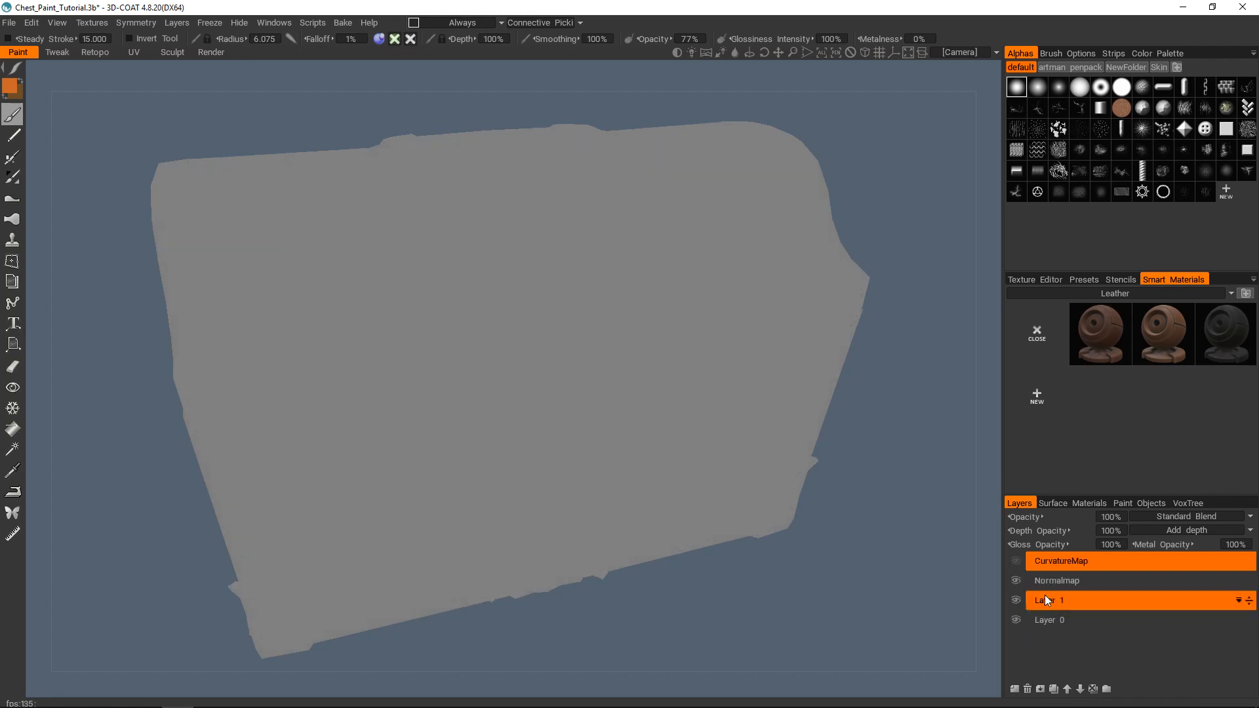
{"action": "left_click", "coordinate": [1056, 580]}
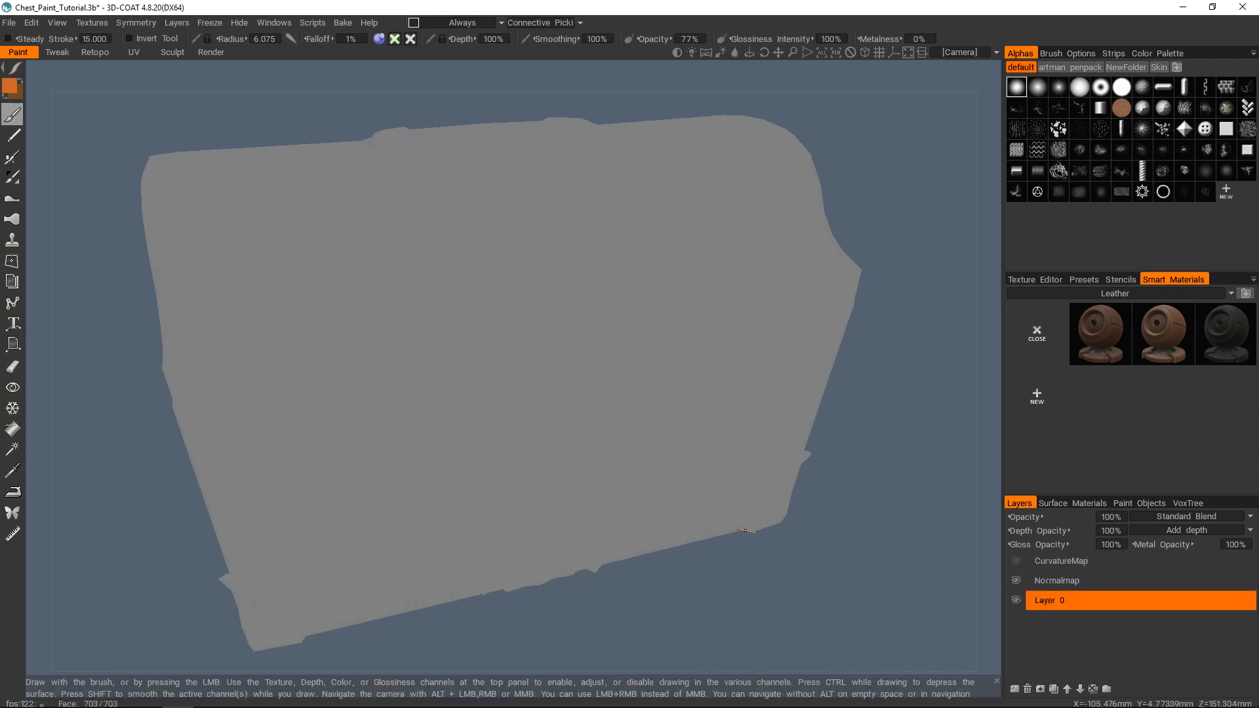
{"action": "left_click", "coordinate": [91, 22]}
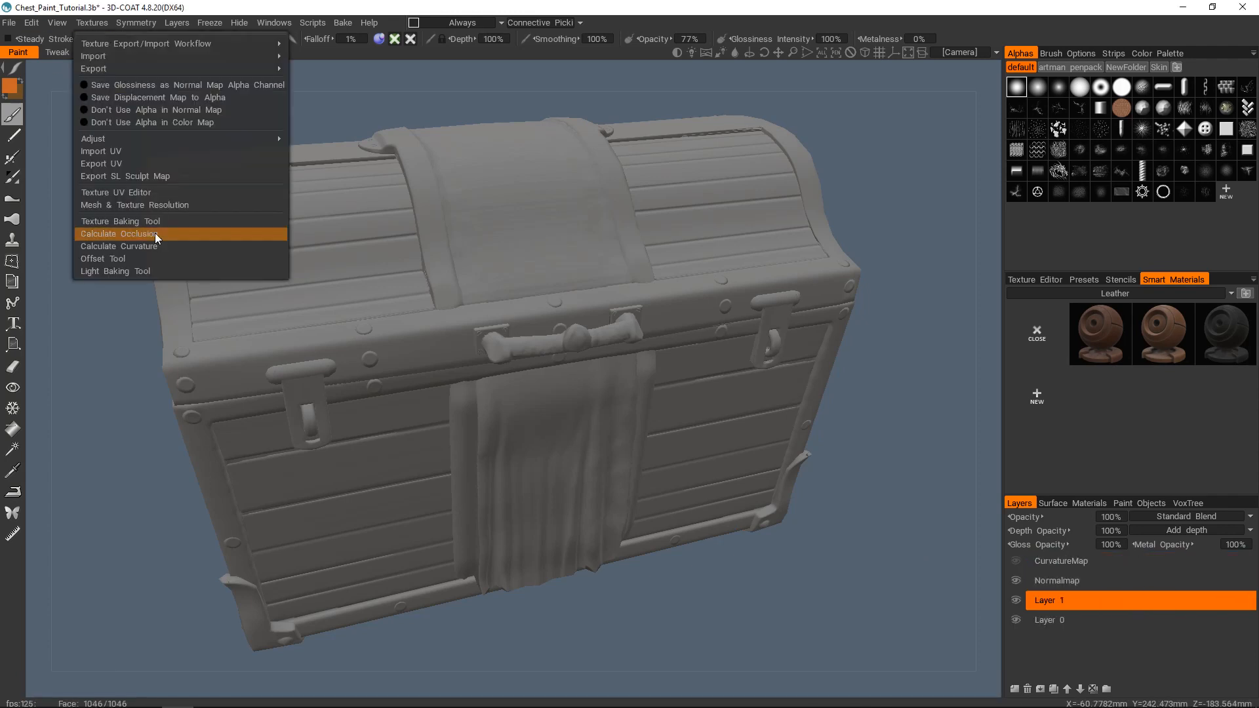
{"action": "left_click", "coordinate": [118, 233]}
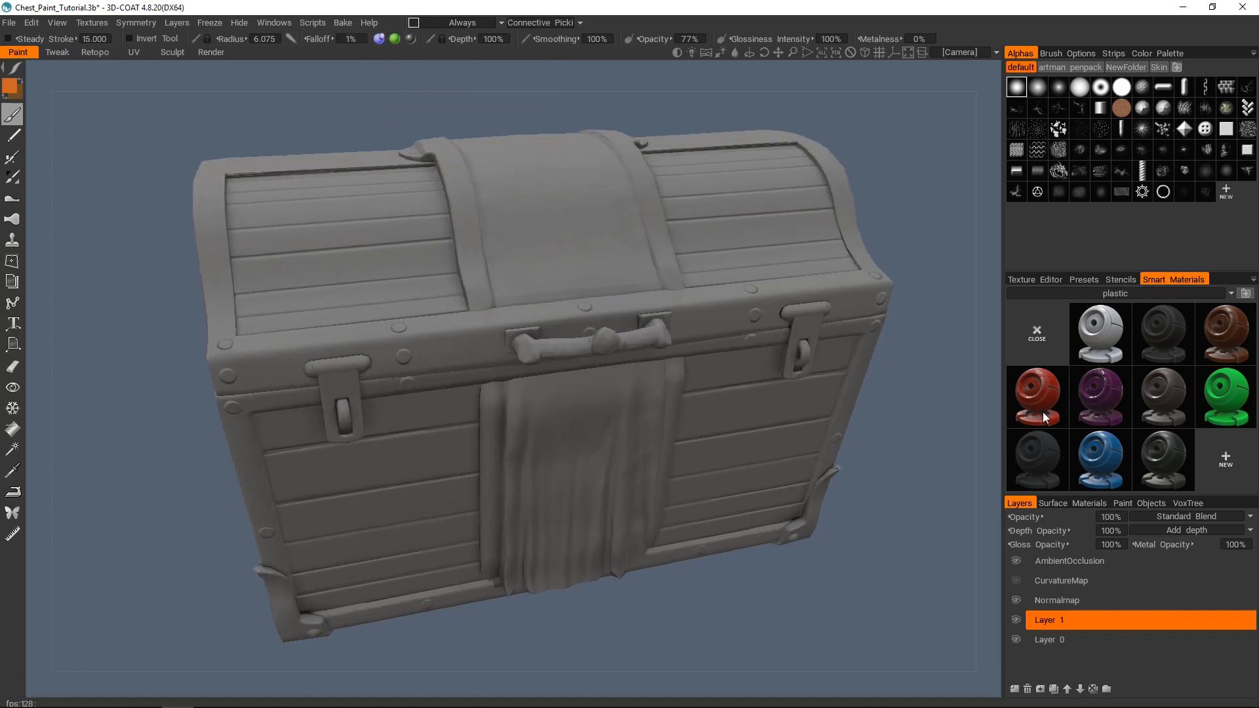
{"action": "left_click", "coordinate": [1099, 396]}
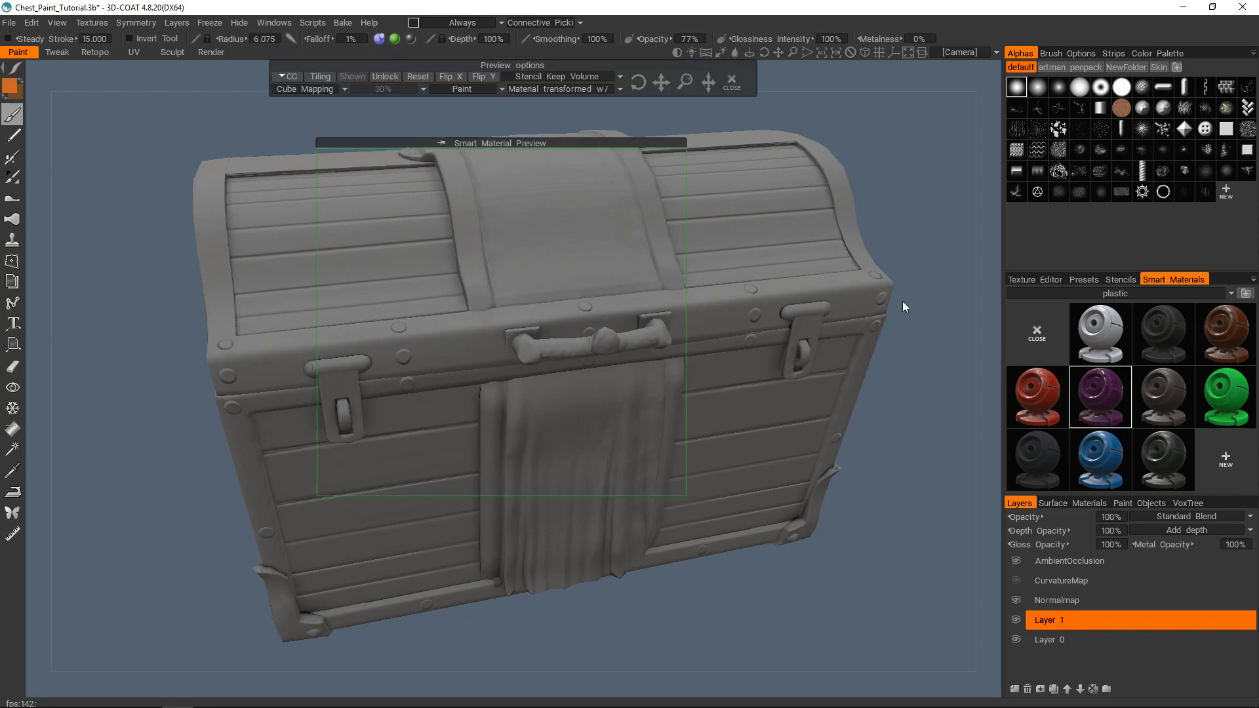
{"action": "left_click", "coordinate": [1099, 397]}
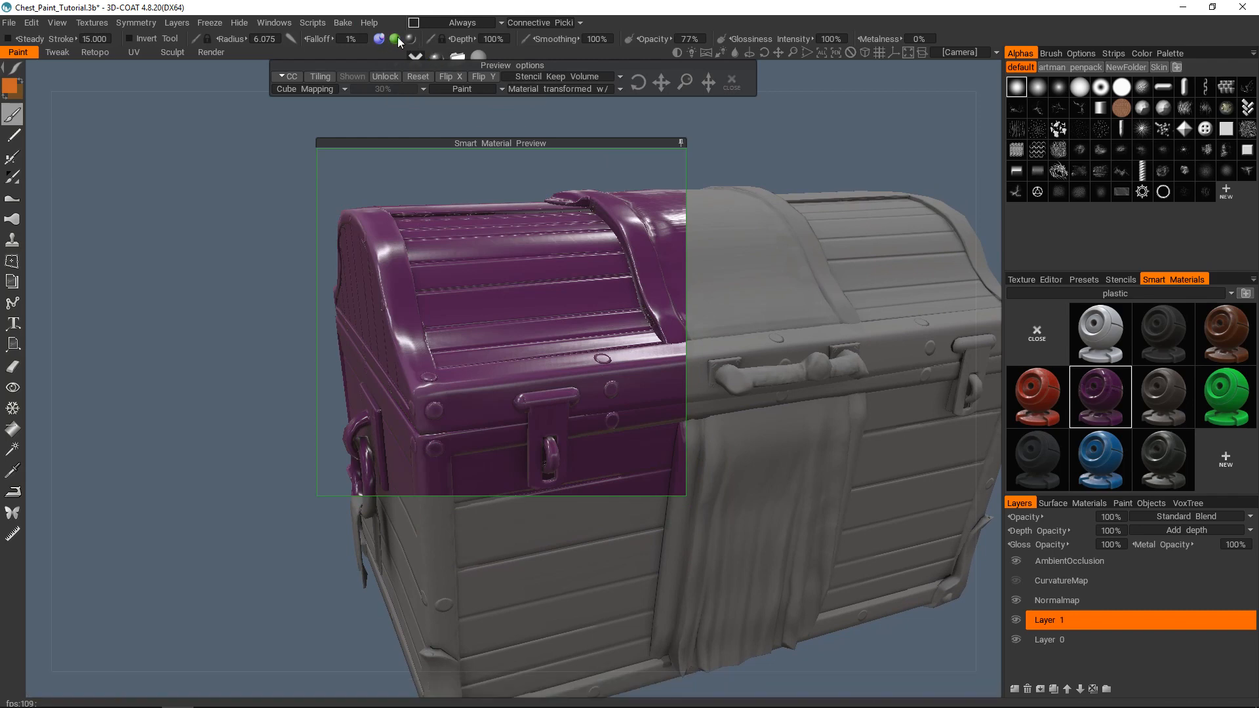
{"action": "mouse_move", "coordinate": [409, 42]}
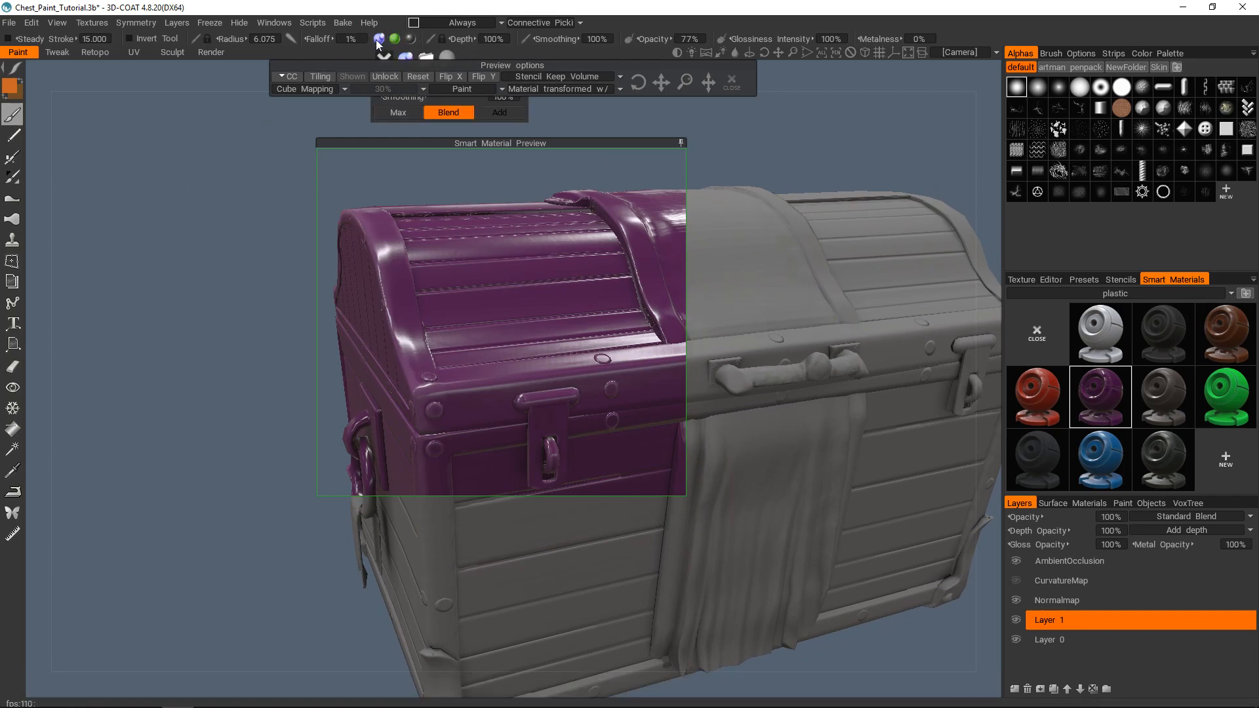
{"action": "mouse_move", "coordinate": [415, 42]}
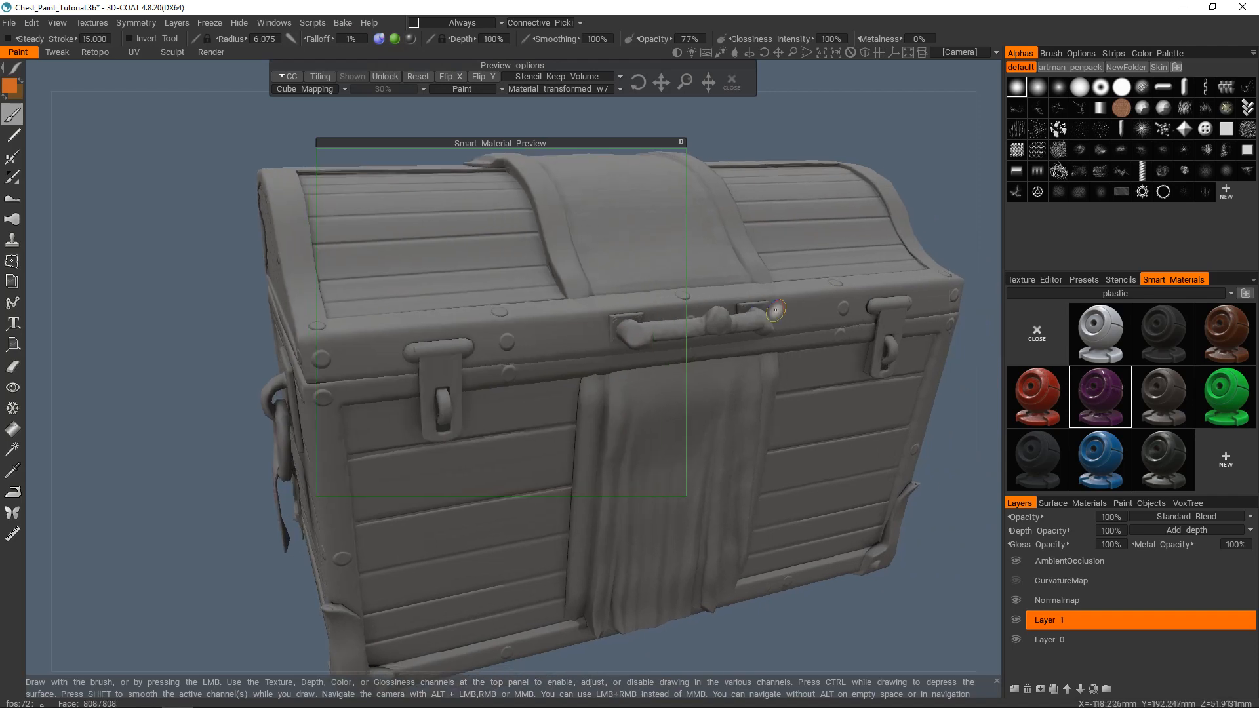
{"action": "left_click", "coordinate": [1099, 396]}
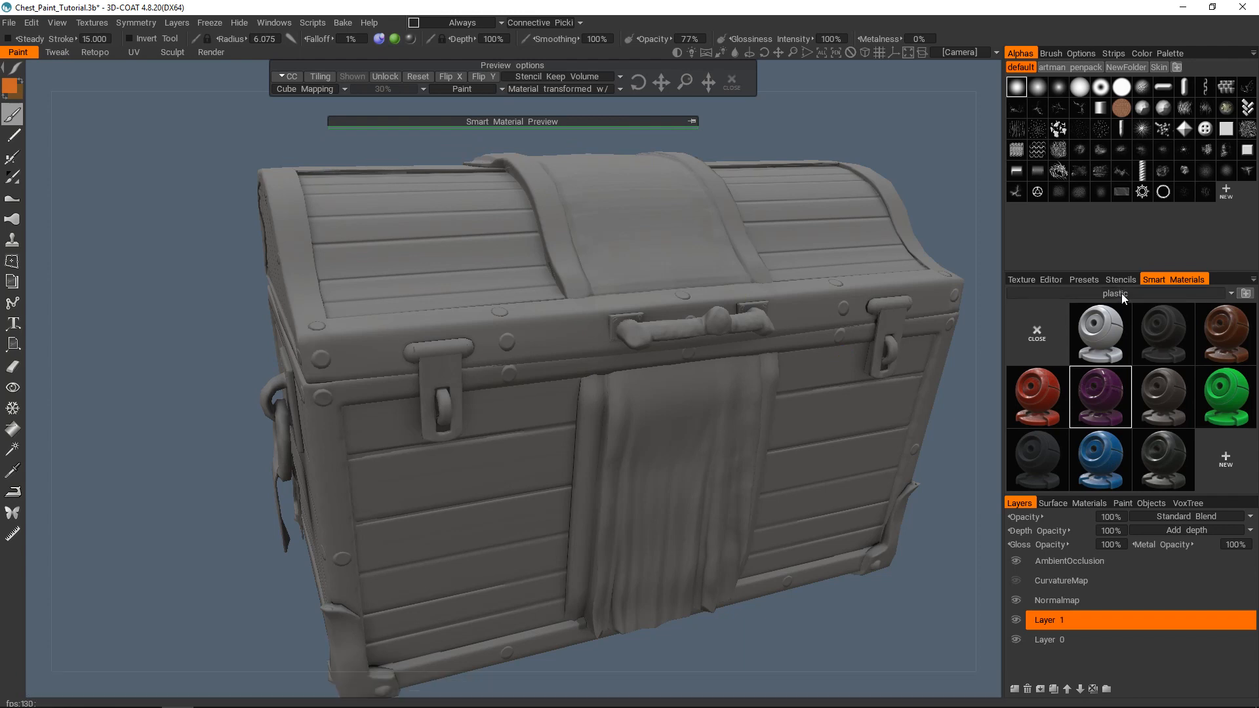
Switch the Smart Materials category dropdown to the wood materials
{"action": "left_click", "coordinate": [1115, 293]}
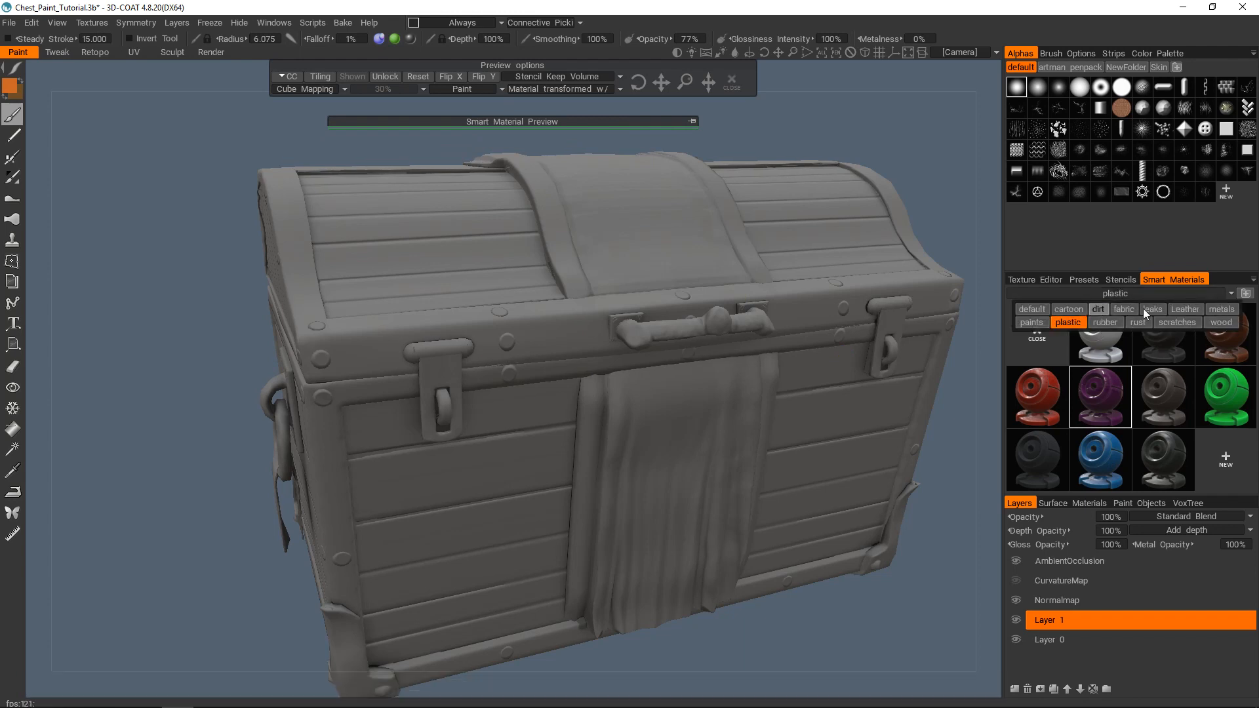
{"action": "left_click", "coordinate": [1221, 322]}
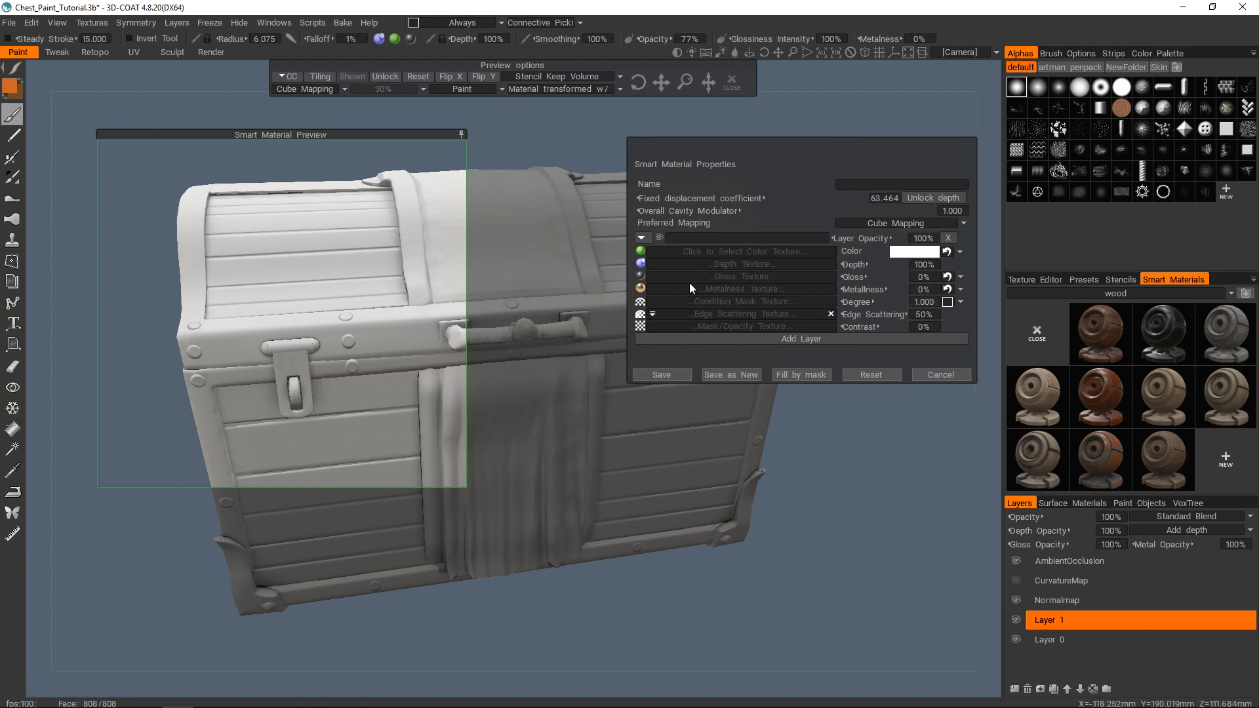
Rename the material's layer to Base Layer, add and remove a test layer, and view its channel options
{"action": "left_click", "coordinate": [659, 237]}
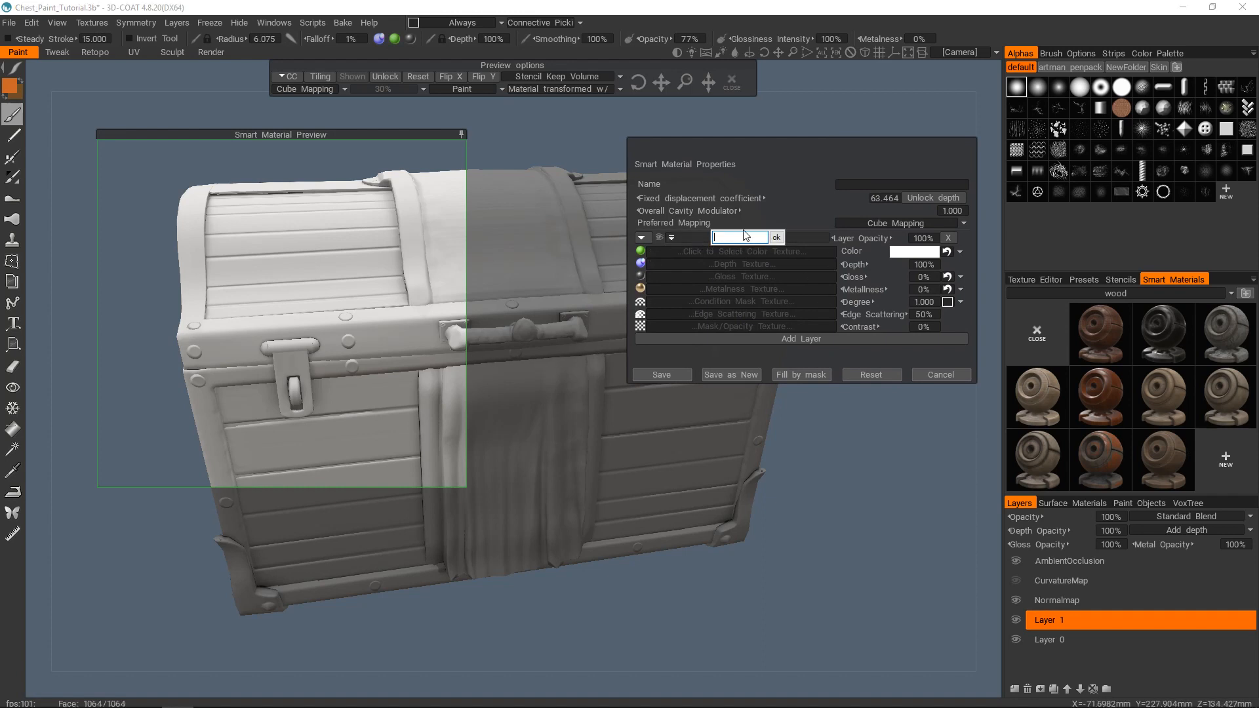
{"action": "type", "text": "Base Layer"}
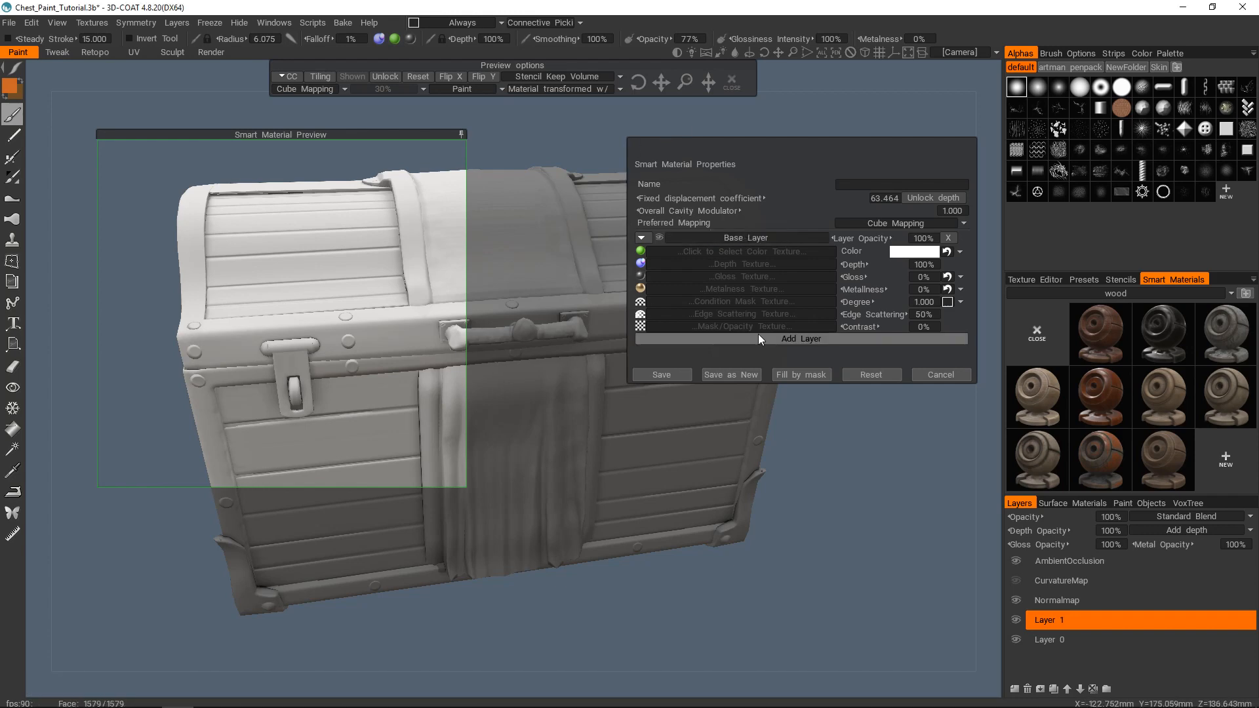
{"action": "left_click", "coordinate": [800, 339]}
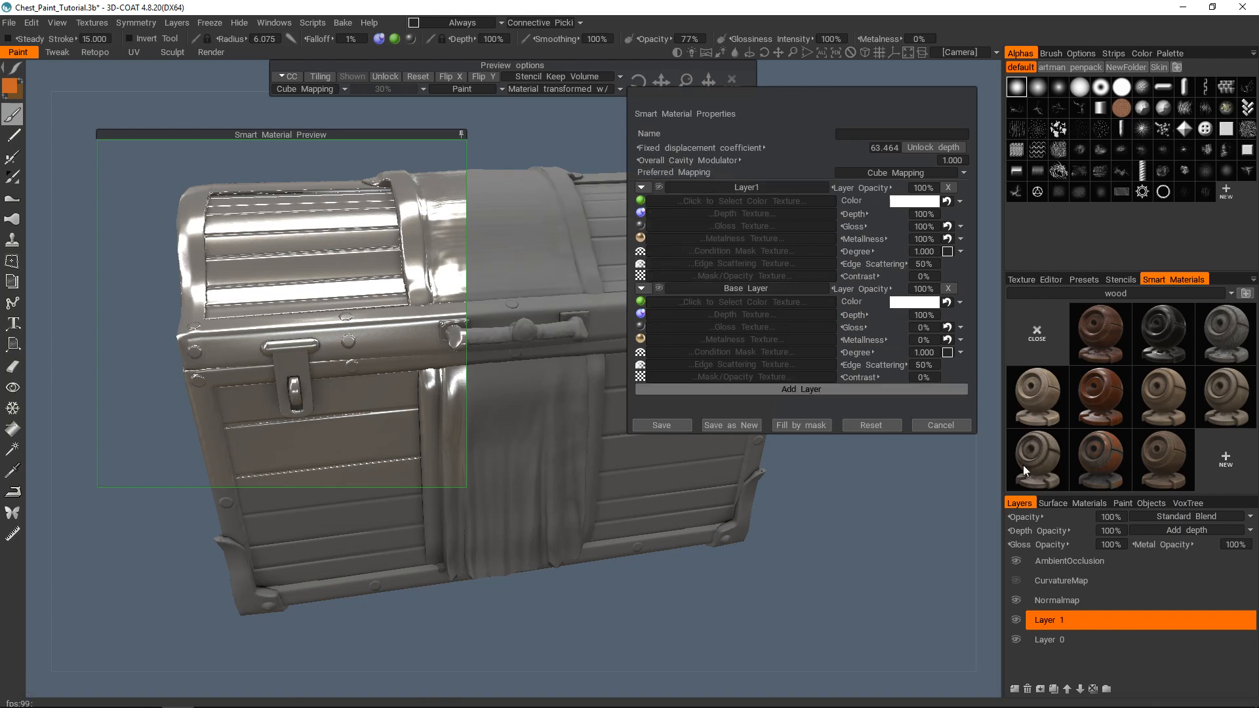
{"action": "left_click", "coordinate": [1057, 600]}
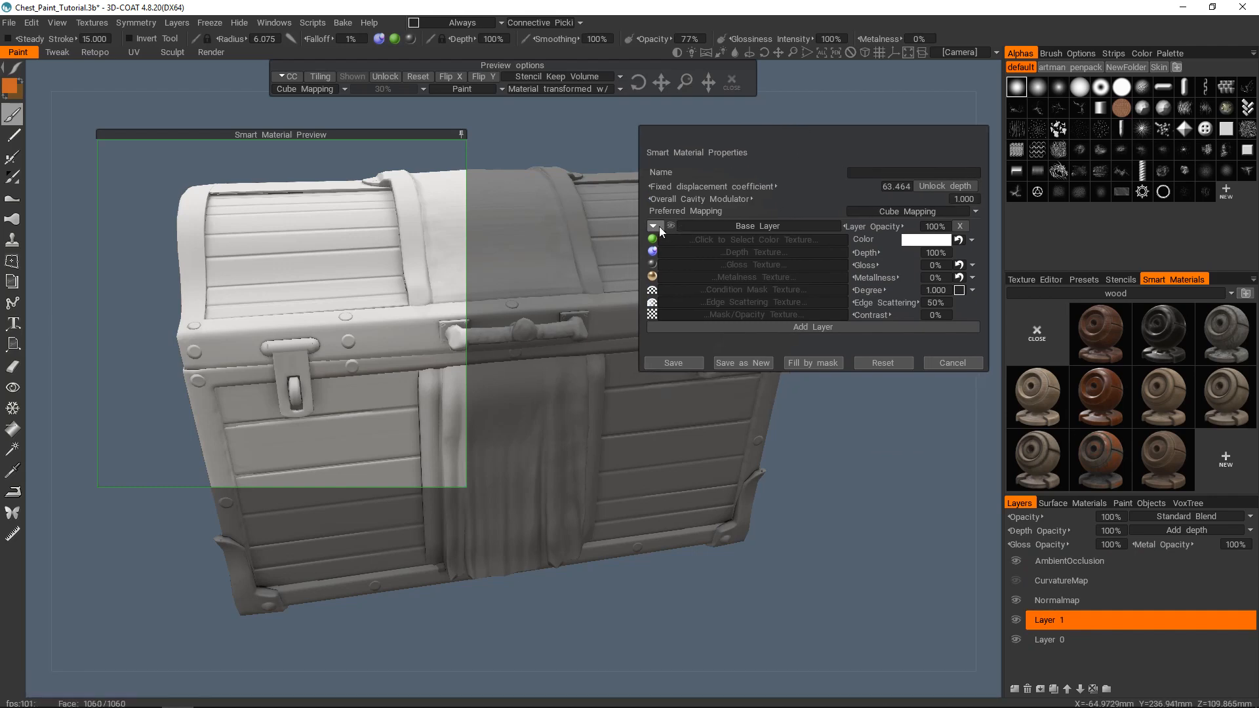
{"action": "left_click", "coordinate": [653, 225]}
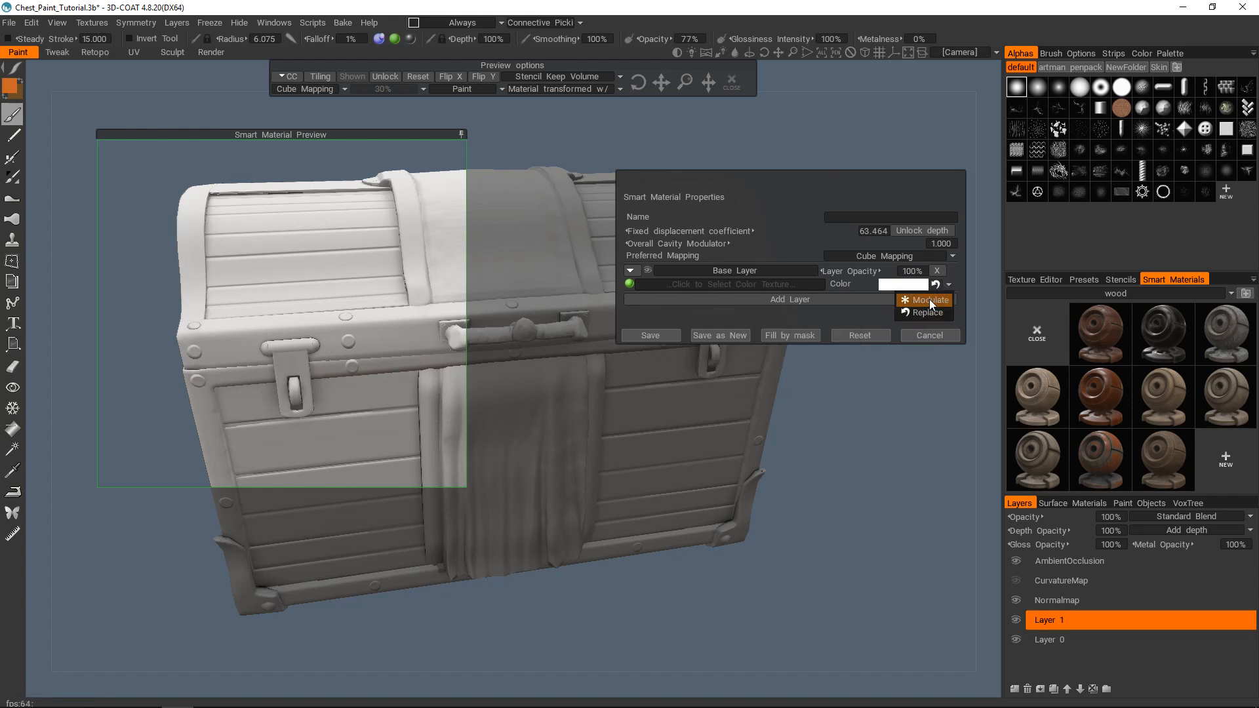
{"action": "mouse_move", "coordinate": [925, 300]}
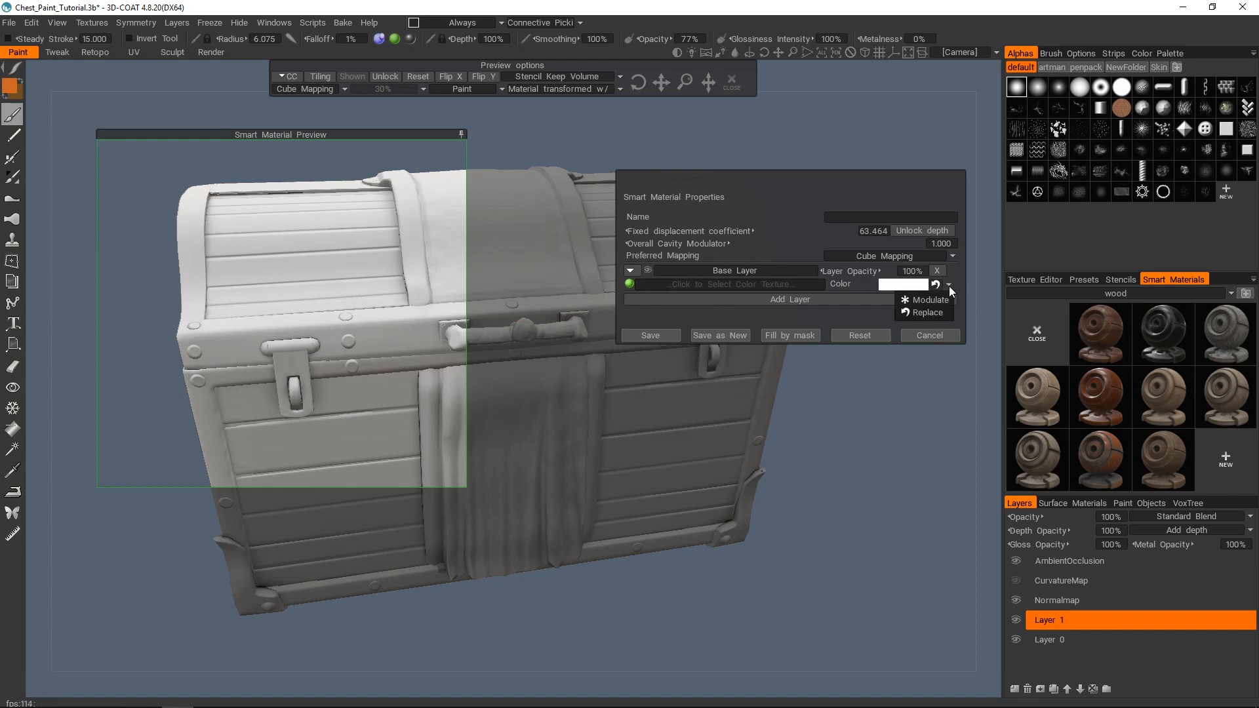
{"action": "mouse_move", "coordinate": [927, 299]}
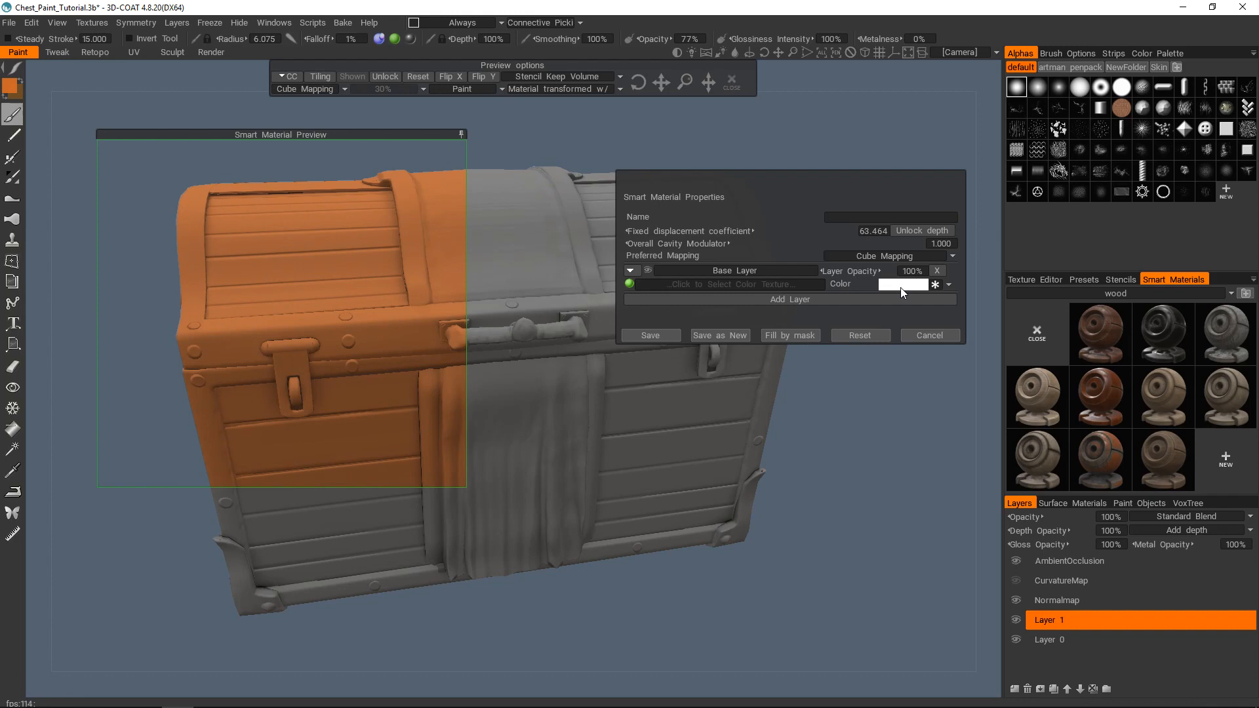
Set the Base Layer colour to violet with the colour mode on Replace
{"action": "left_click", "coordinate": [903, 284]}
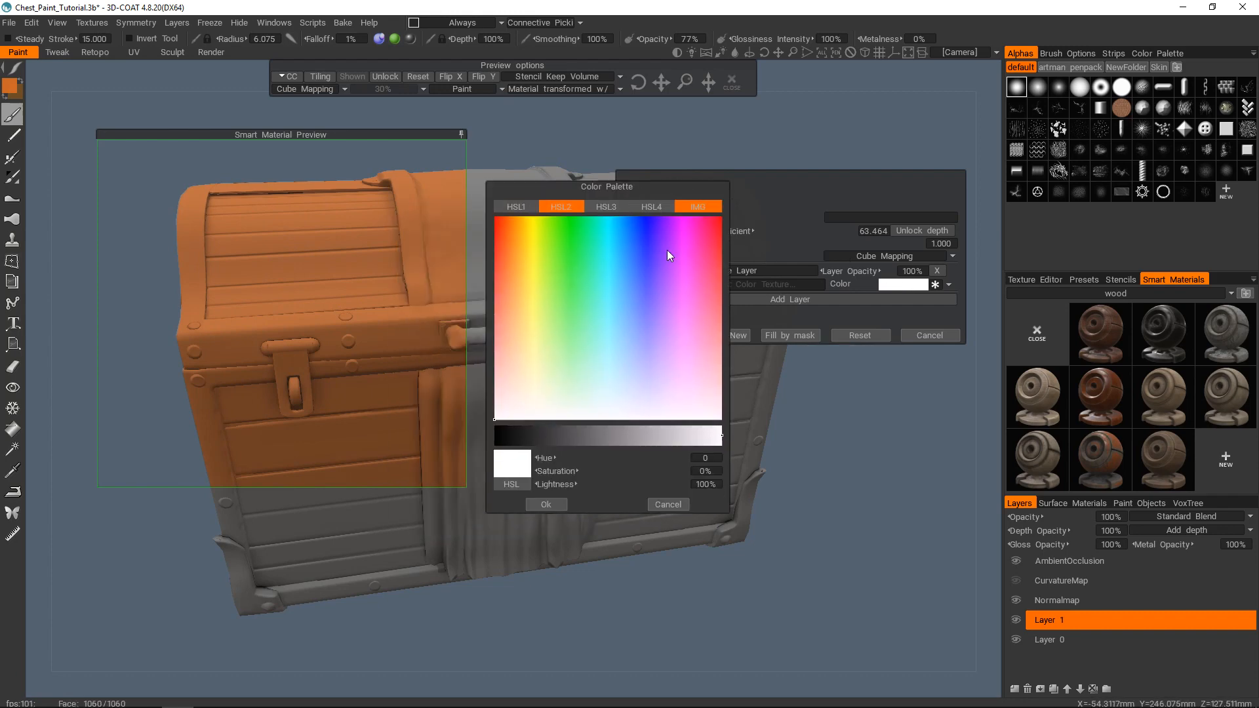
{"action": "left_click", "coordinate": [633, 284]}
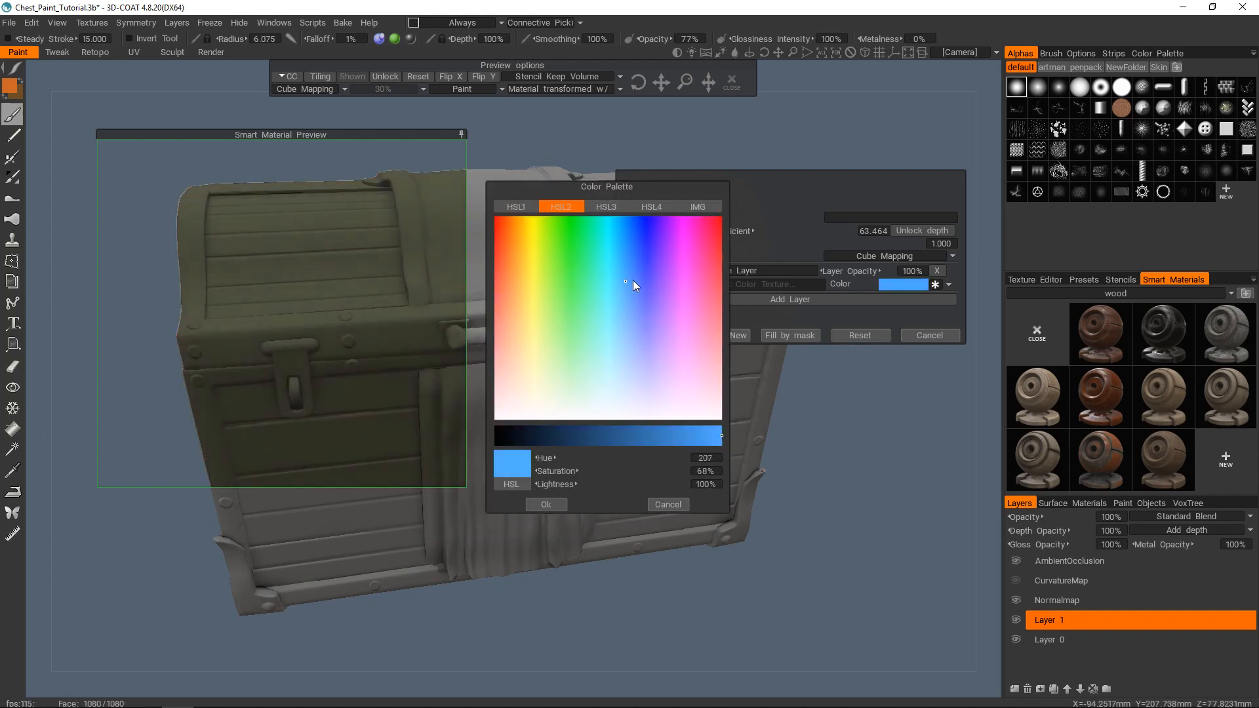
{"action": "left_click", "coordinate": [685, 436]}
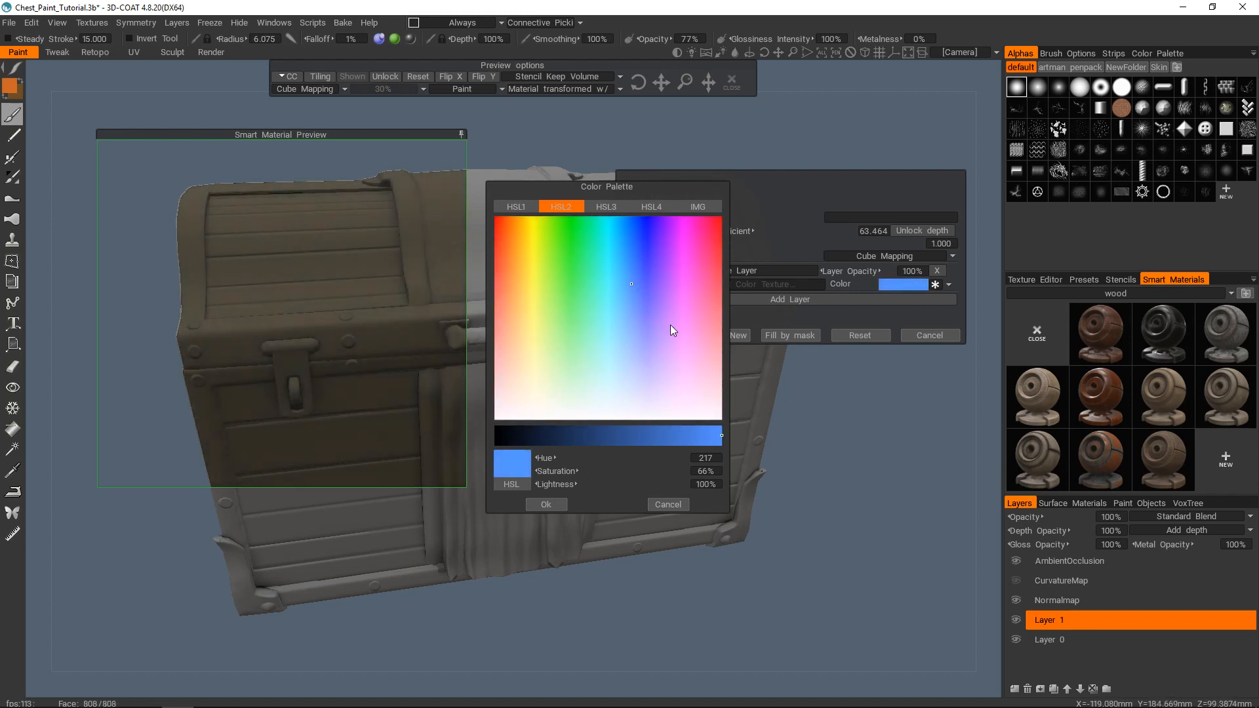
{"action": "mouse_move", "coordinate": [626, 367]}
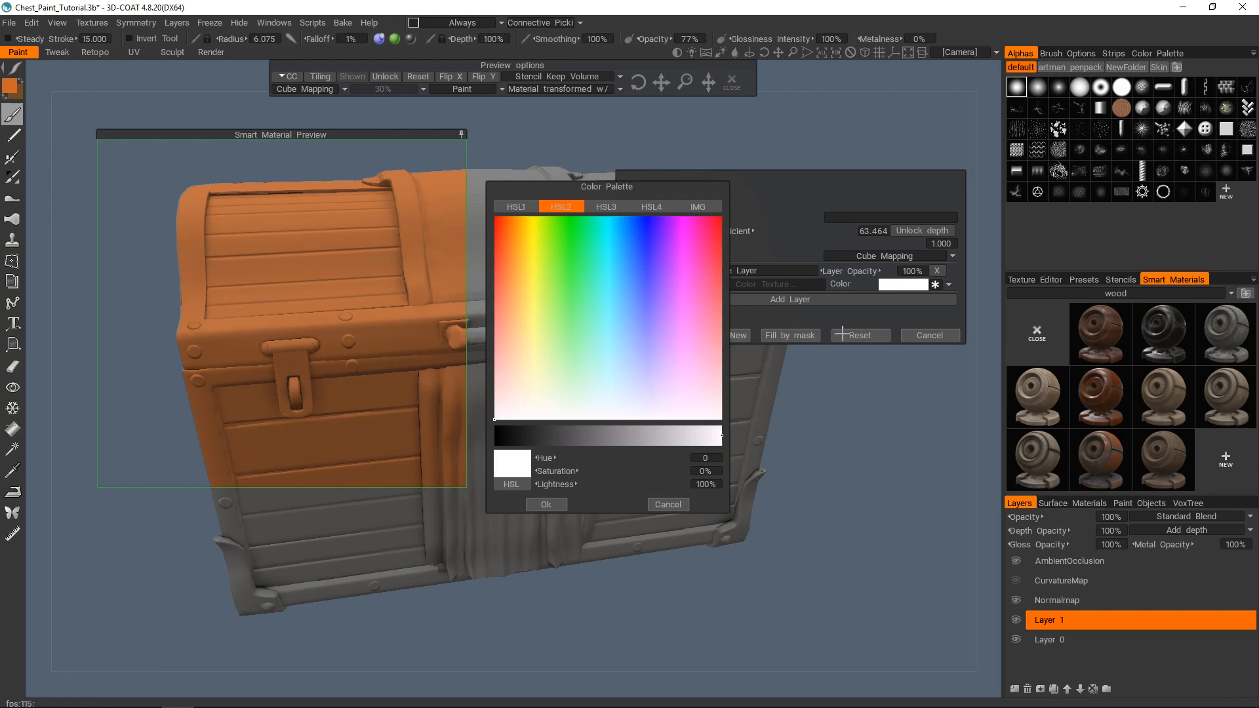
{"action": "left_click", "coordinate": [668, 505]}
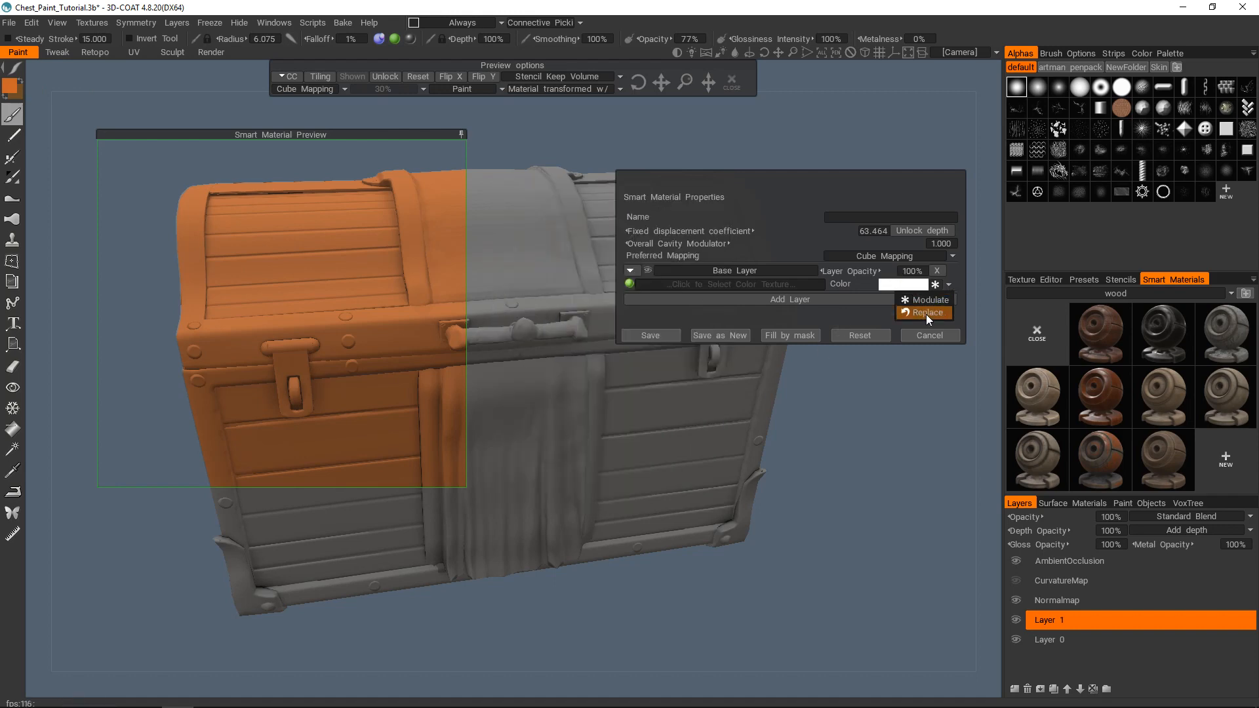
{"action": "left_click", "coordinate": [924, 312]}
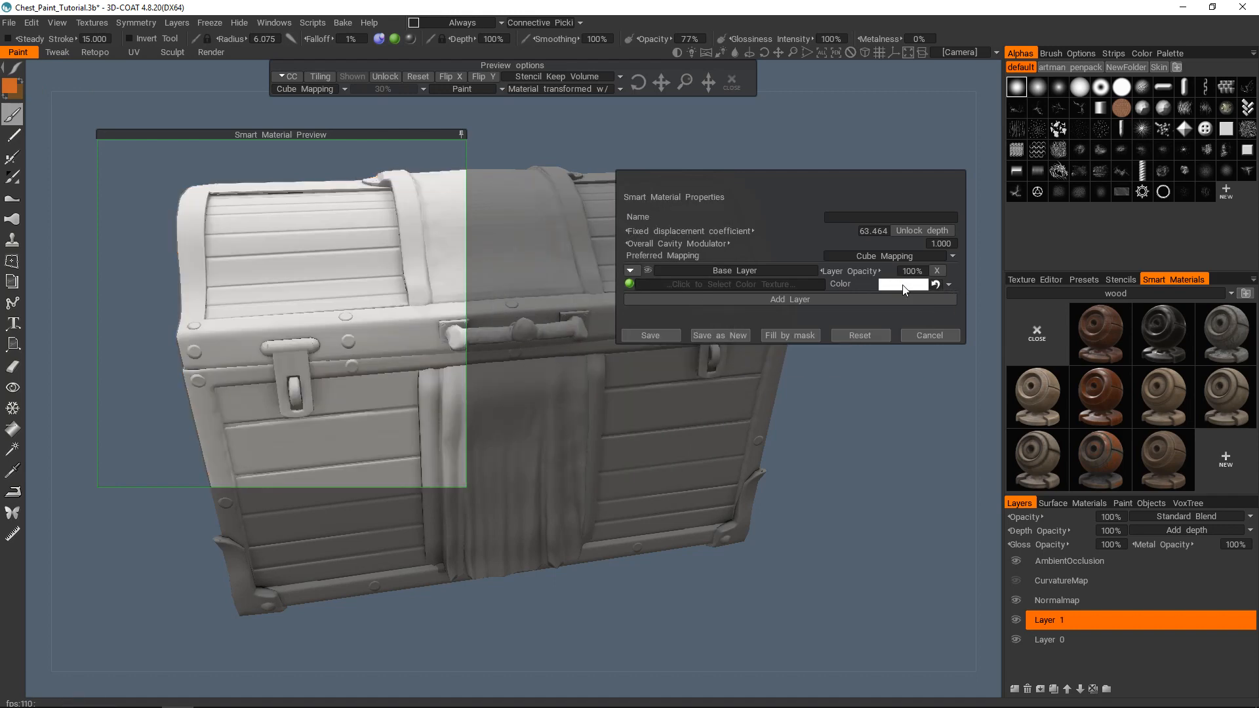
{"action": "left_click", "coordinate": [903, 284]}
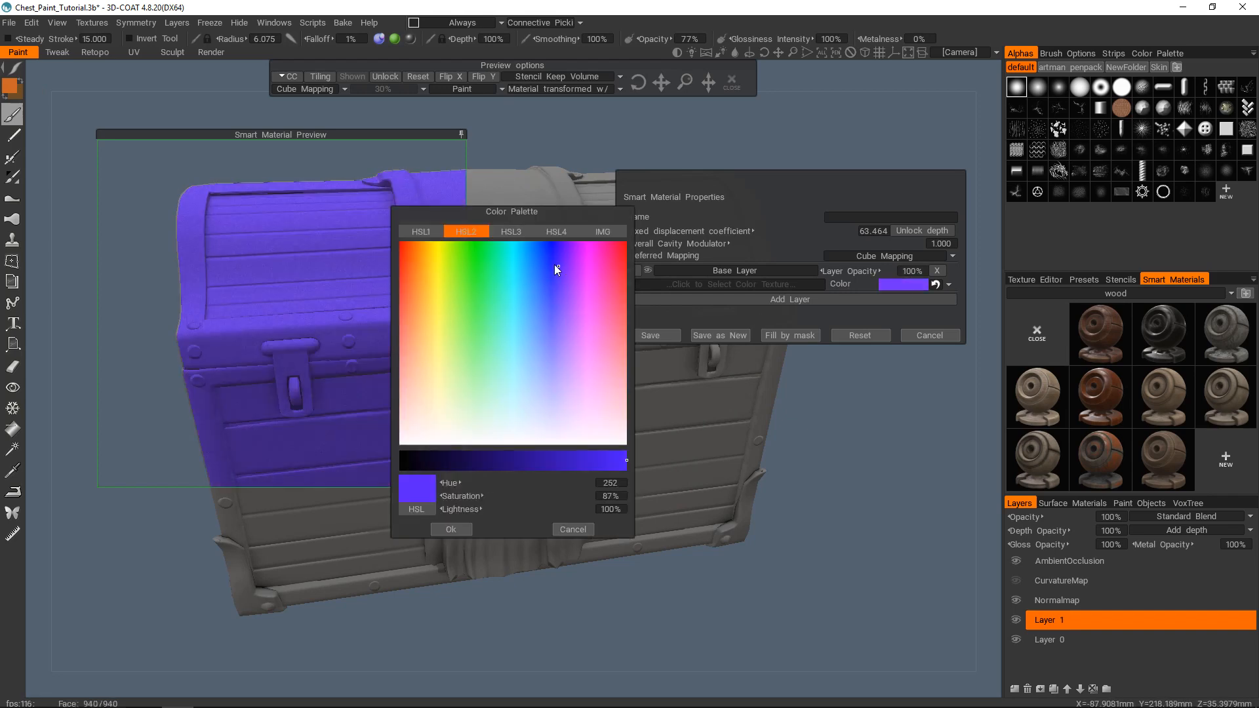
{"action": "left_click", "coordinate": [570, 284]}
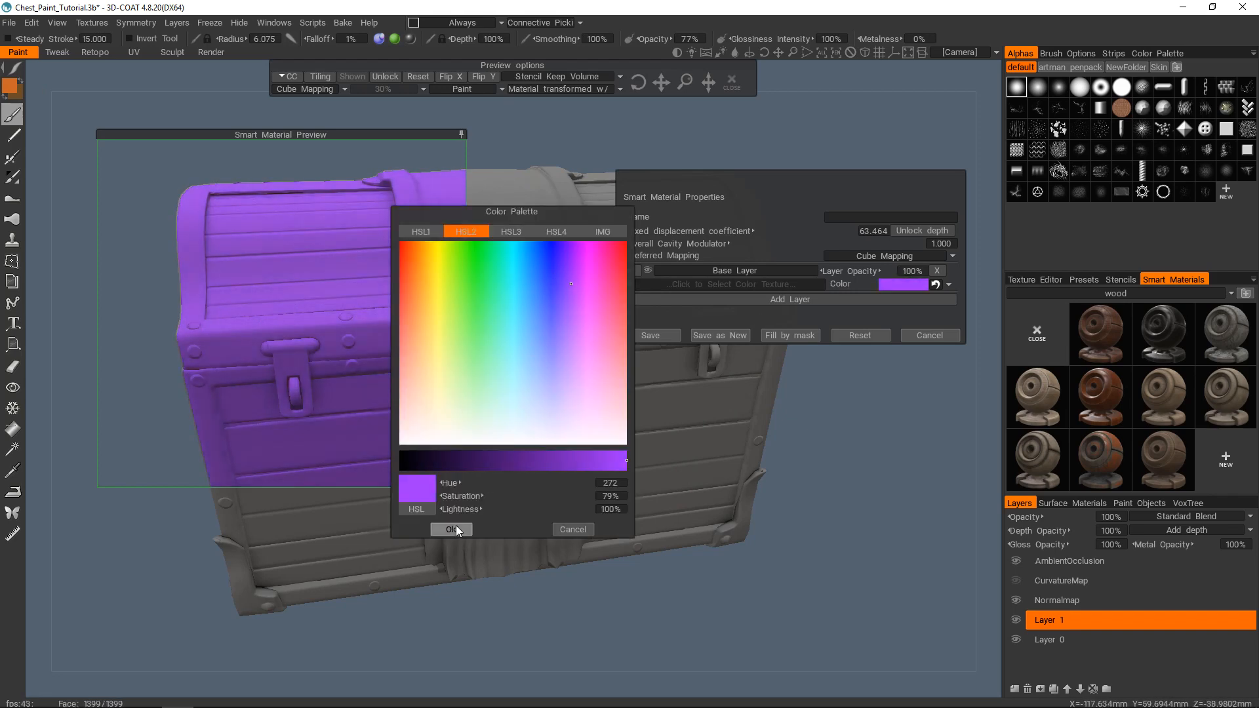
{"action": "left_click", "coordinate": [451, 529]}
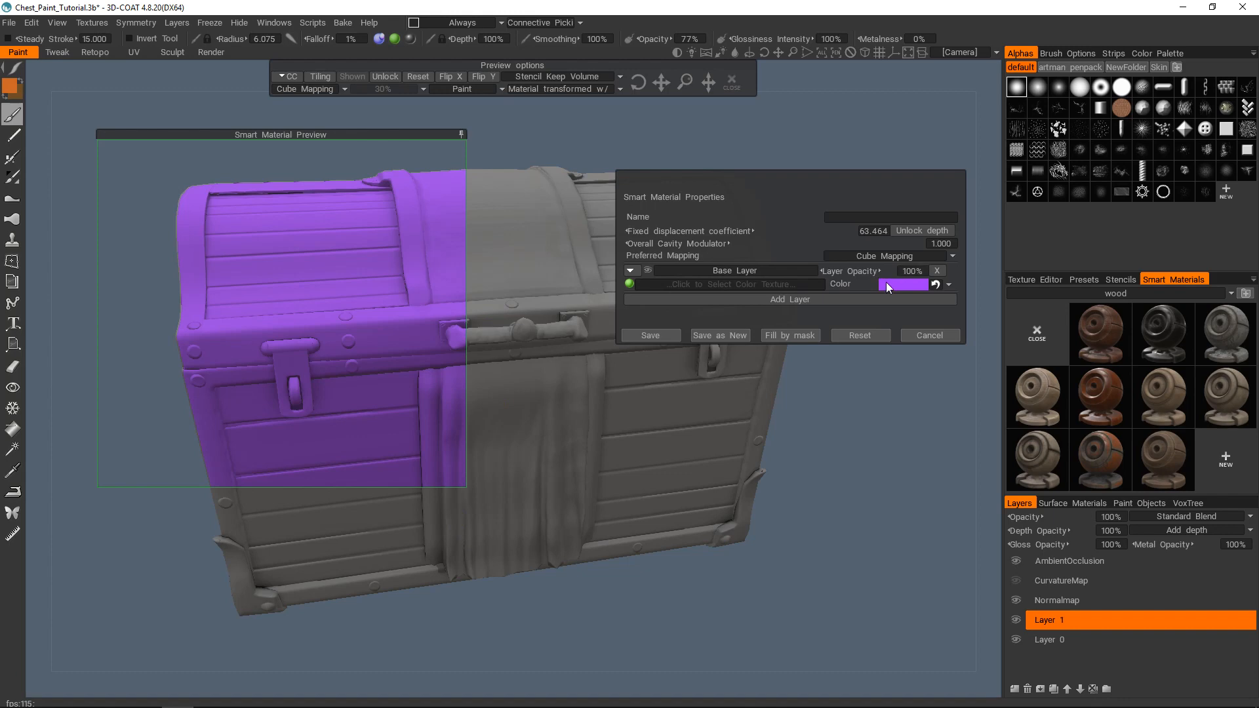
Enable a Depth channel on the Base Layer with procedural noise at a larger scale
{"action": "right_click", "coordinate": [727, 269]}
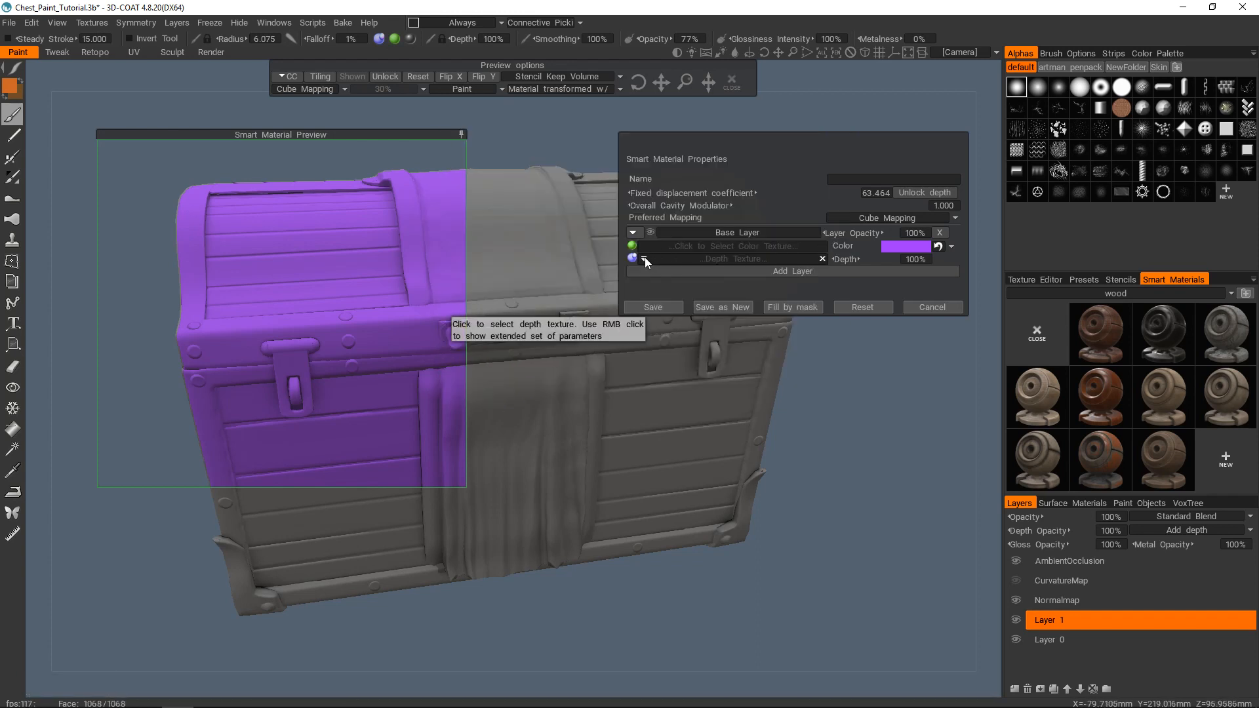
{"action": "left_click", "coordinate": [644, 260]}
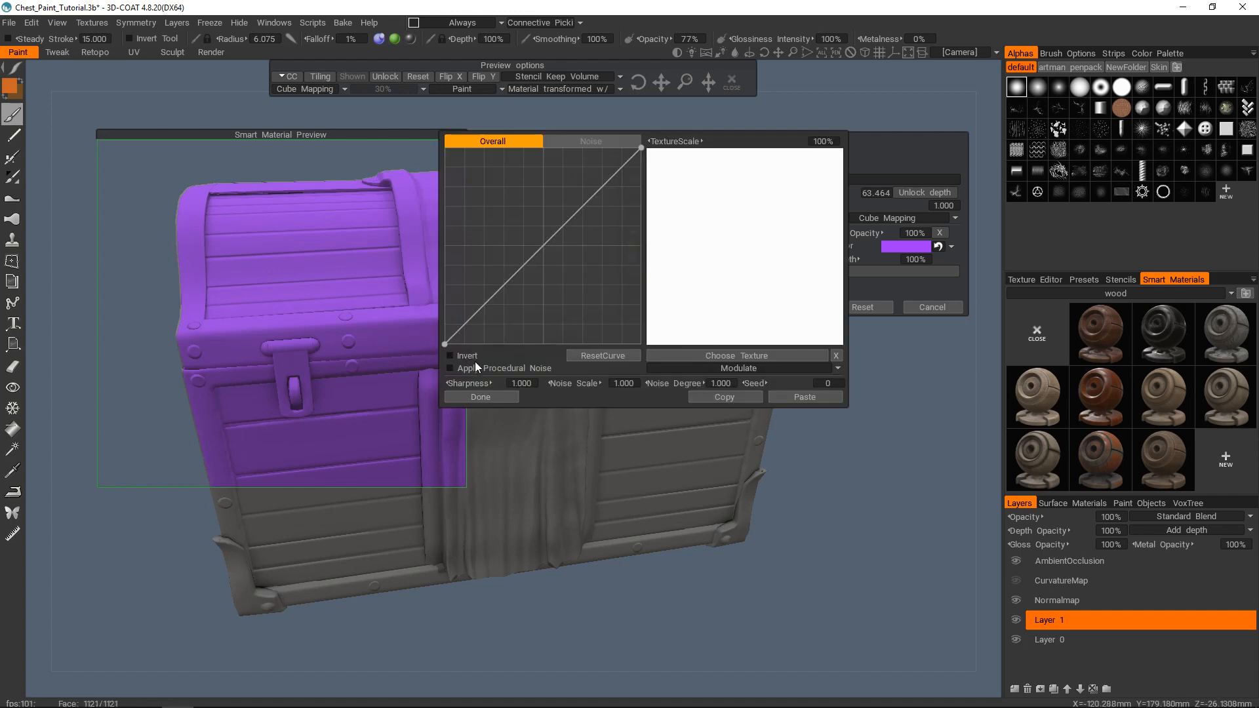
{"action": "left_click", "coordinate": [450, 368]}
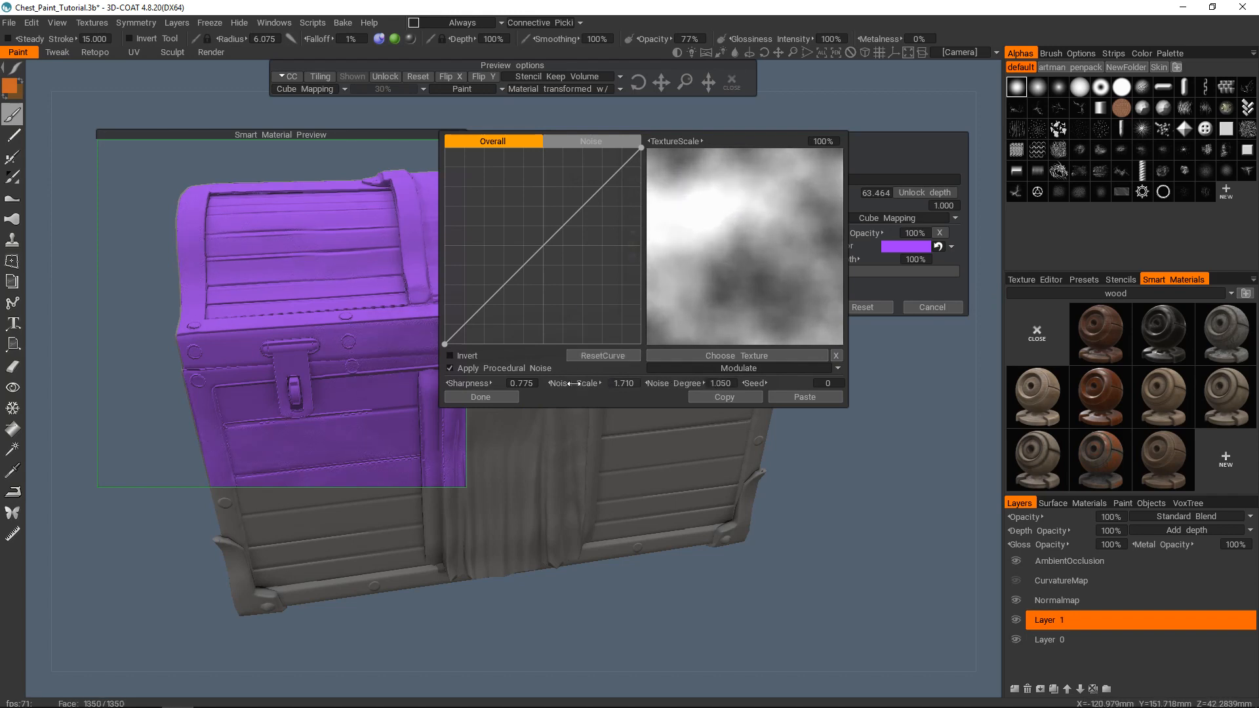
{"action": "left_click_drag", "start_coordinate": [594, 383], "coordinate": [575, 383]}
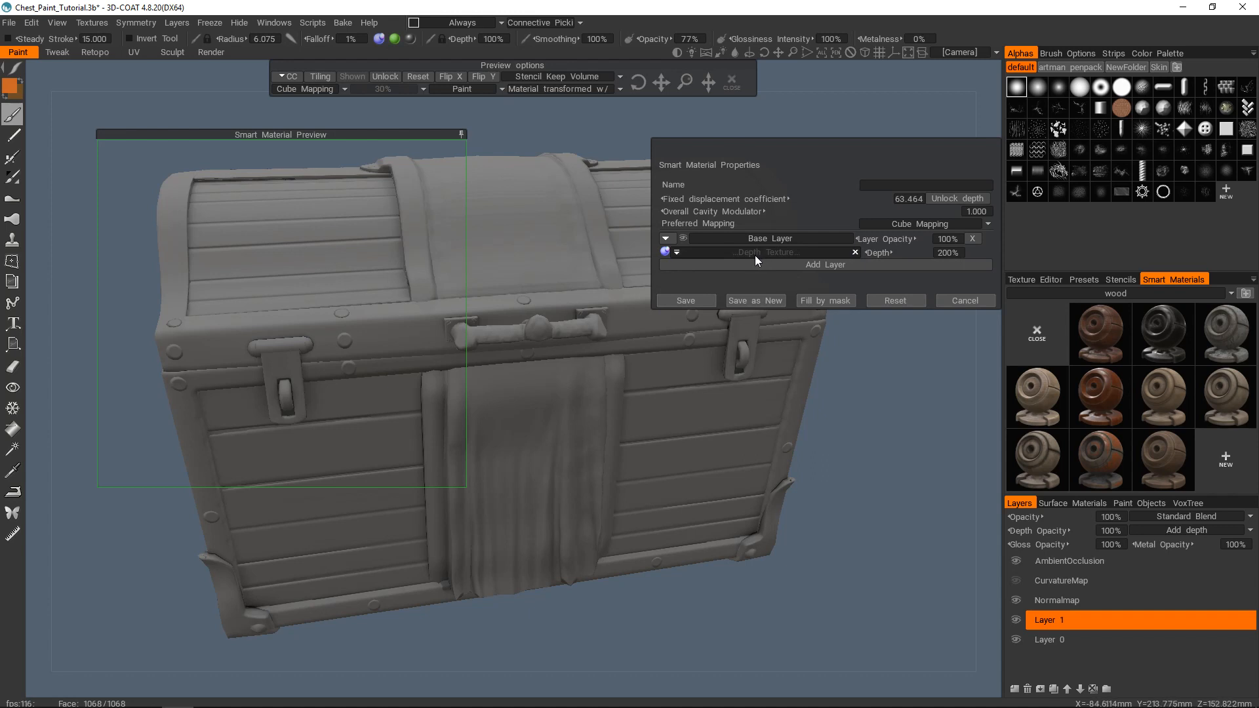
{"action": "mouse_move", "coordinate": [761, 262]}
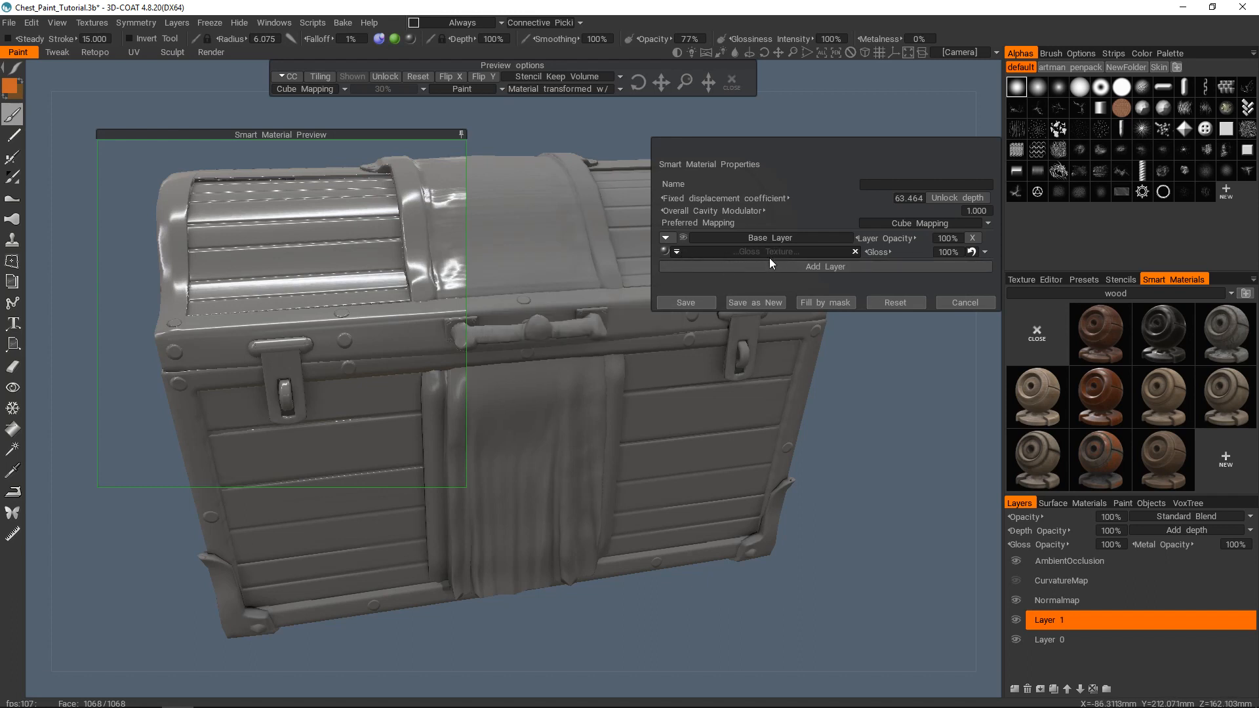
{"action": "mouse_move", "coordinate": [763, 257]}
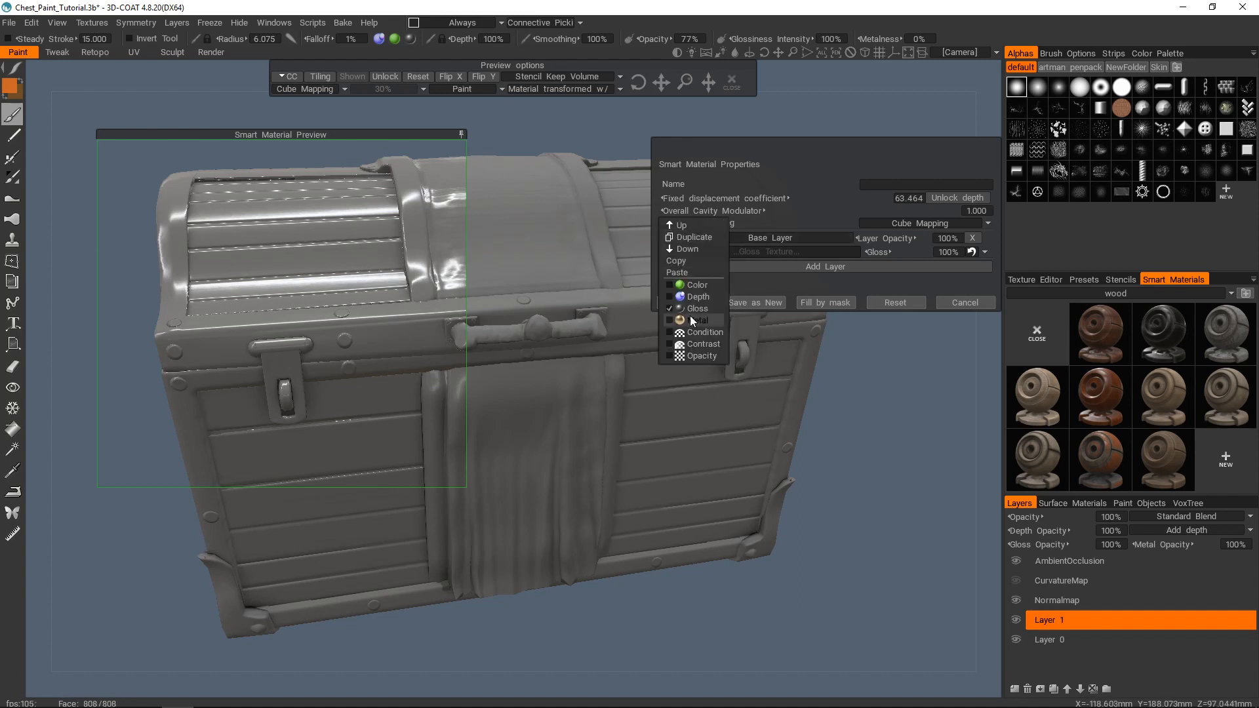
Add metalness and condition channels to the Base Layer
{"action": "left_click", "coordinate": [680, 321]}
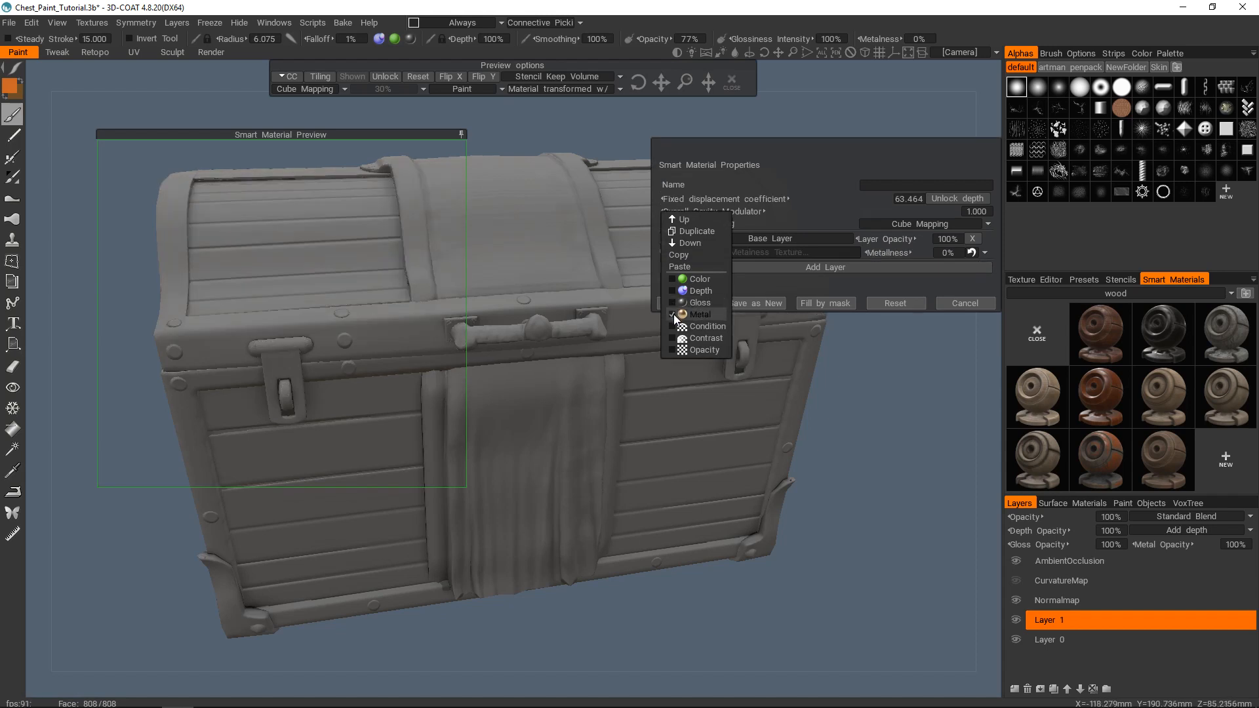
{"action": "left_click", "coordinate": [680, 278]}
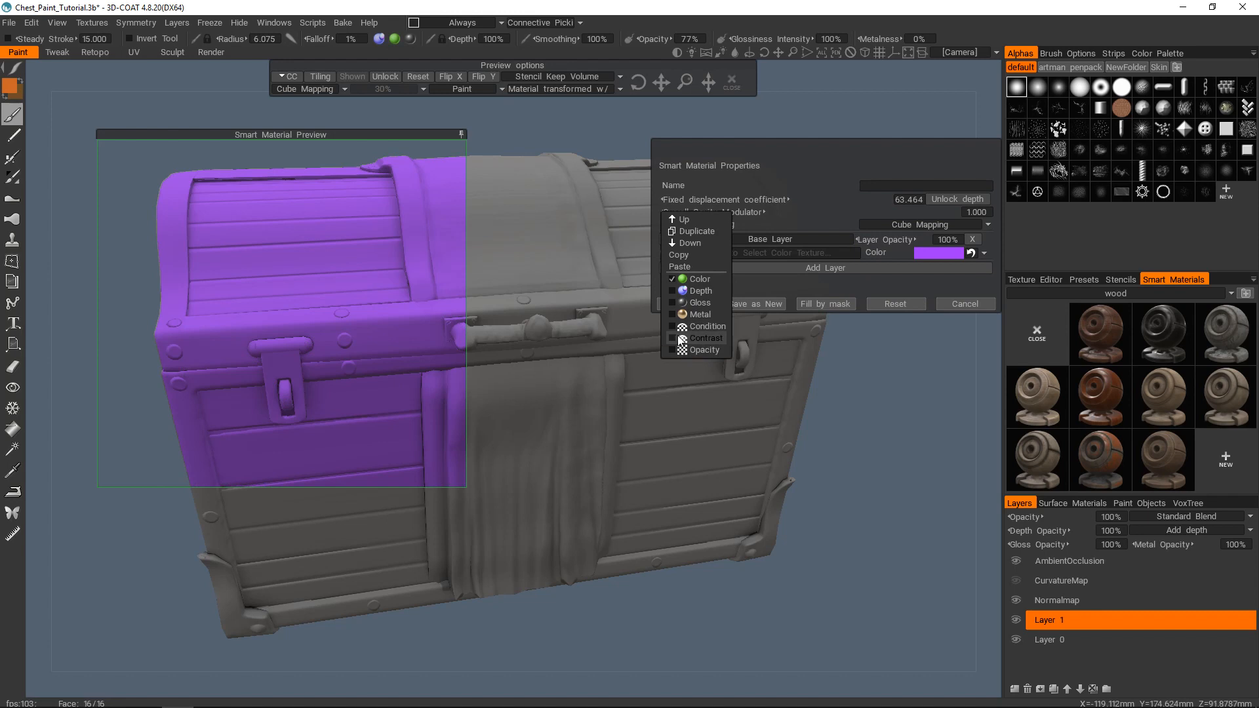
{"action": "mouse_move", "coordinate": [713, 344]}
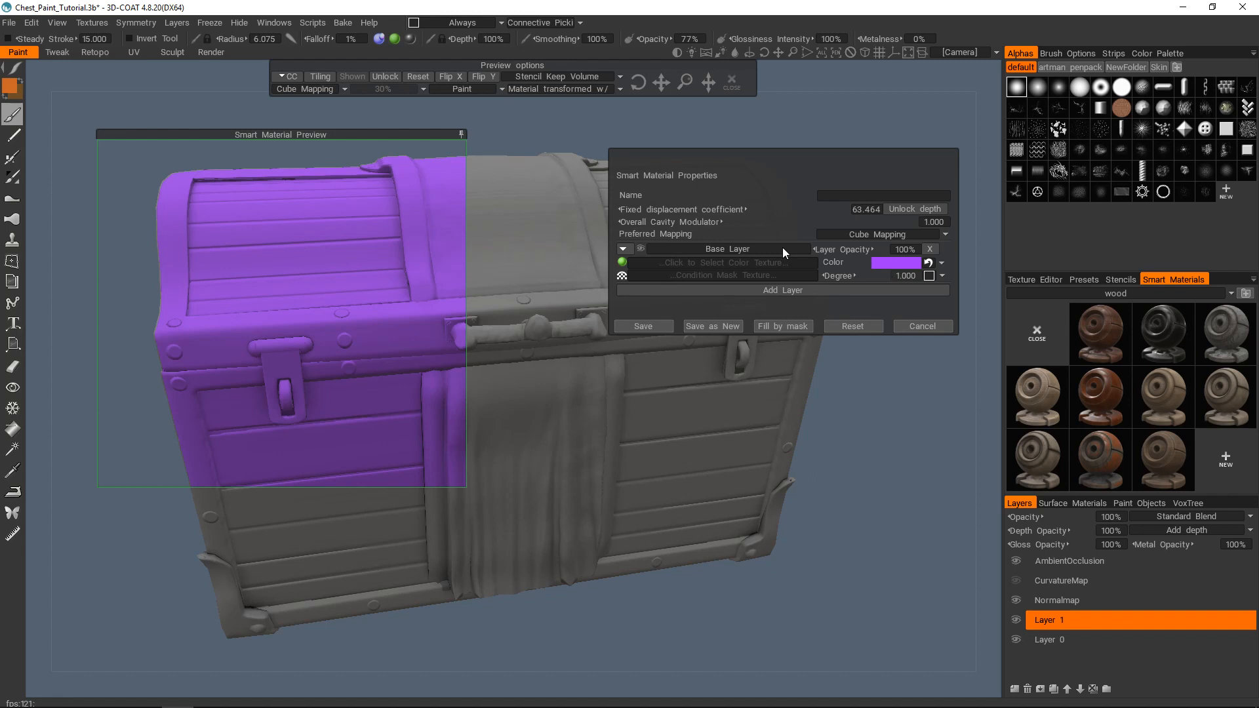
Keep the purple colour and set the condition to More on Convex, degree about 2.275
{"action": "left_click", "coordinate": [894, 262]}
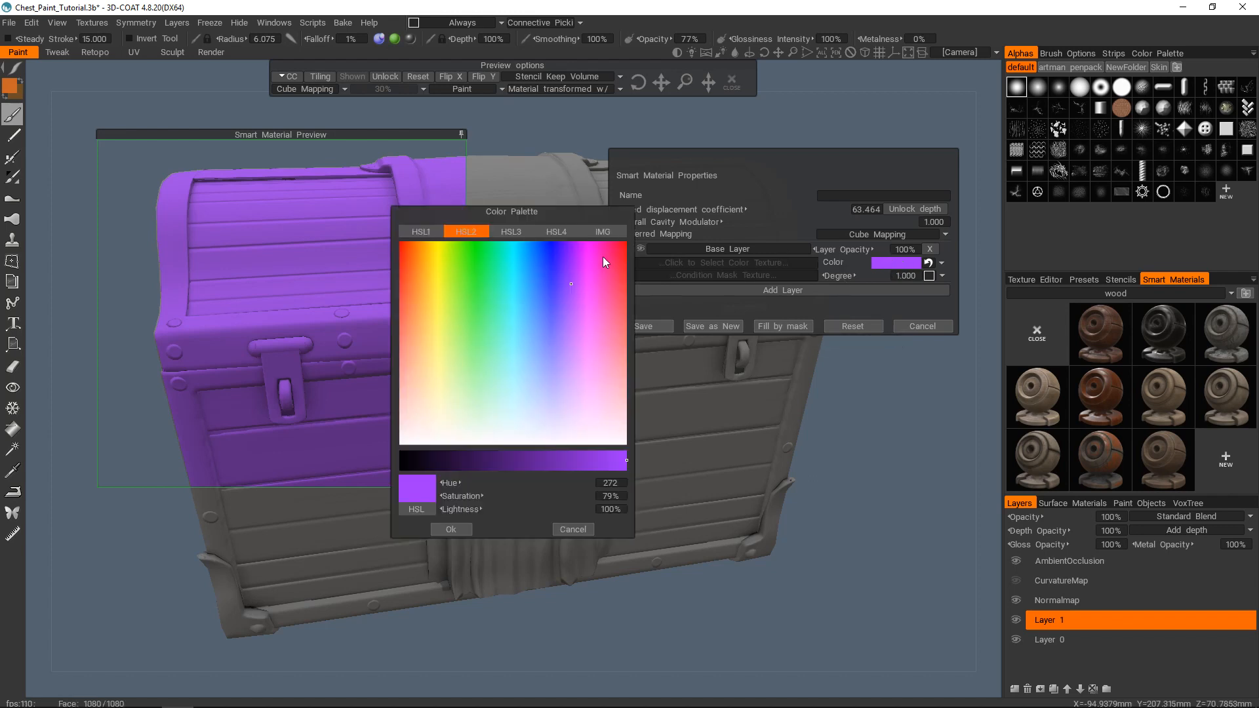
{"action": "left_click", "coordinate": [451, 529]}
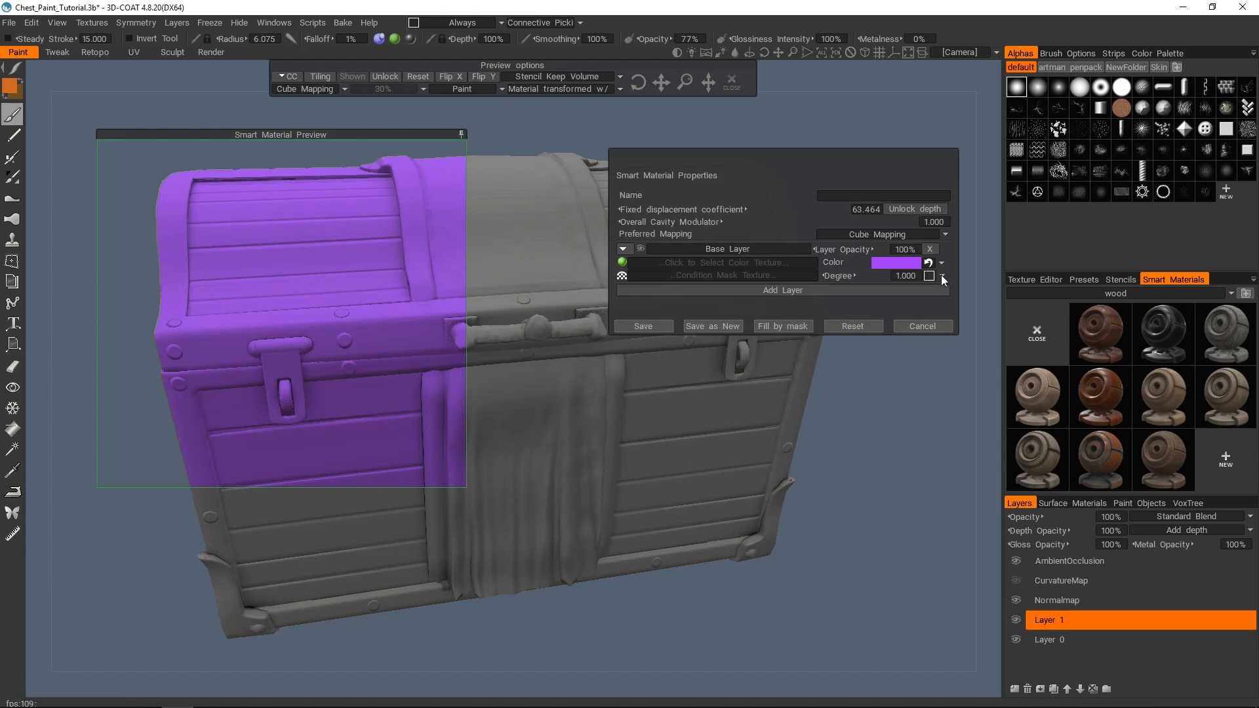
{"action": "left_click", "coordinate": [940, 276]}
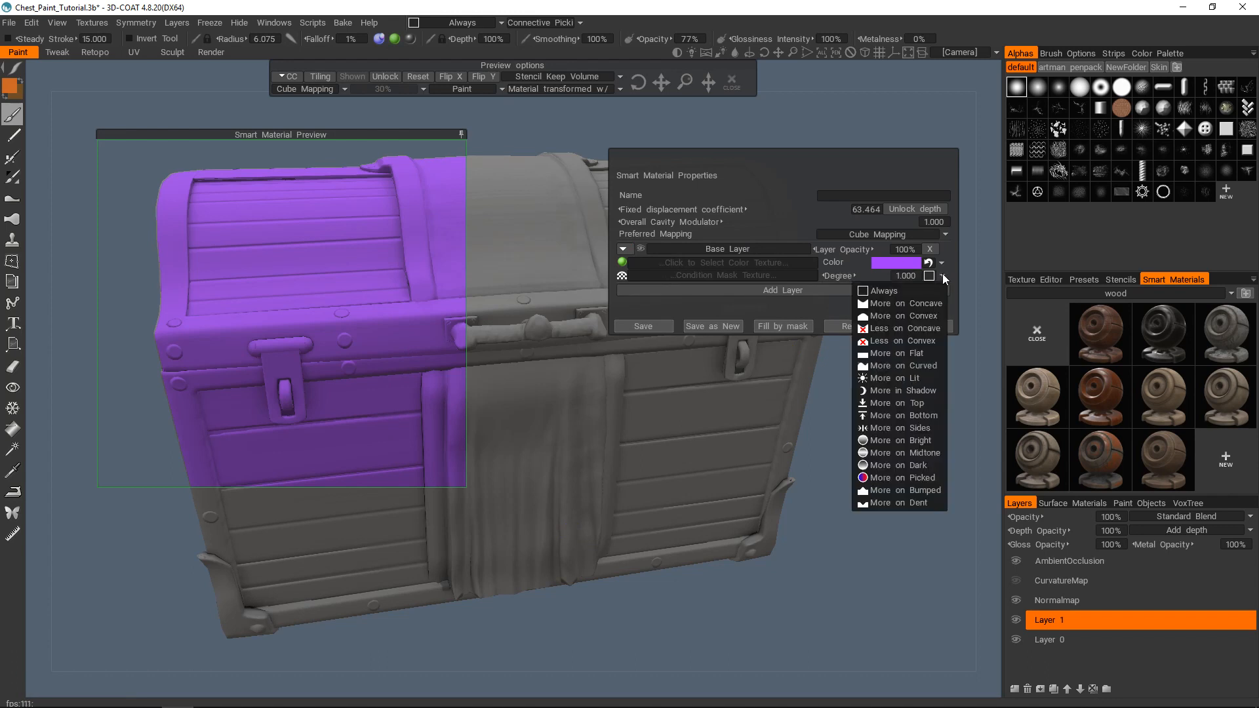
{"action": "mouse_move", "coordinate": [899, 290]}
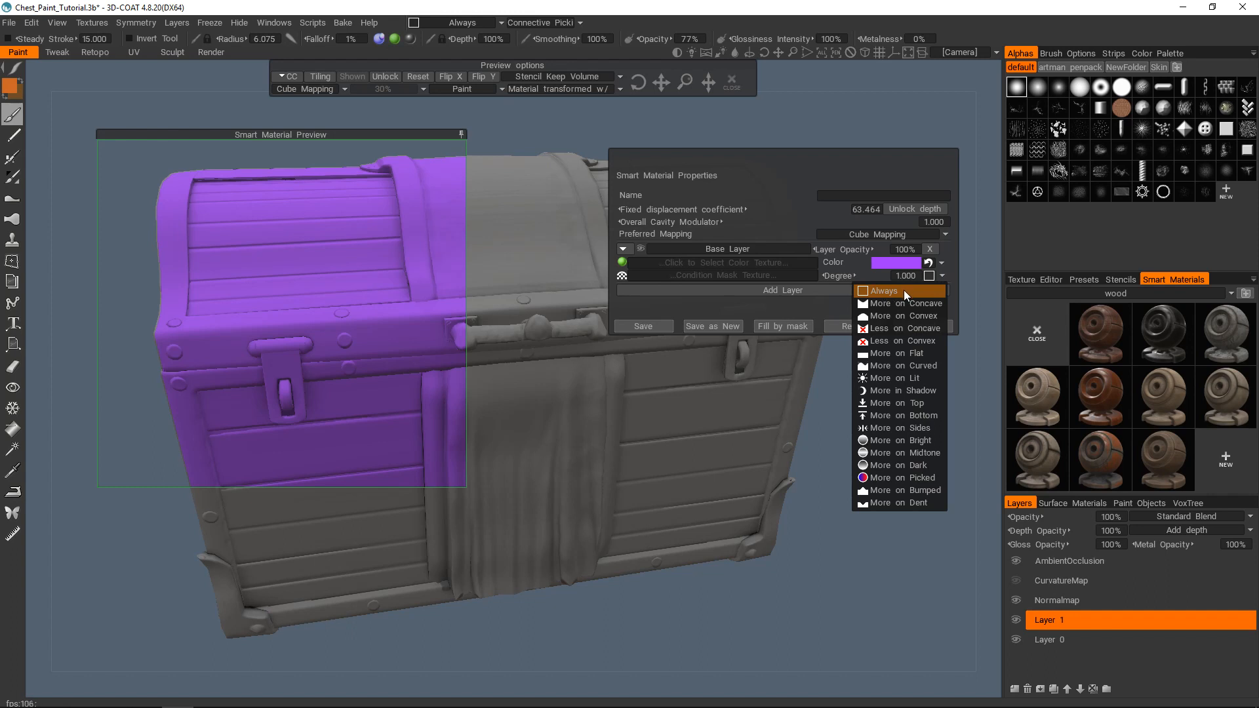
{"action": "mouse_move", "coordinate": [905, 296]}
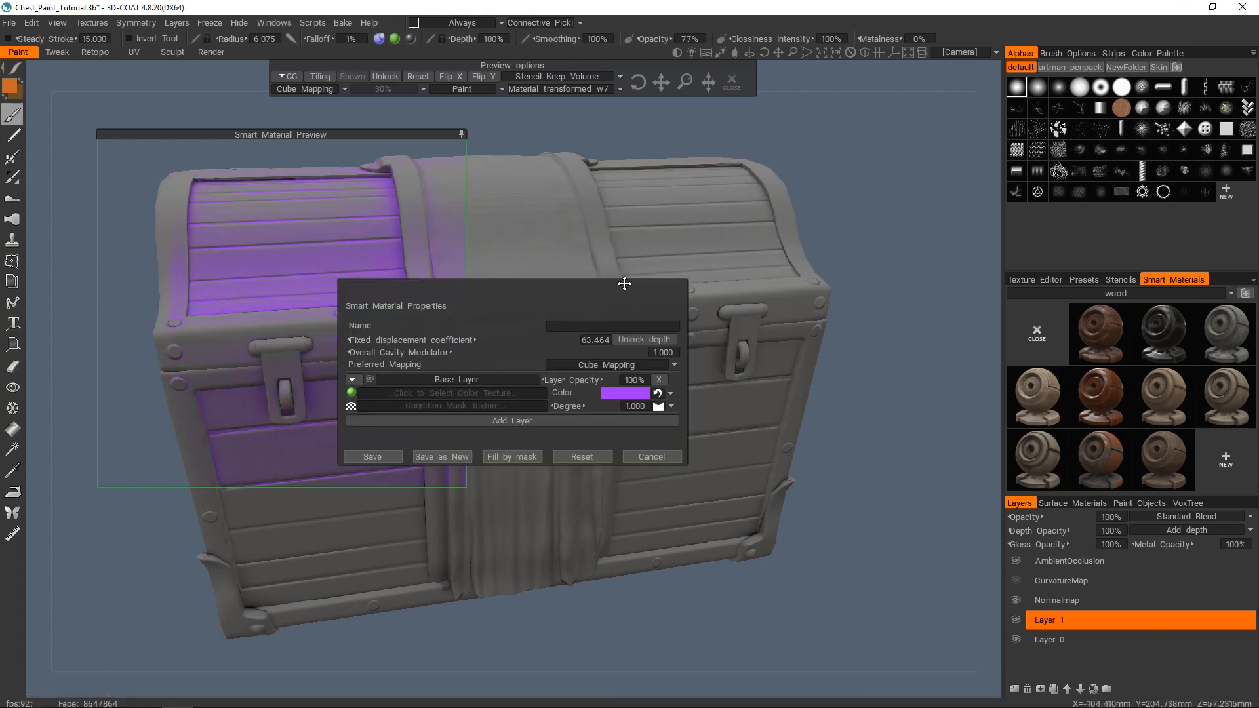
{"action": "left_click_drag", "start_coordinate": [625, 284], "coordinate": [787, 193]}
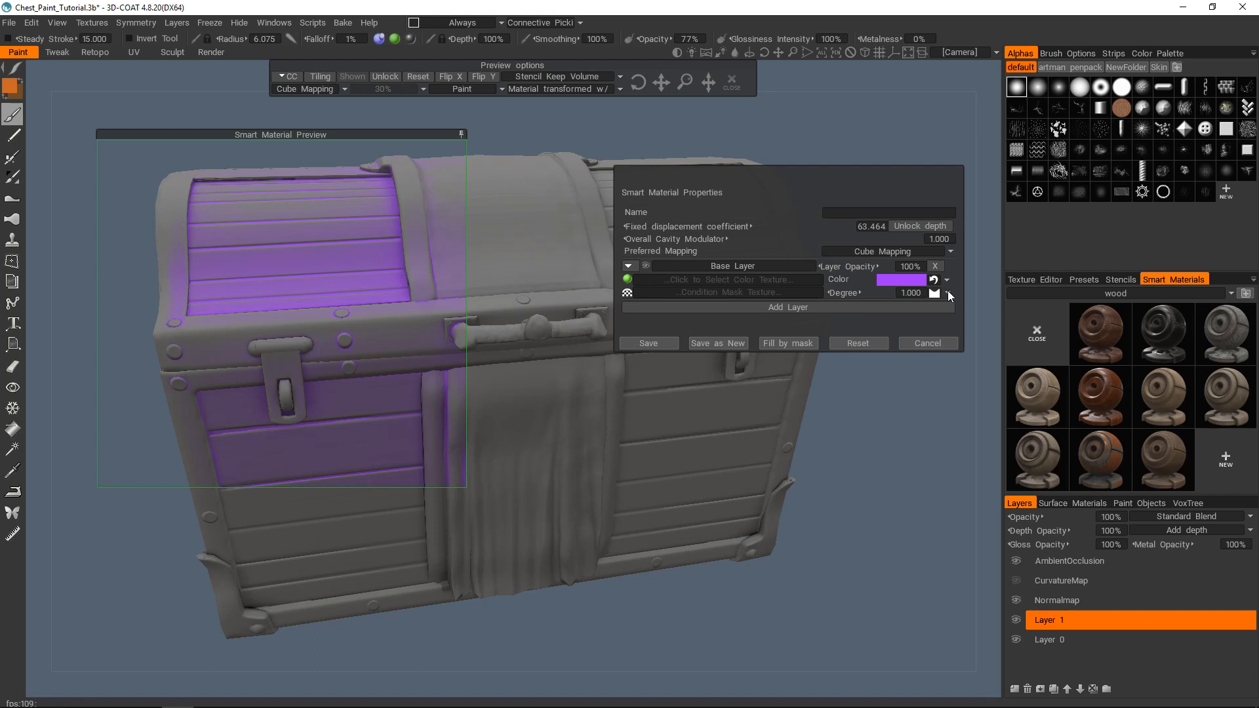
{"action": "left_click", "coordinate": [946, 297]}
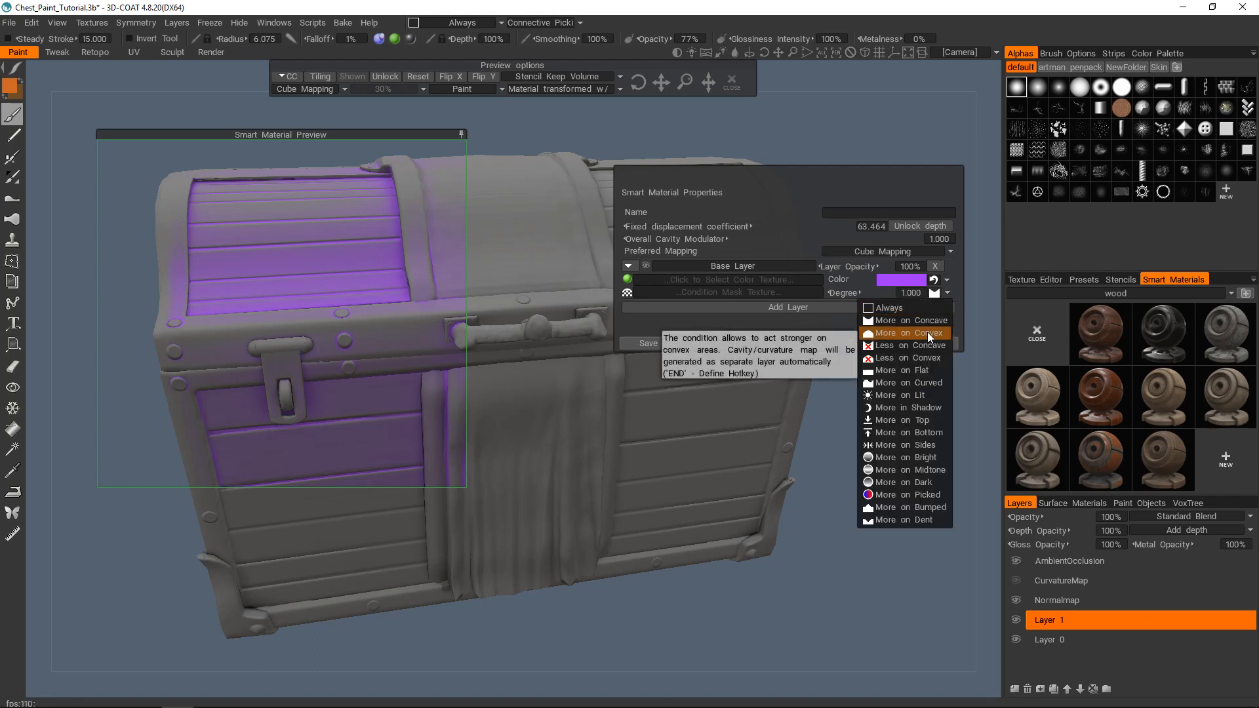
{"action": "left_click", "coordinate": [901, 333]}
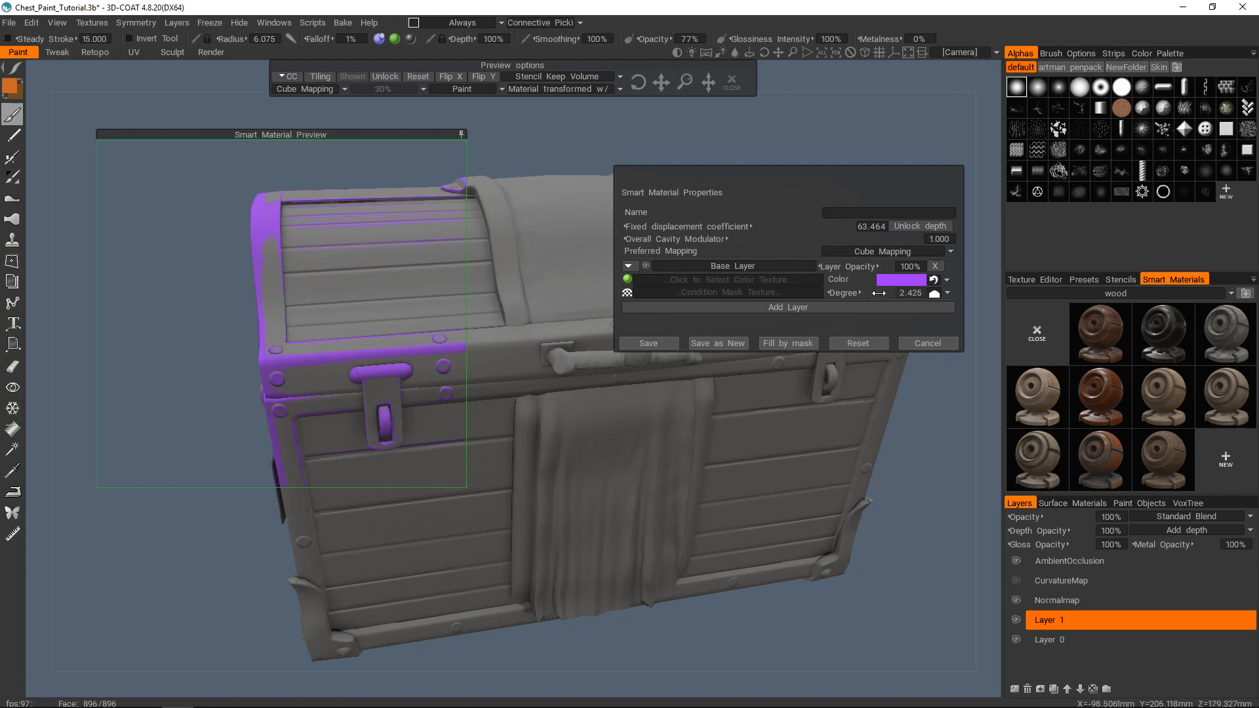
{"action": "left_click_drag", "start_coordinate": [883, 293], "coordinate": [872, 293]}
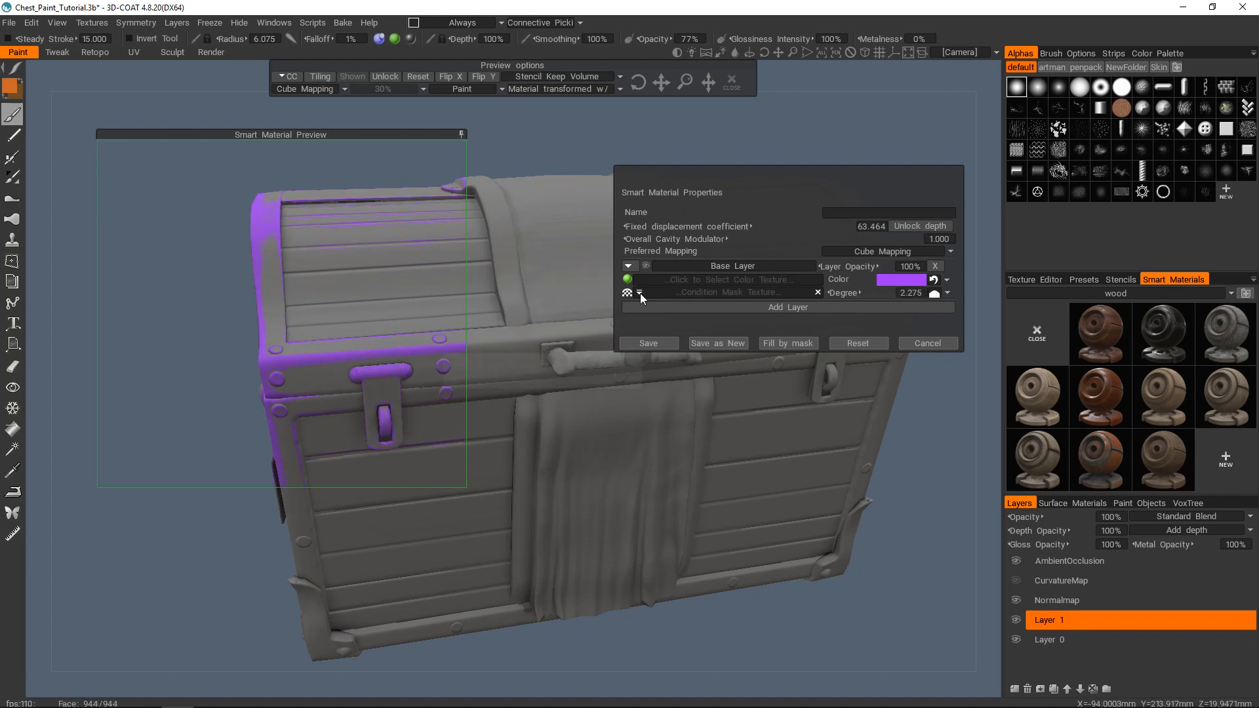
Add procedural noise with scale 0.222 to the purple layer's condition mask texture
{"action": "left_click", "coordinate": [629, 292]}
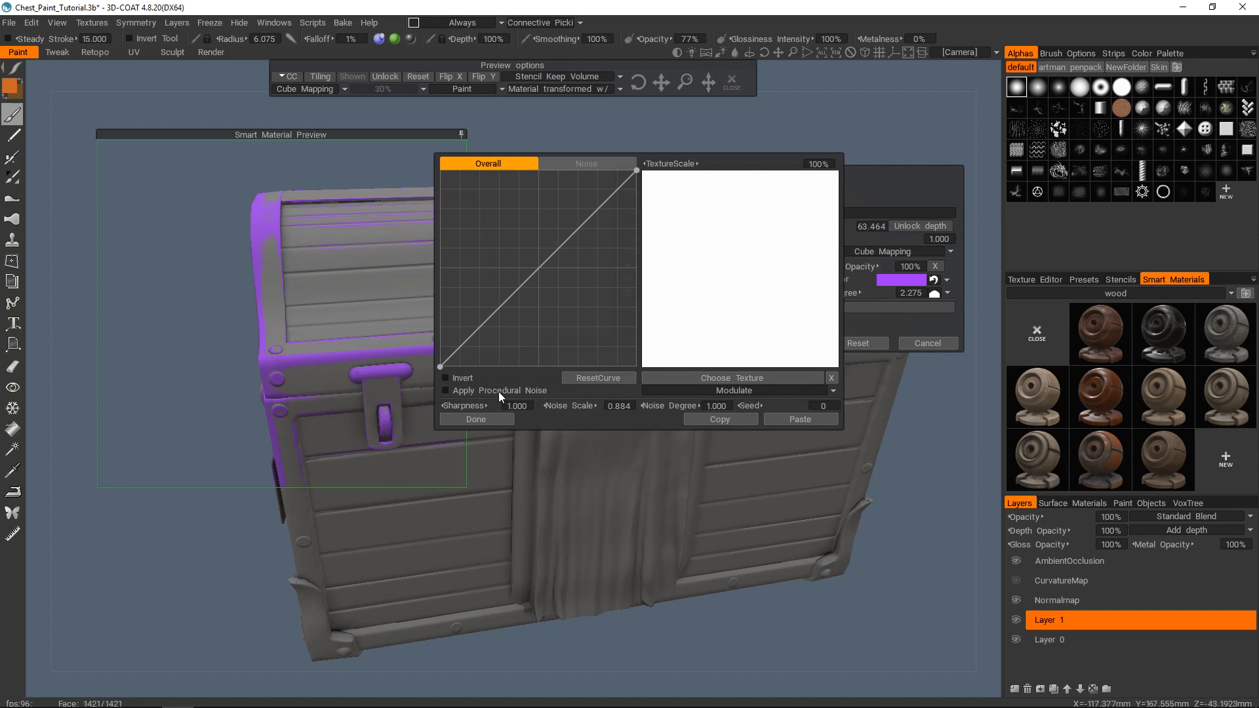
{"action": "left_click", "coordinate": [445, 390]}
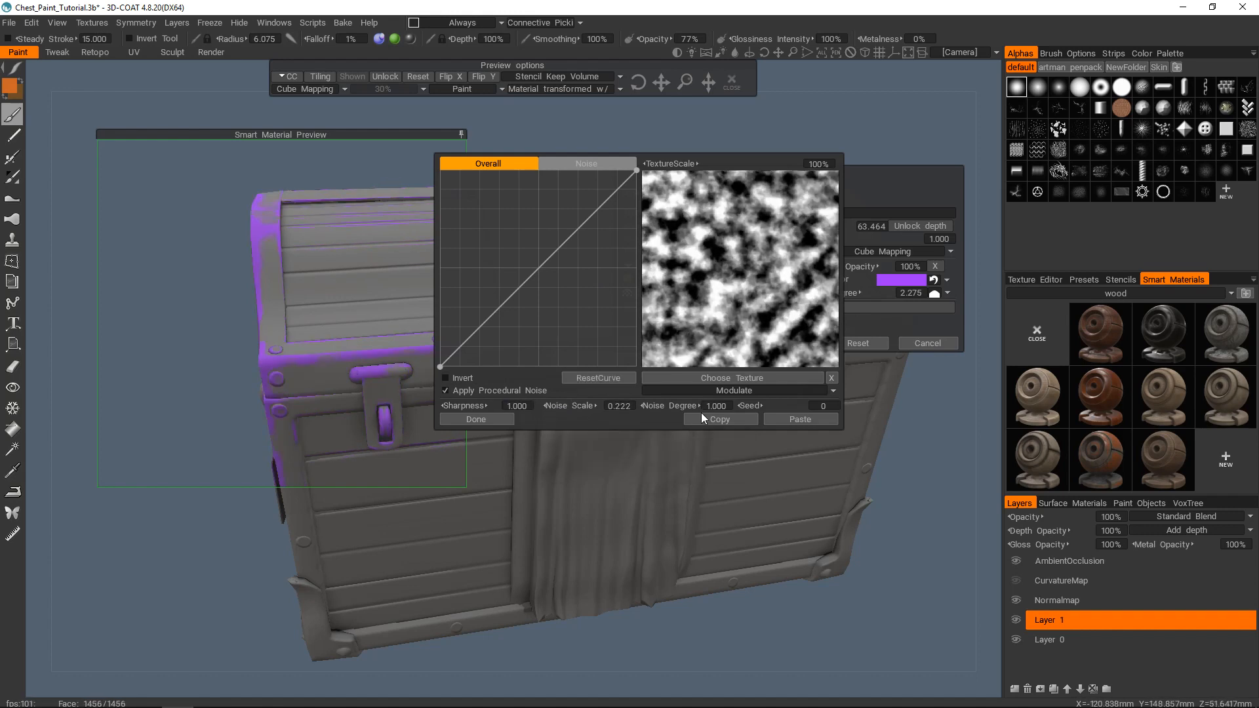
{"action": "left_click", "coordinate": [476, 418]}
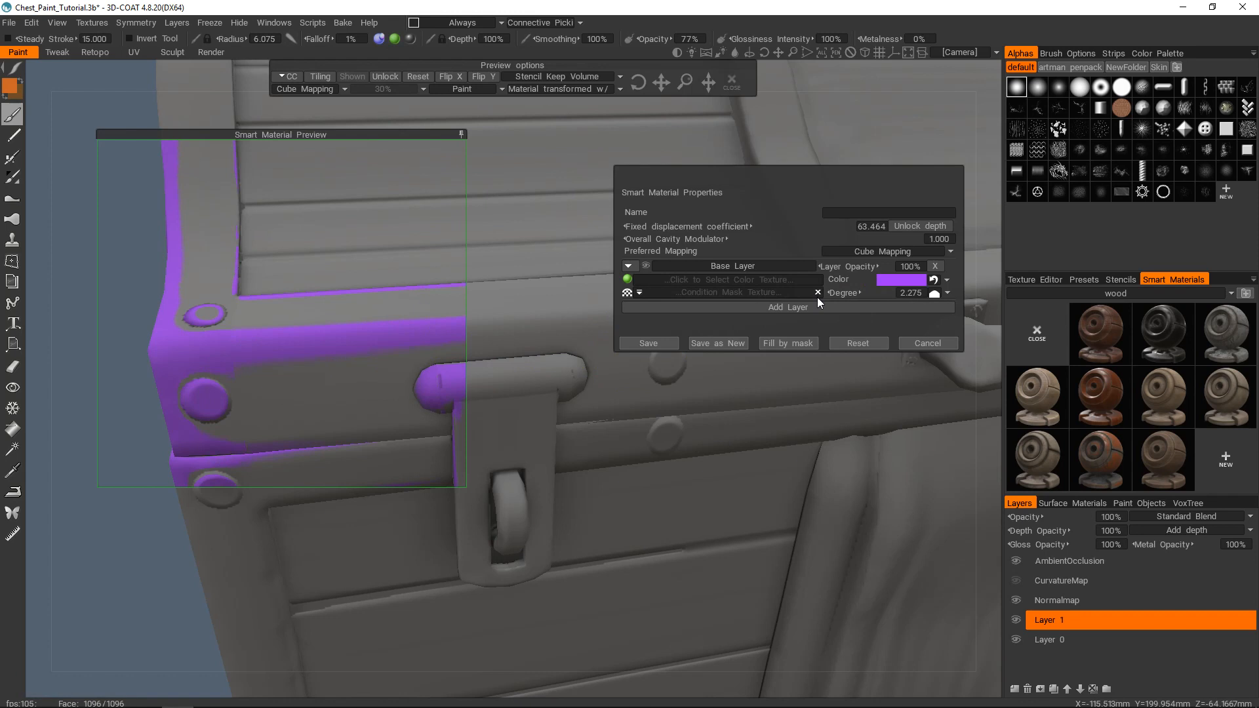
{"action": "mouse_move", "coordinate": [818, 303]}
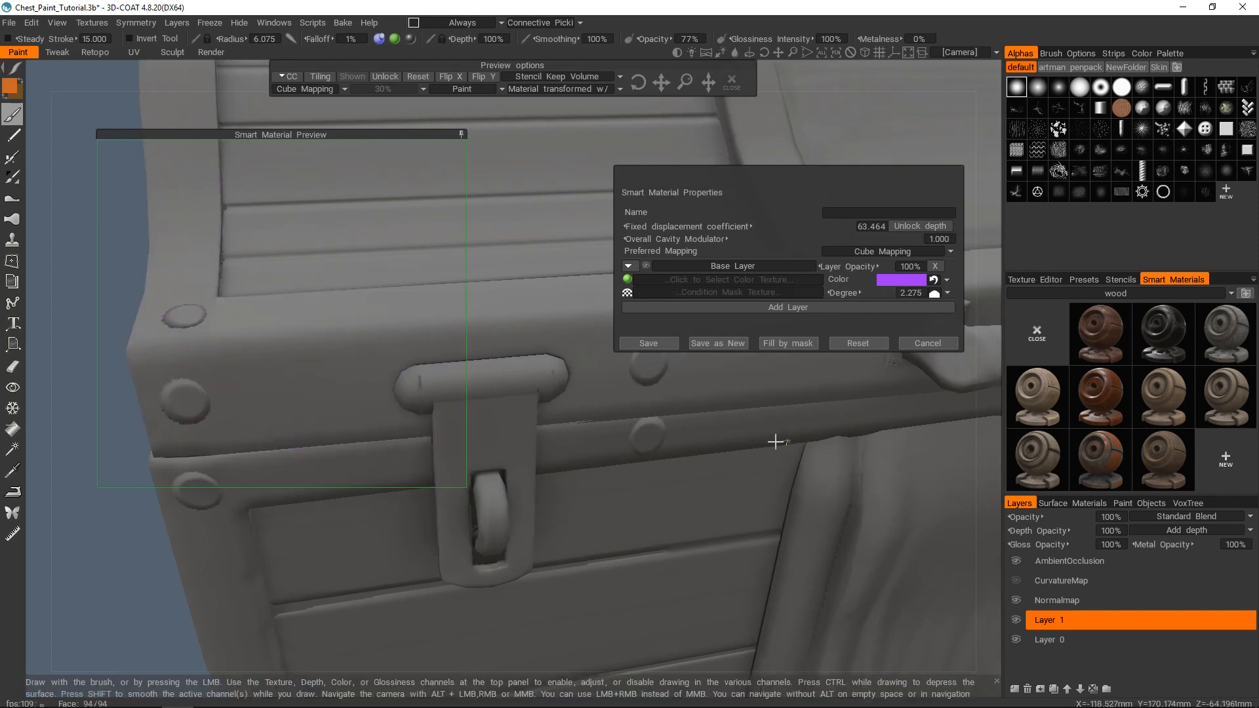
Try the More on Lit and More in Shadow conditions while orbiting the chest
{"action": "left_click_drag", "start_coordinate": [775, 442], "coordinate": [679, 412]}
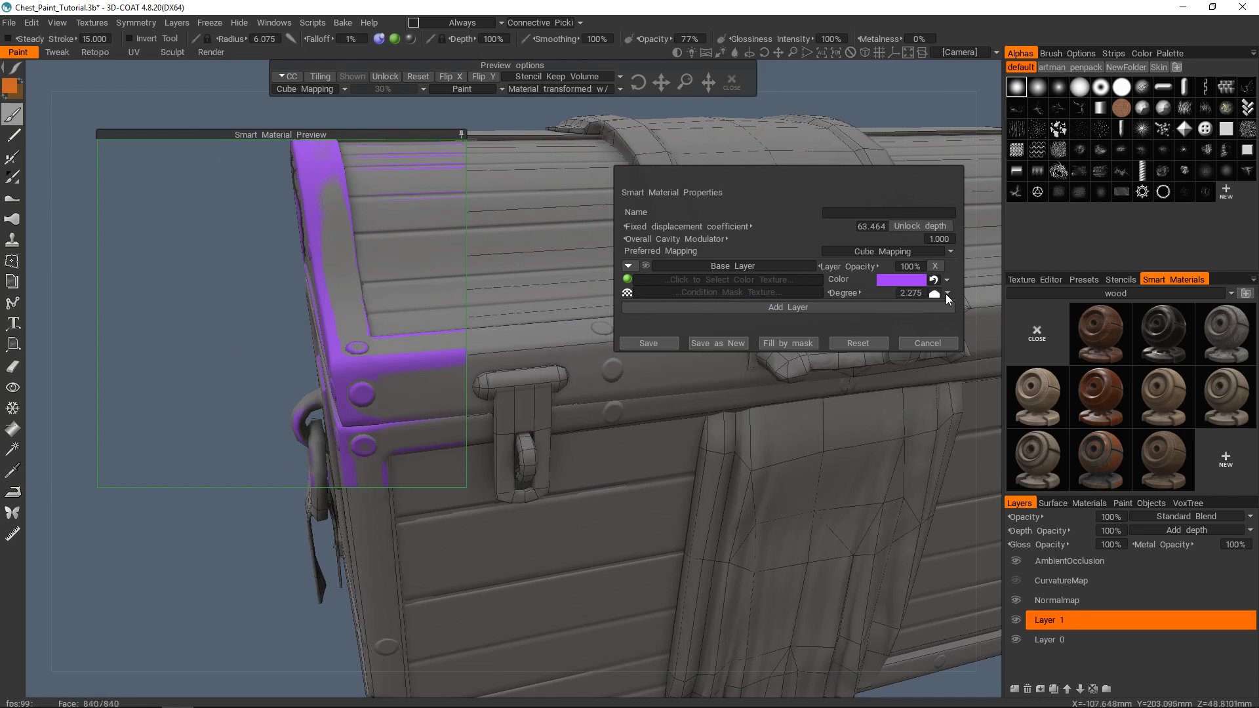
{"action": "left_click", "coordinate": [946, 293]}
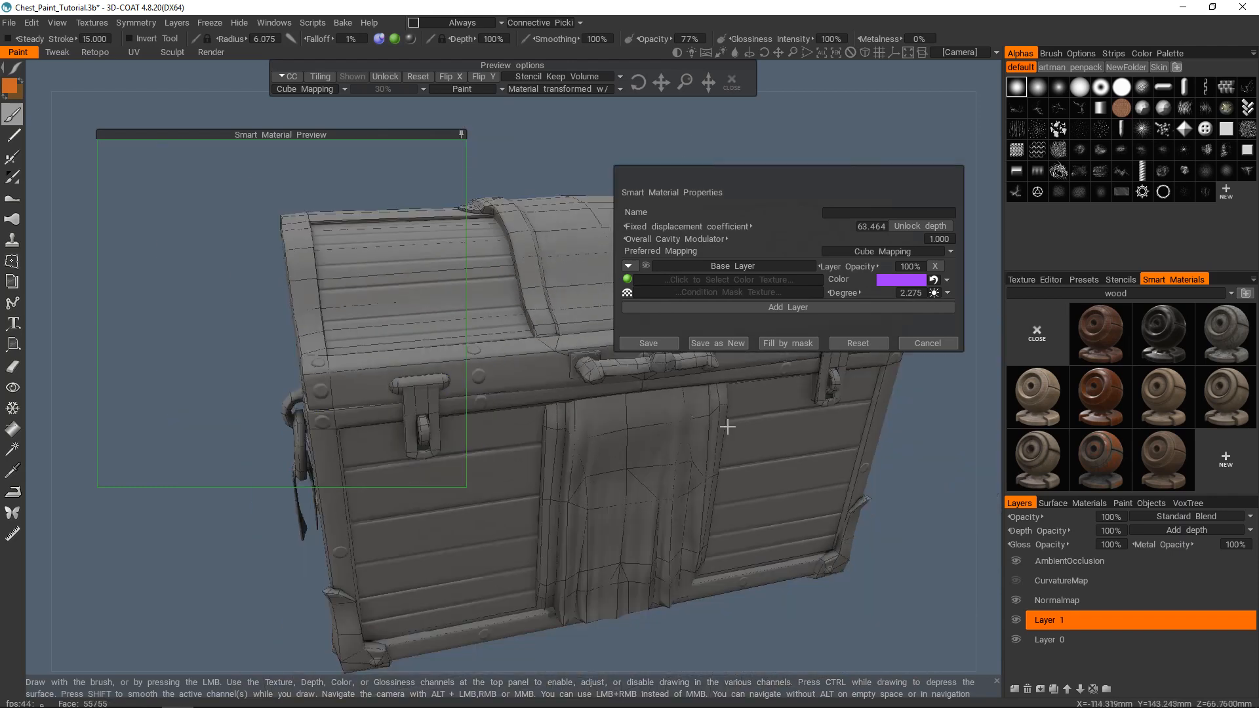
{"action": "left_click_drag", "start_coordinate": [727, 427], "coordinate": [584, 362]}
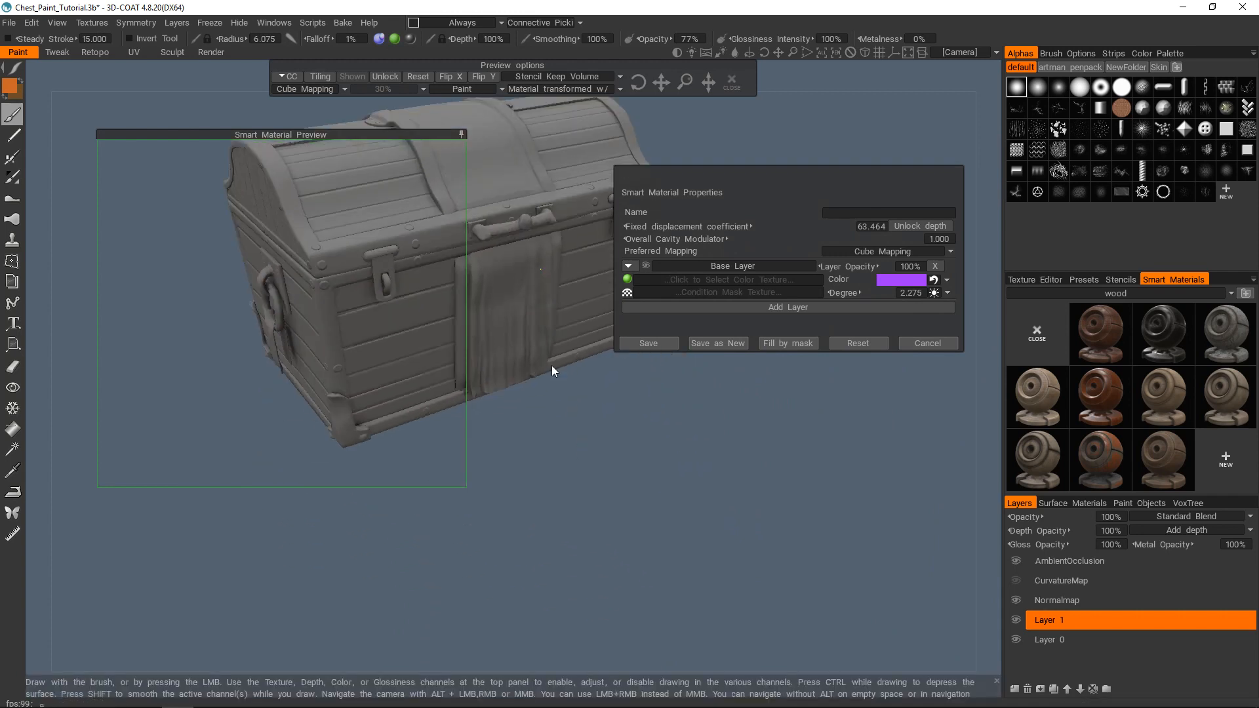
{"action": "left_click", "coordinate": [948, 293]}
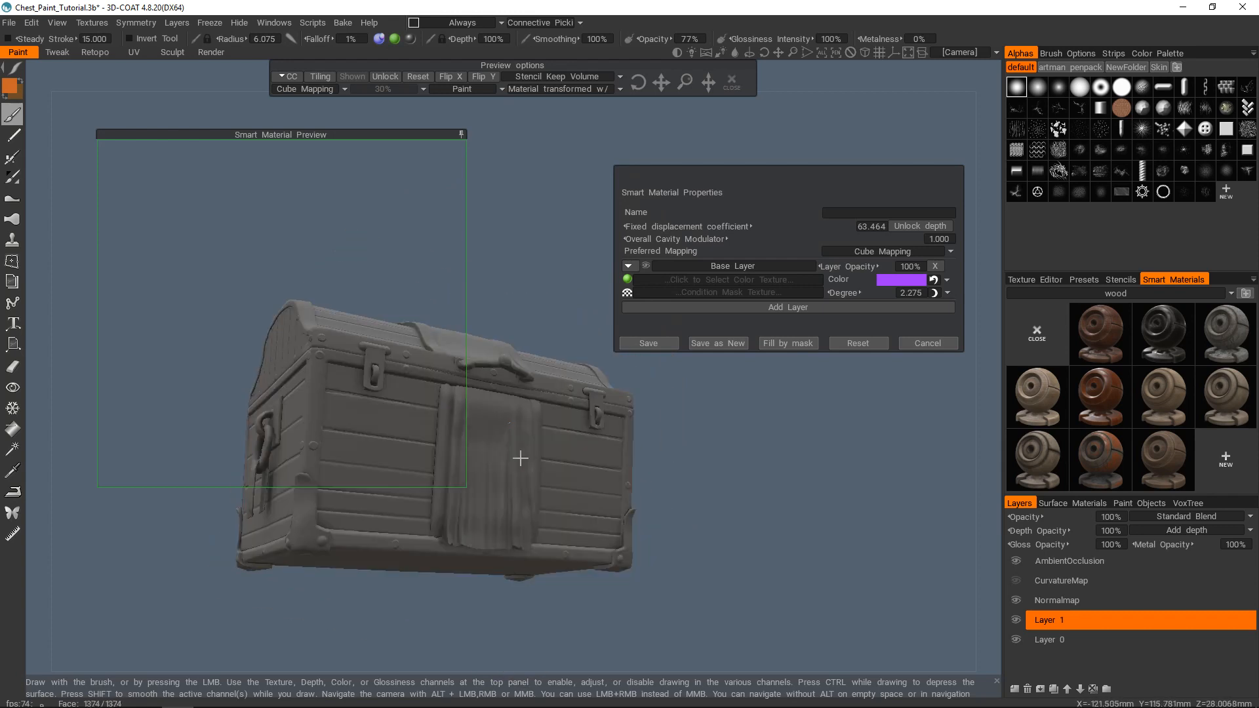
{"action": "left_click_drag", "start_coordinate": [519, 458], "coordinate": [515, 364]}
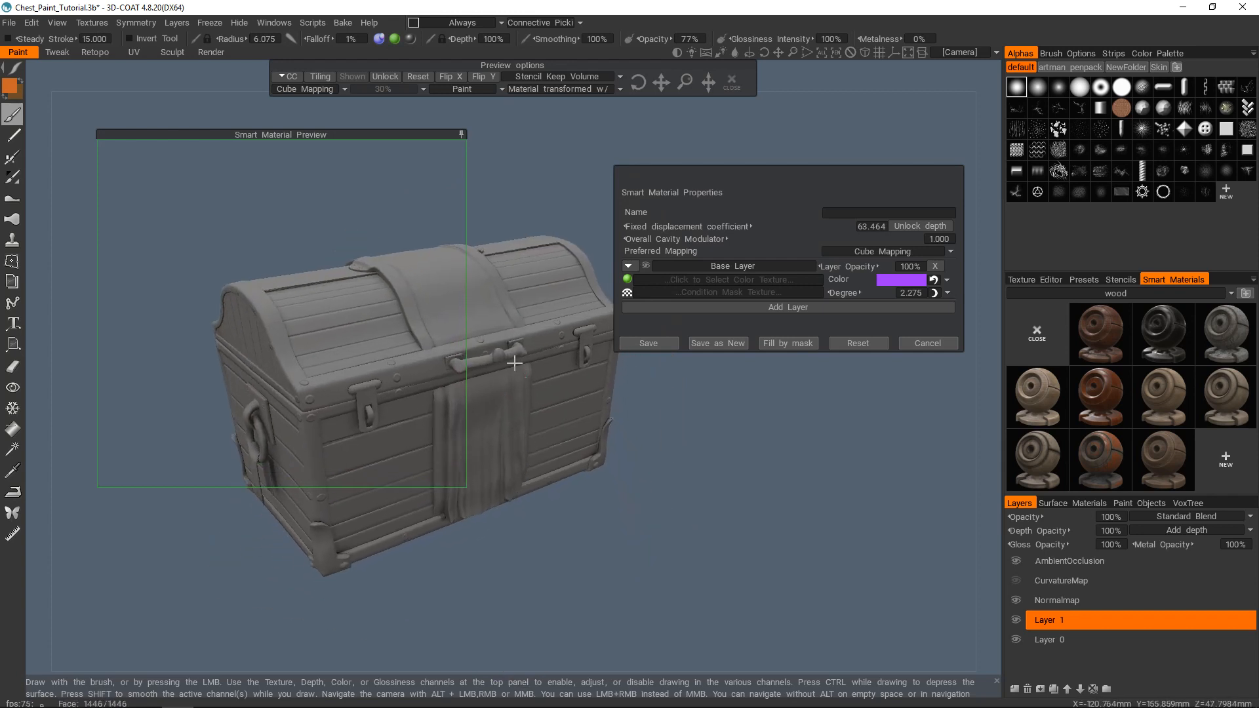
{"action": "left_click", "coordinate": [946, 293]}
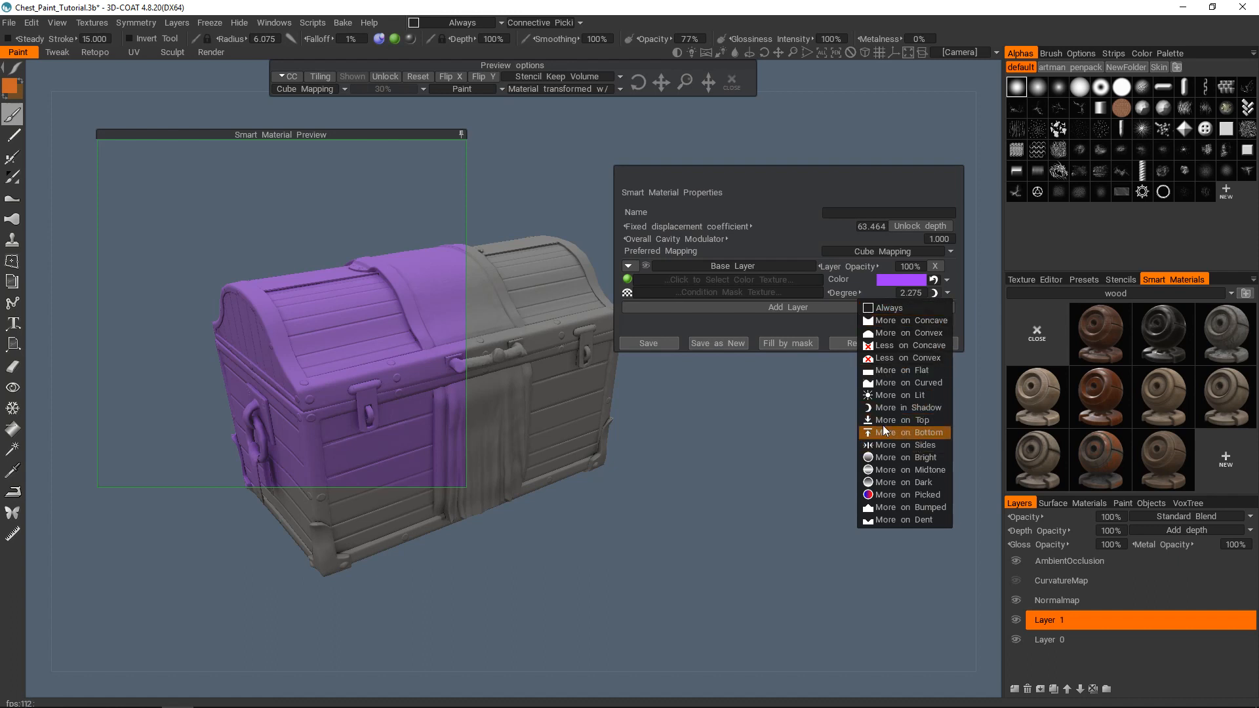
Try More on Top/Bottom at degree 0.775, check the underside, then restore convex edges
{"action": "left_click", "coordinate": [898, 425]}
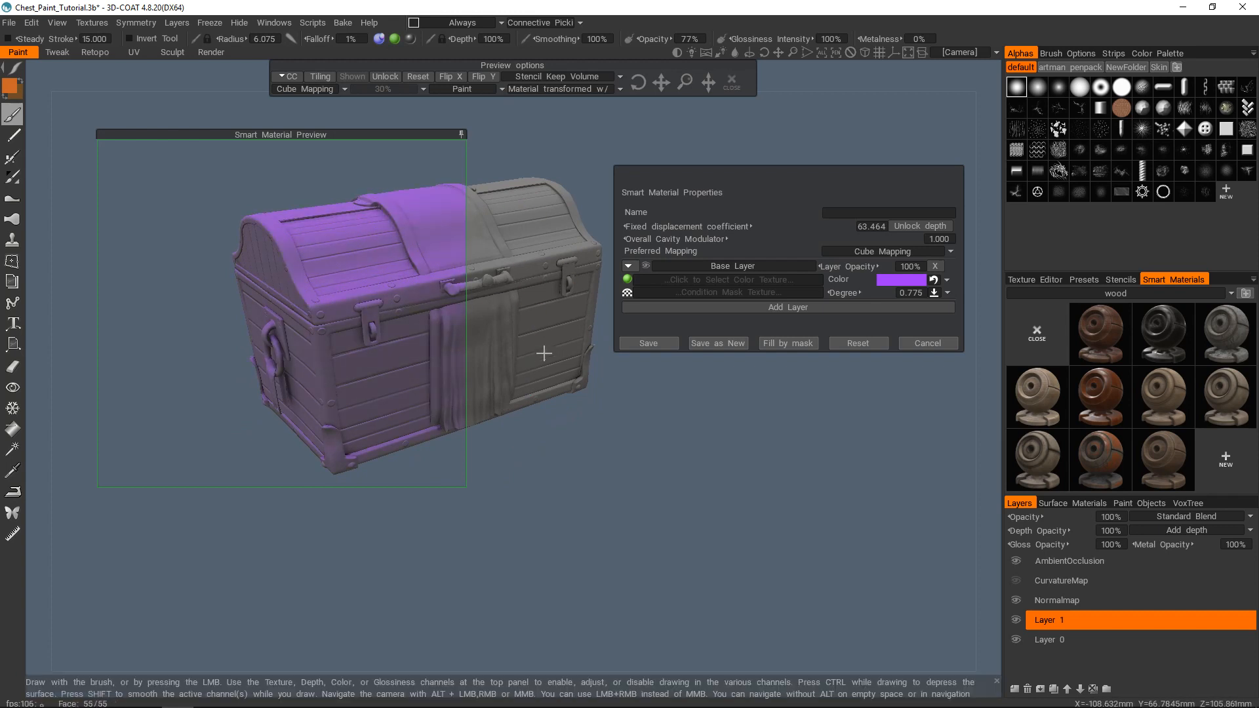
{"action": "left_click_drag", "start_coordinate": [546, 354], "coordinate": [498, 370]}
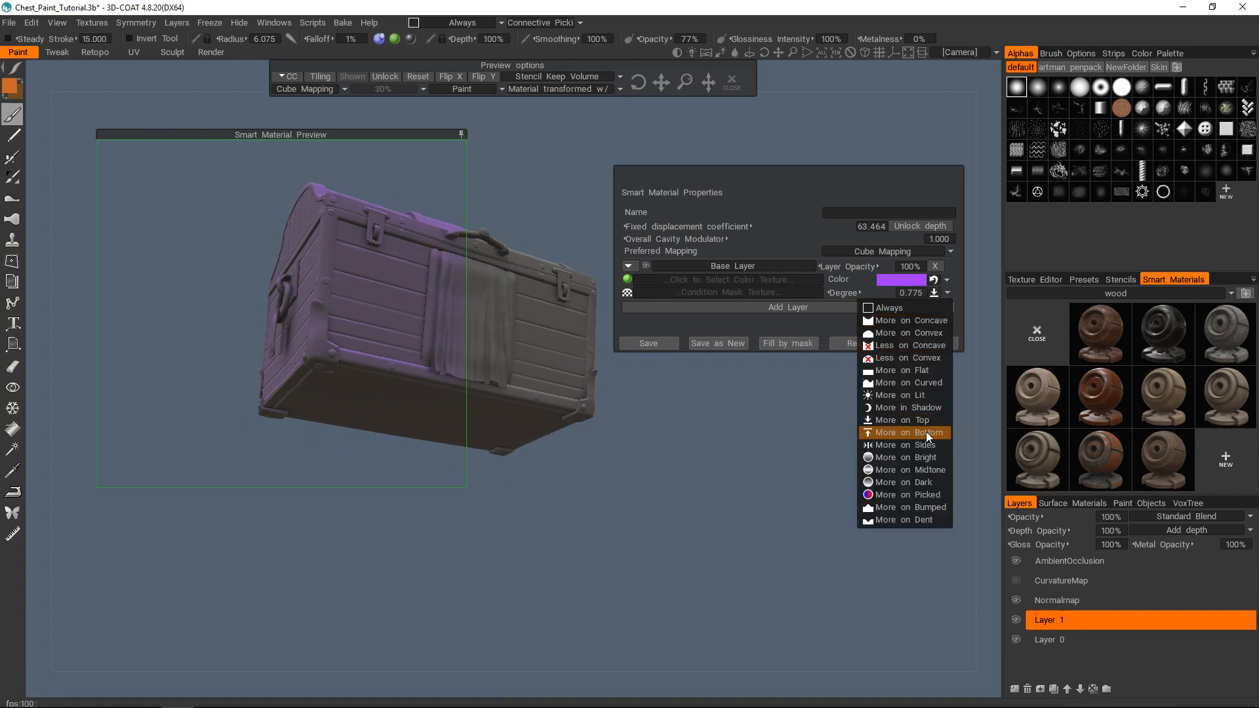
{"action": "mouse_move", "coordinate": [929, 435]}
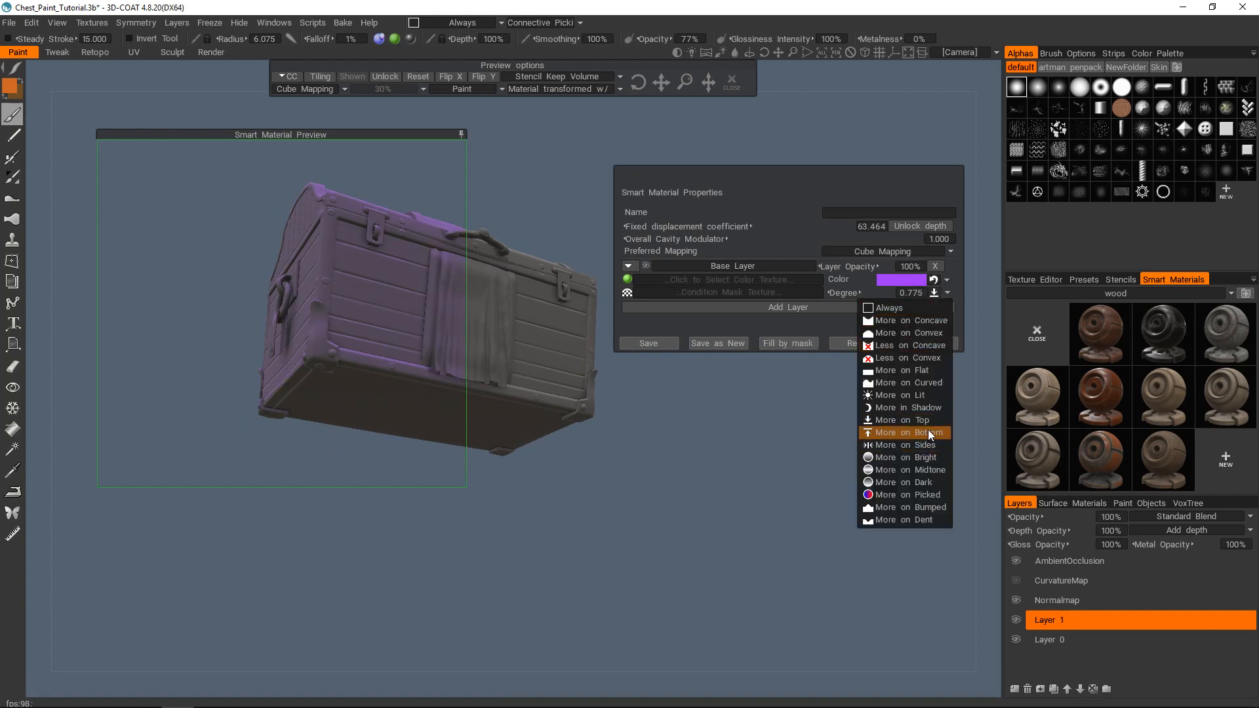
{"action": "mouse_move", "coordinate": [904, 507]}
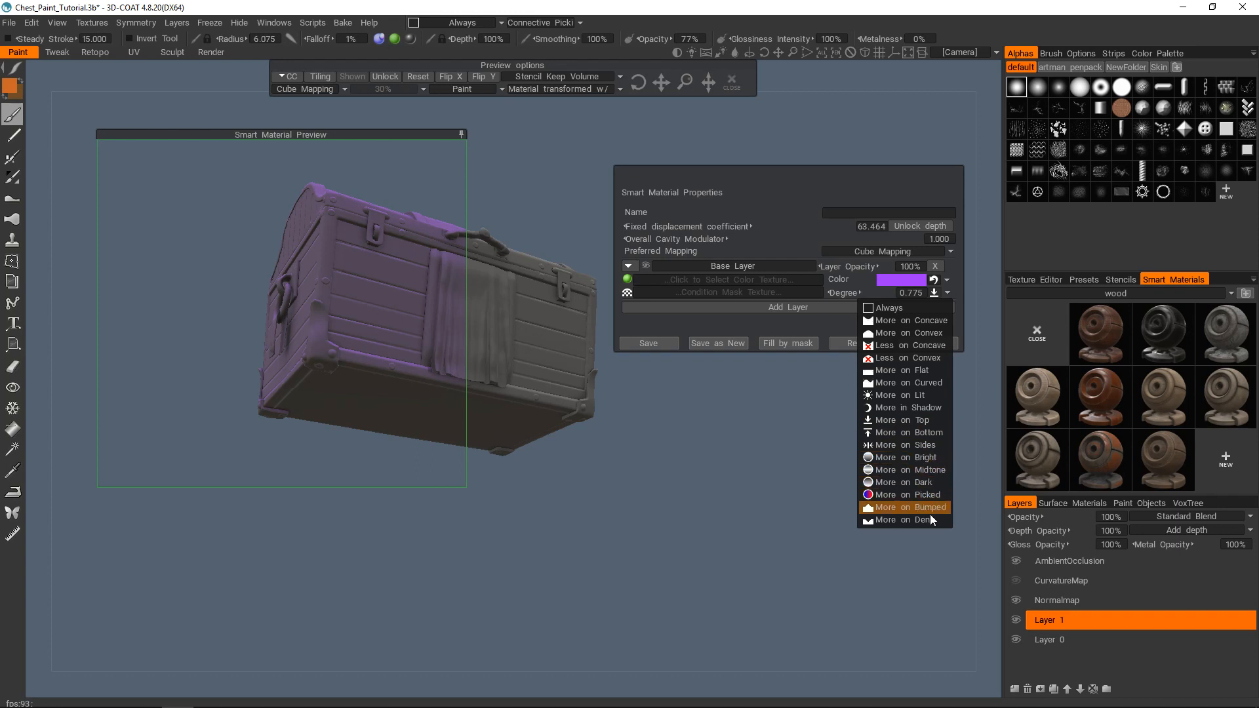
{"action": "mouse_move", "coordinate": [908, 519]}
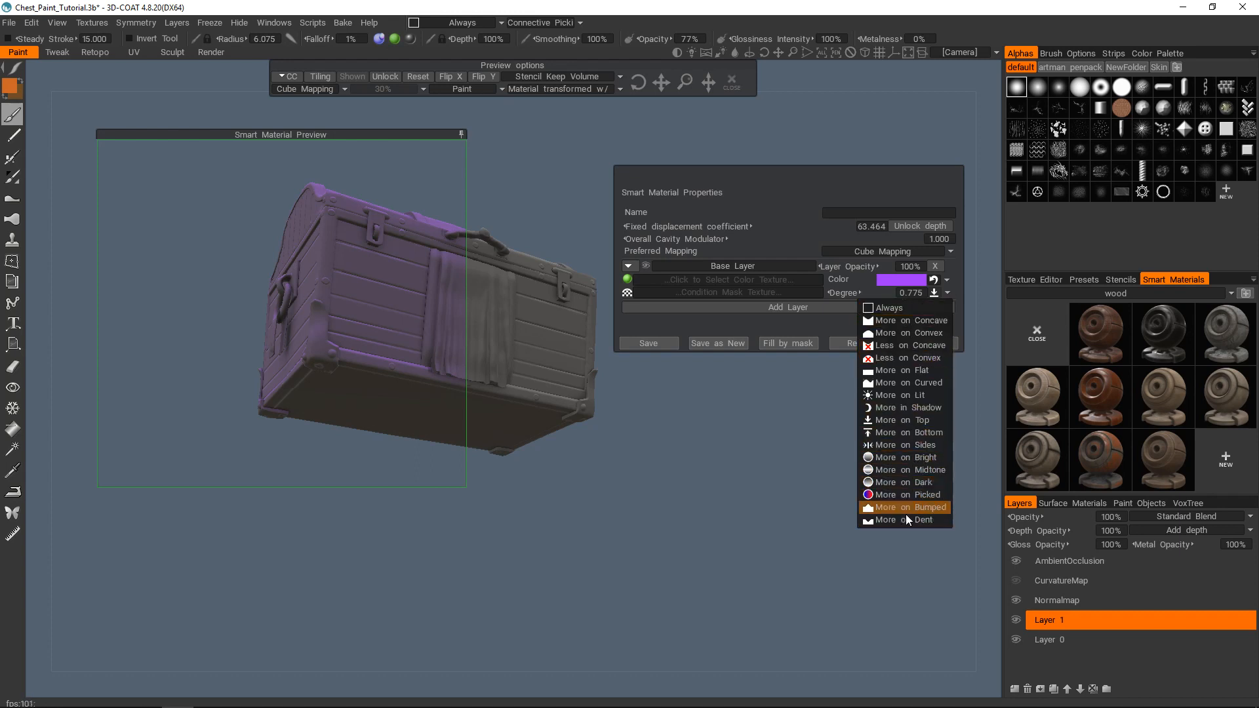
{"action": "left_click", "coordinate": [904, 507]}
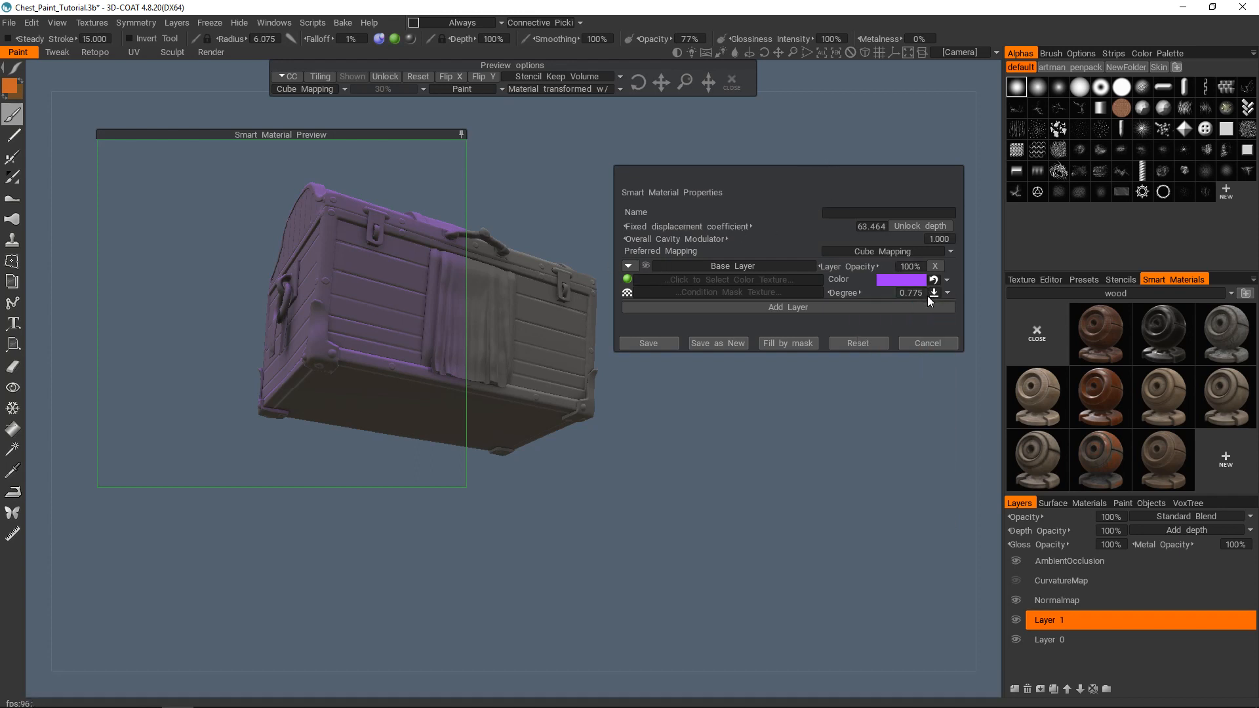
{"action": "left_click", "coordinate": [934, 293]}
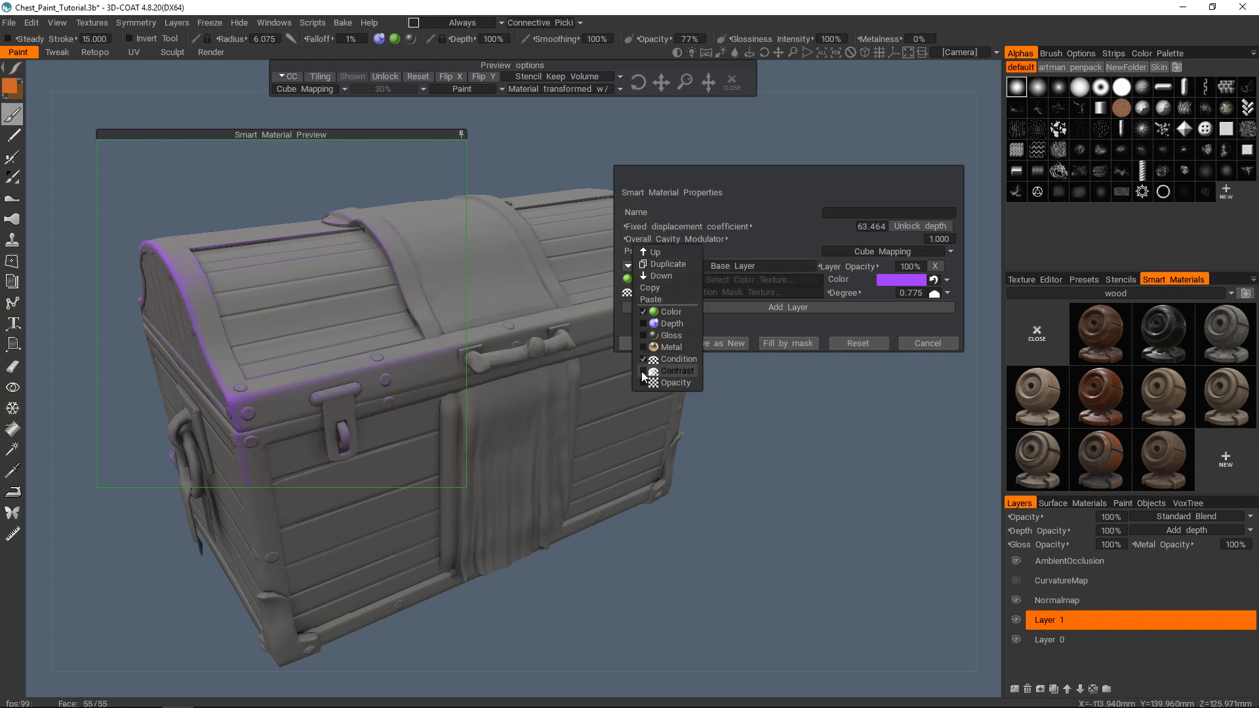
Add a 50% edge scattering channel to the Base Layer and zoom on the latch
{"action": "left_click", "coordinate": [643, 370]}
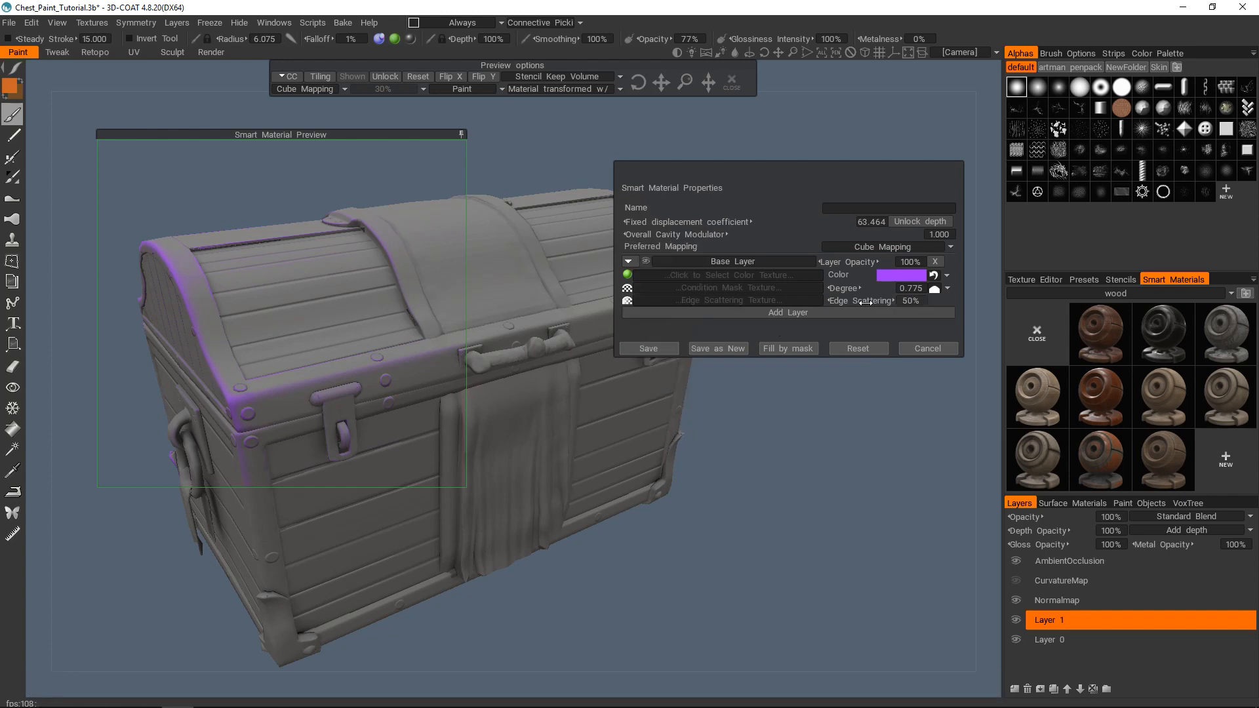
{"action": "mouse_move", "coordinate": [863, 300]}
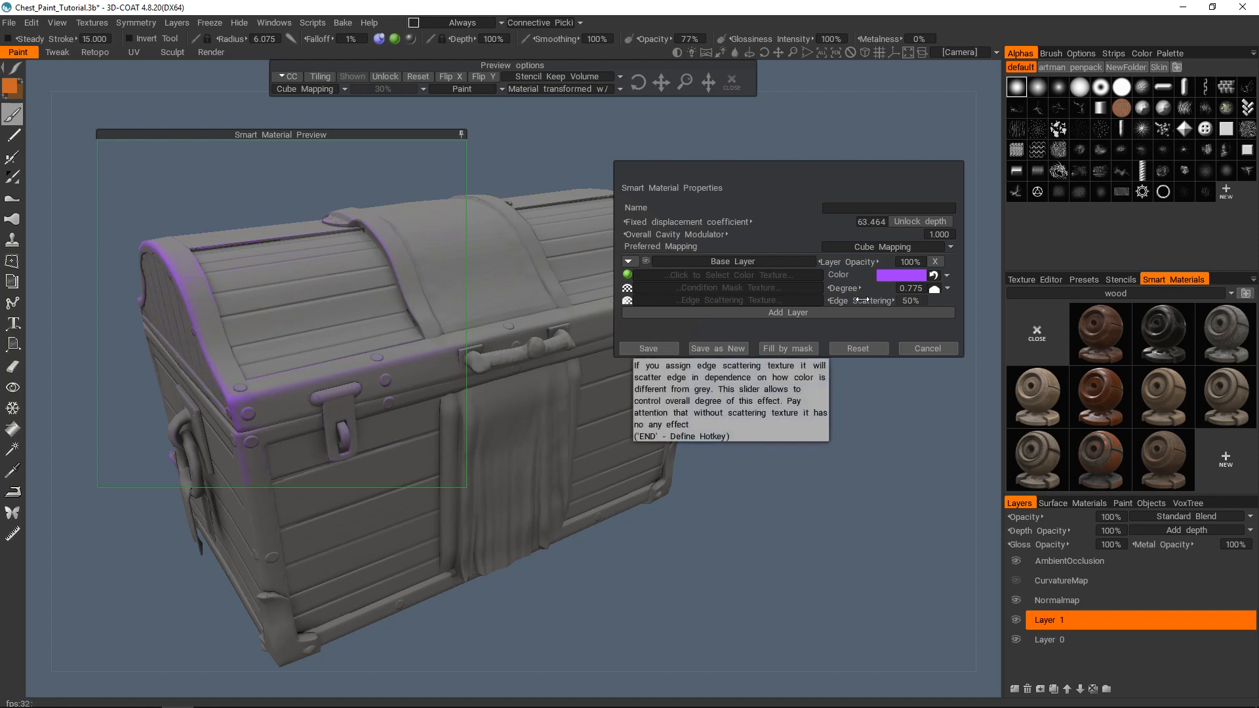
{"action": "left_click_drag", "start_coordinate": [876, 287], "coordinate": [908, 287]}
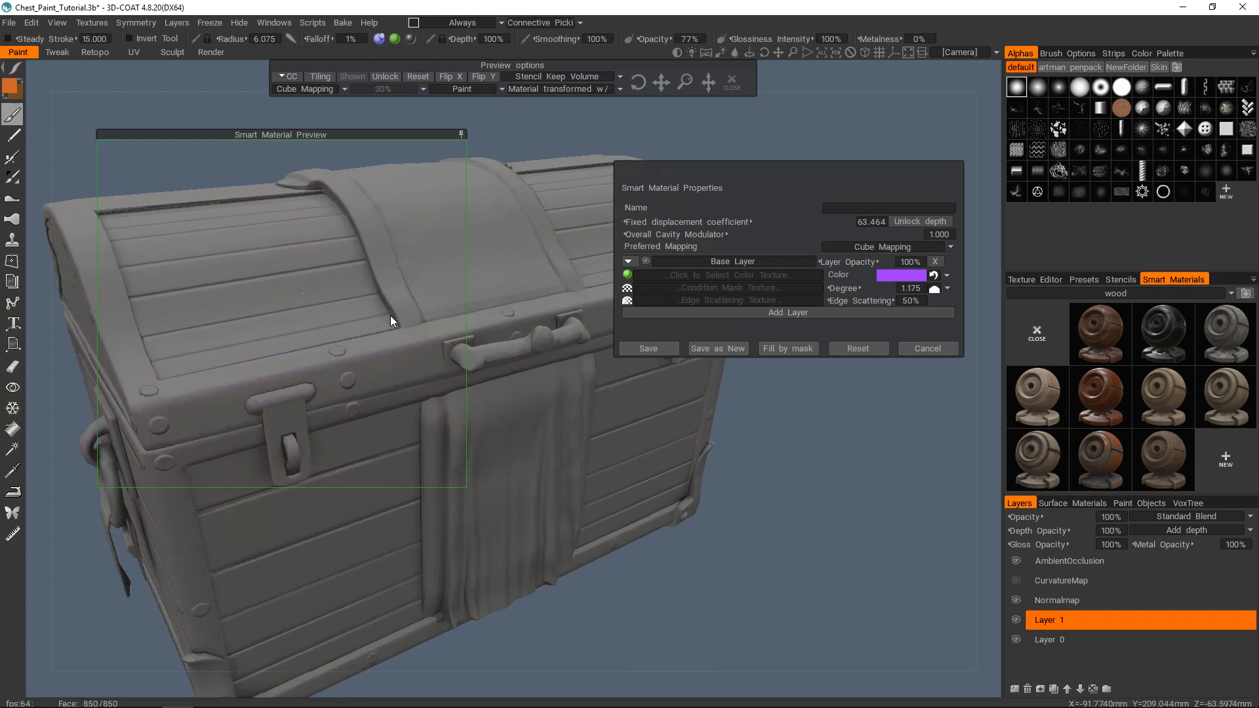
{"action": "left_click_drag", "start_coordinate": [393, 321], "coordinate": [366, 360]}
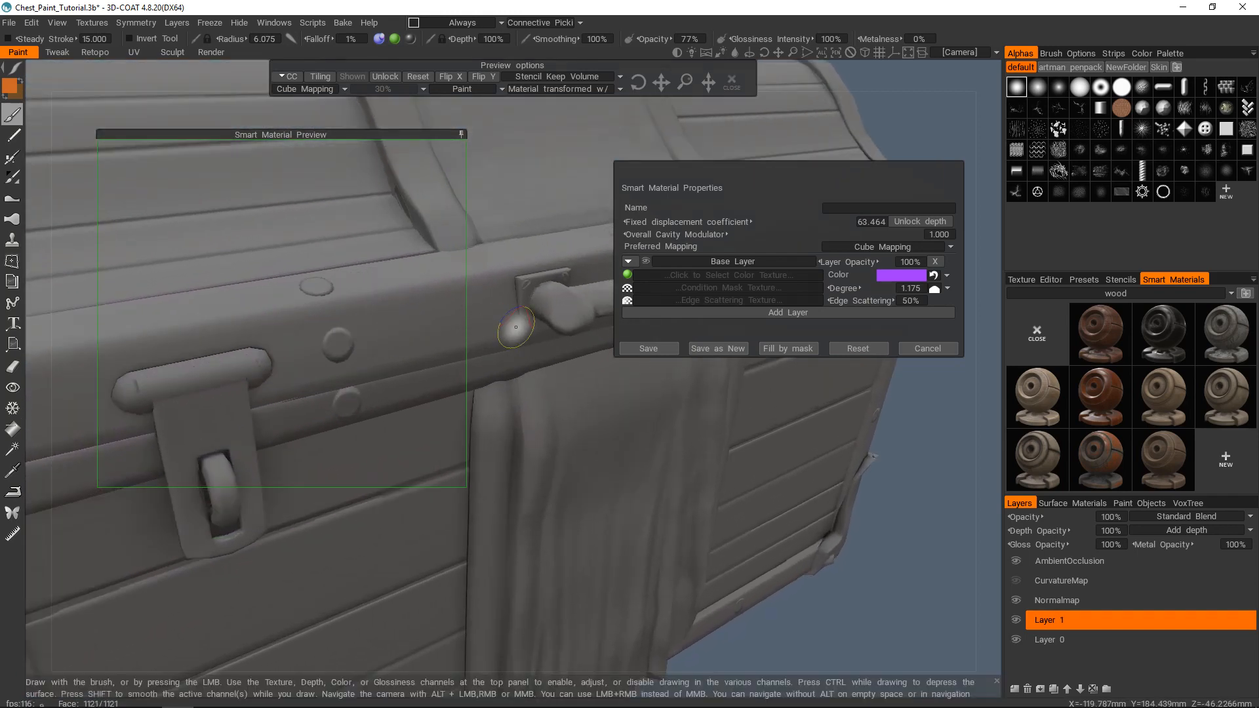
Recolour the Base Layer magenta and raise edge scattering to 77%
{"action": "left_click", "coordinate": [899, 275]}
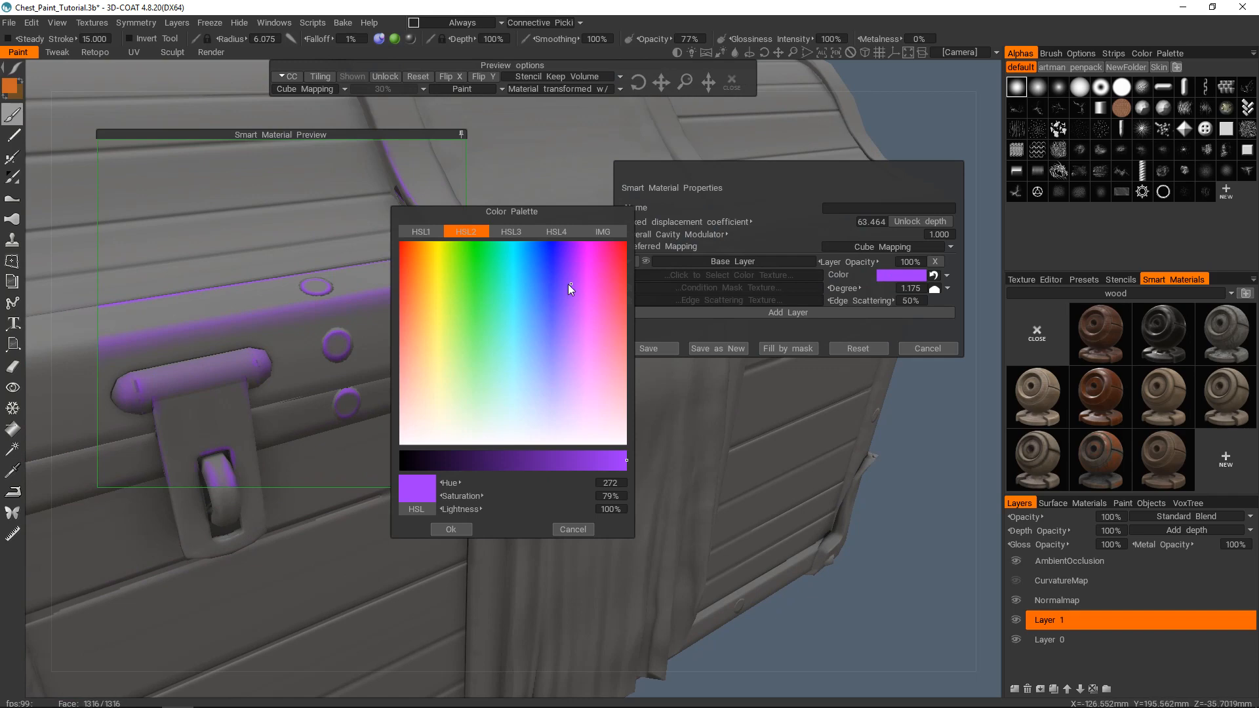
{"action": "left_click", "coordinate": [583, 261]}
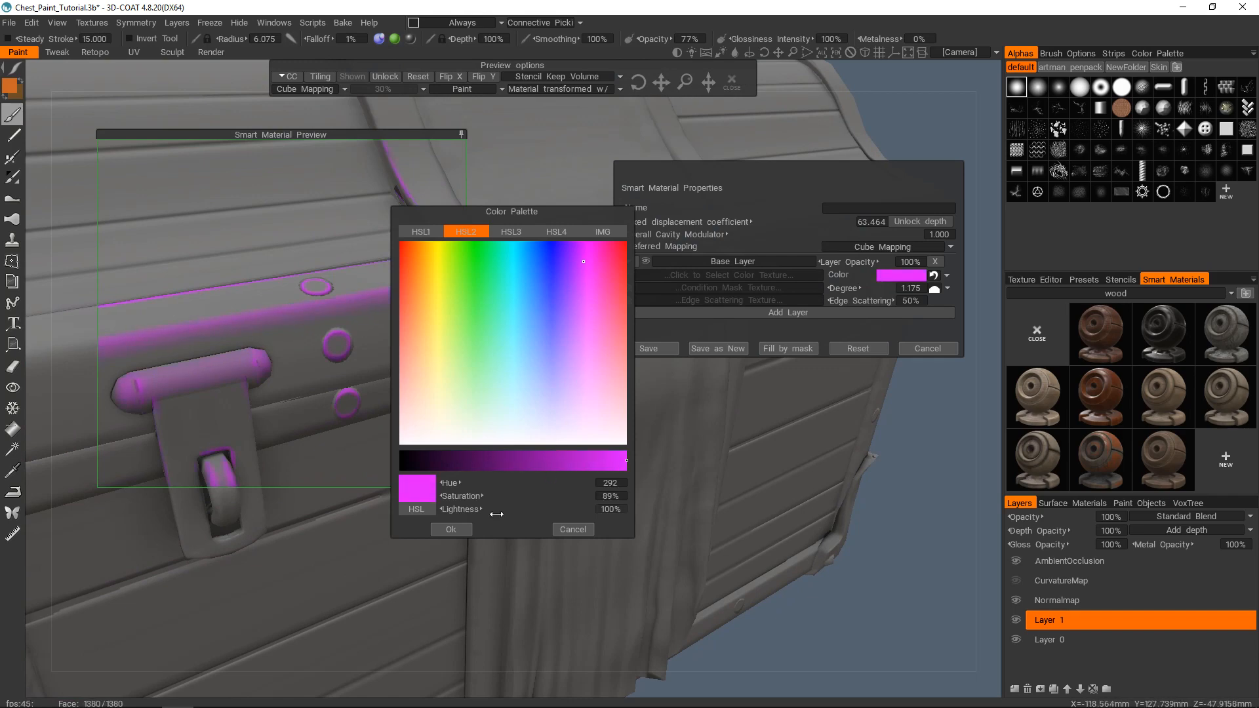
{"action": "left_click", "coordinate": [451, 529]}
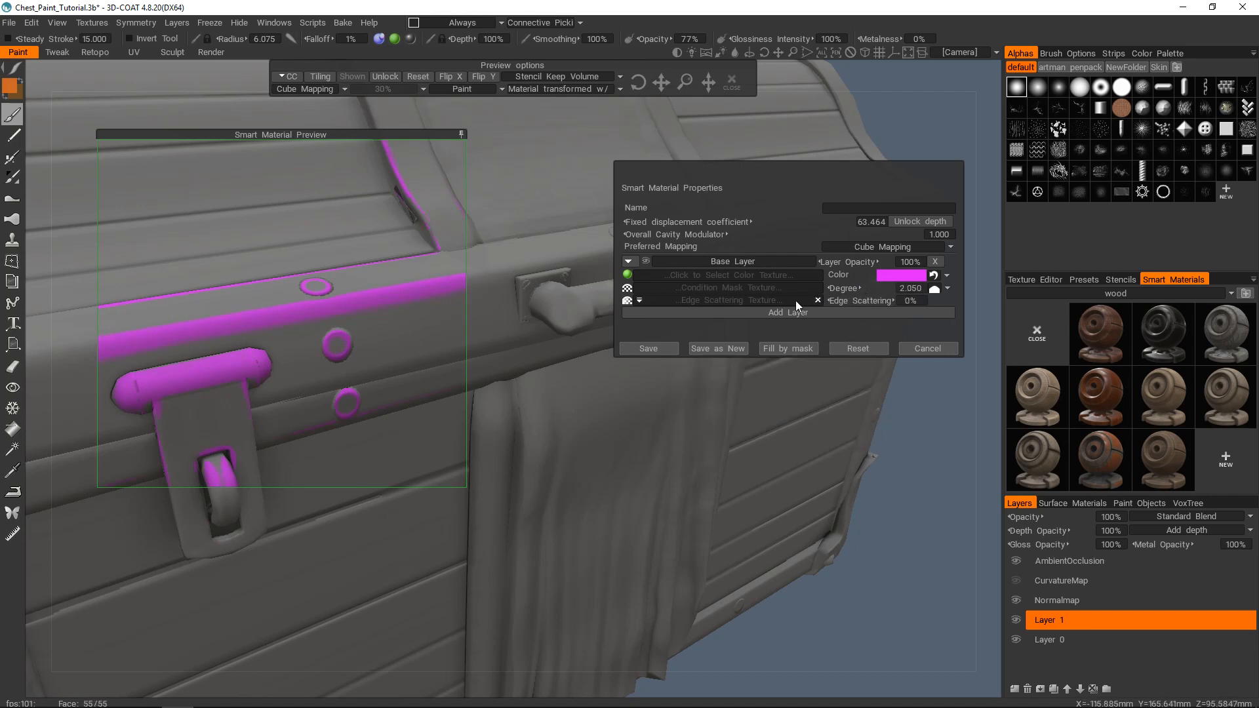
{"action": "left_click_drag", "start_coordinate": [911, 299], "coordinate": [923, 299]}
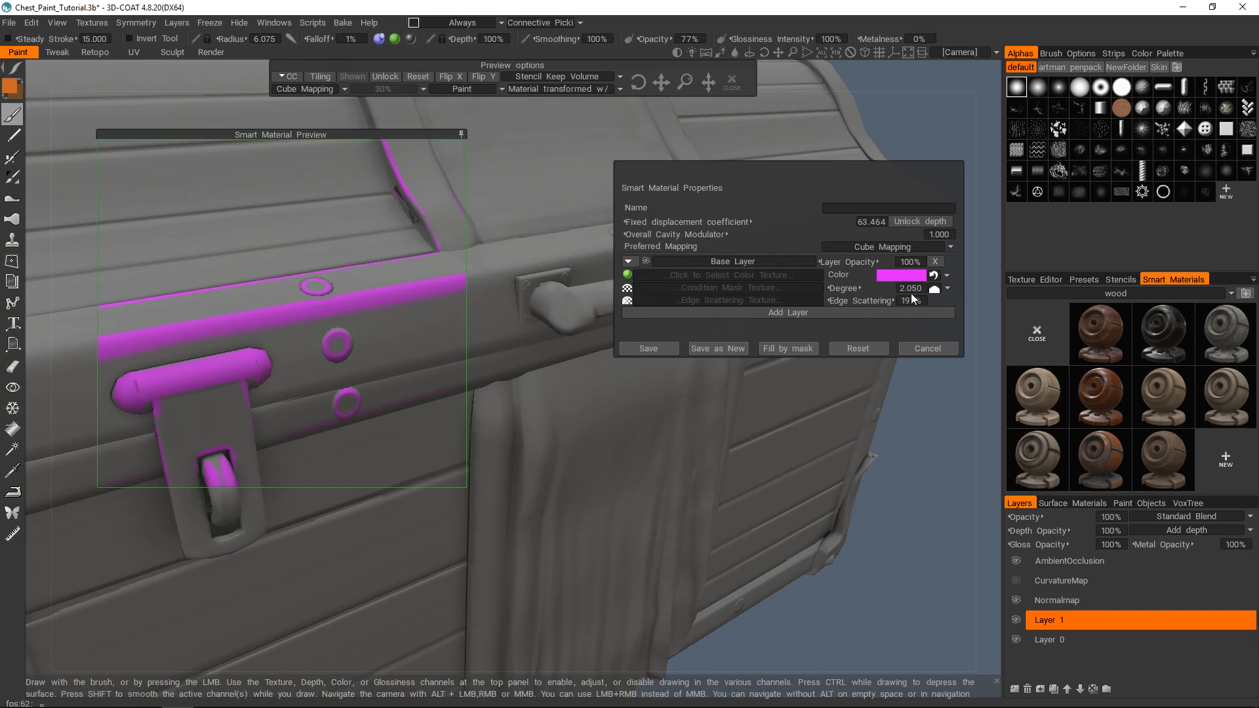
{"action": "left_click_drag", "start_coordinate": [911, 300], "coordinate": [931, 300]}
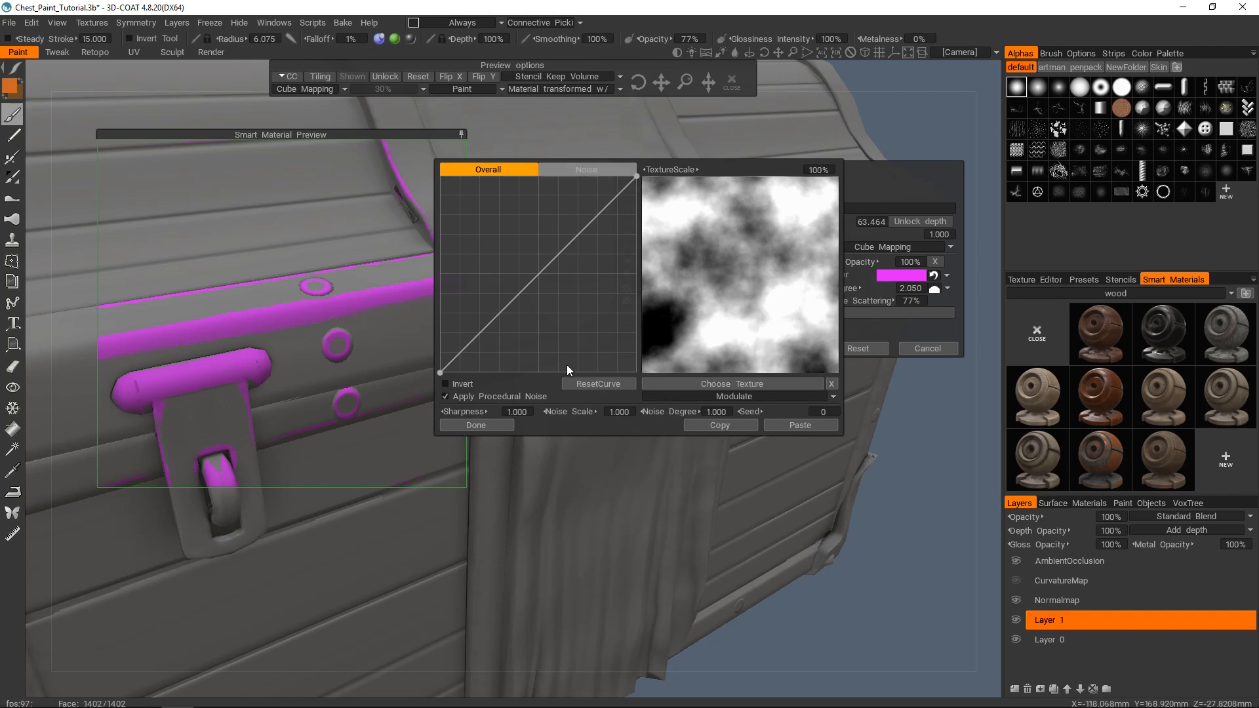
Apply procedural noise to the edge scattering texture and close the texture editor
{"action": "left_click", "coordinate": [477, 425]}
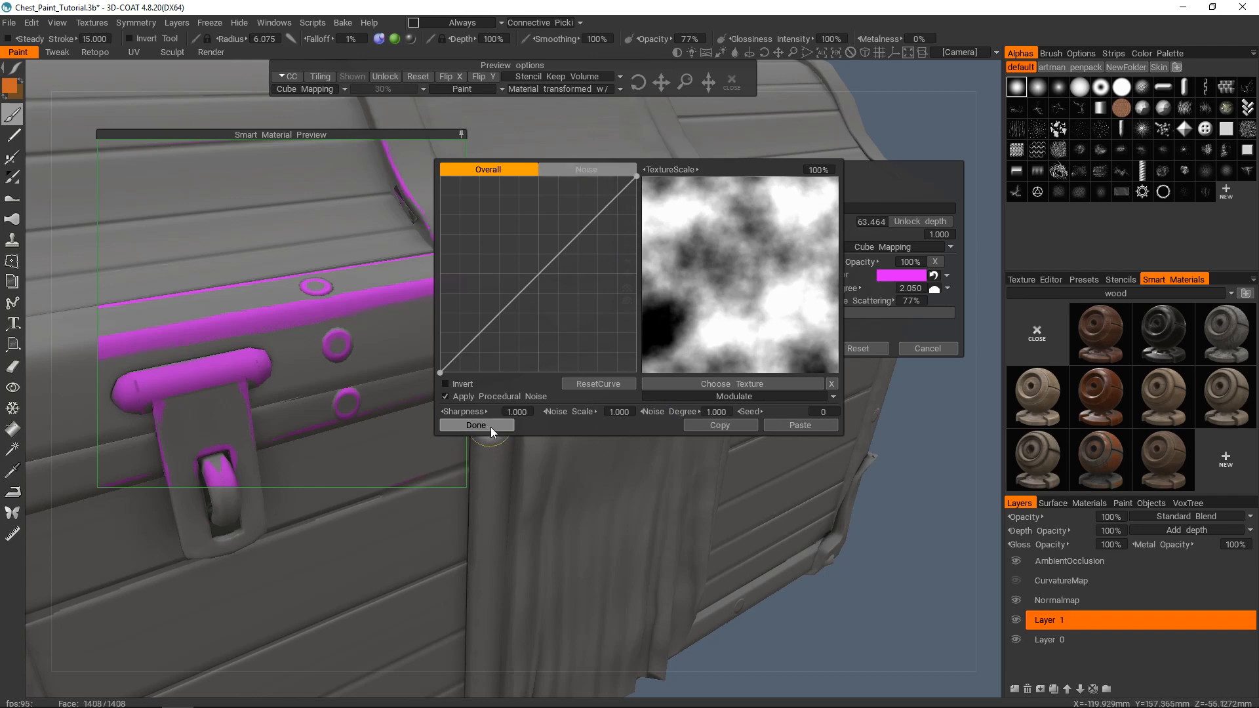
{"action": "left_click", "coordinate": [475, 425]}
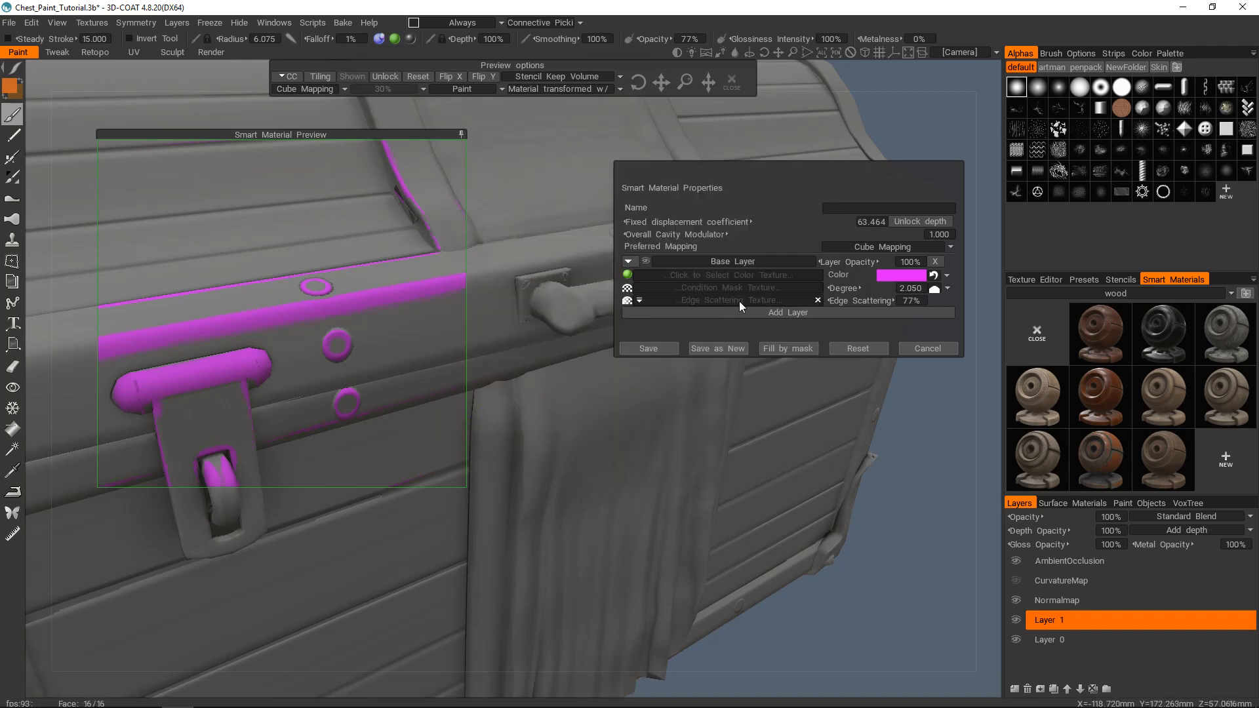
{"action": "mouse_move", "coordinate": [629, 300]}
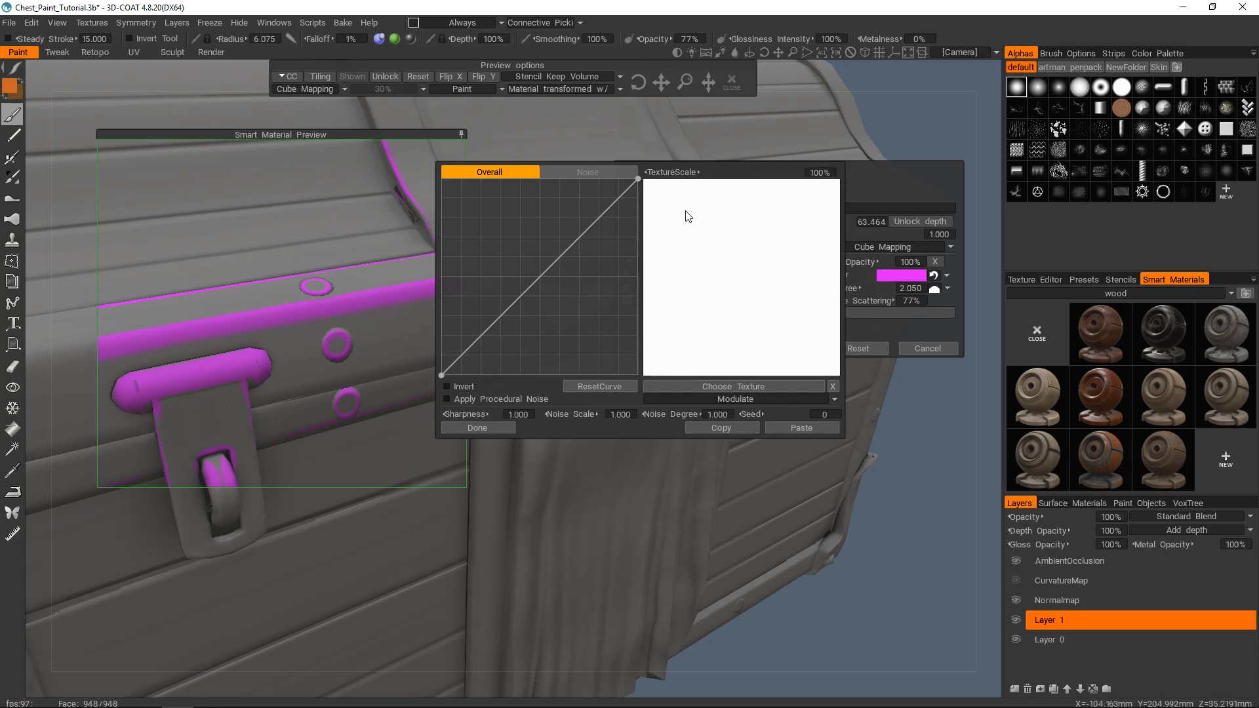
{"action": "mouse_move", "coordinate": [660, 279]}
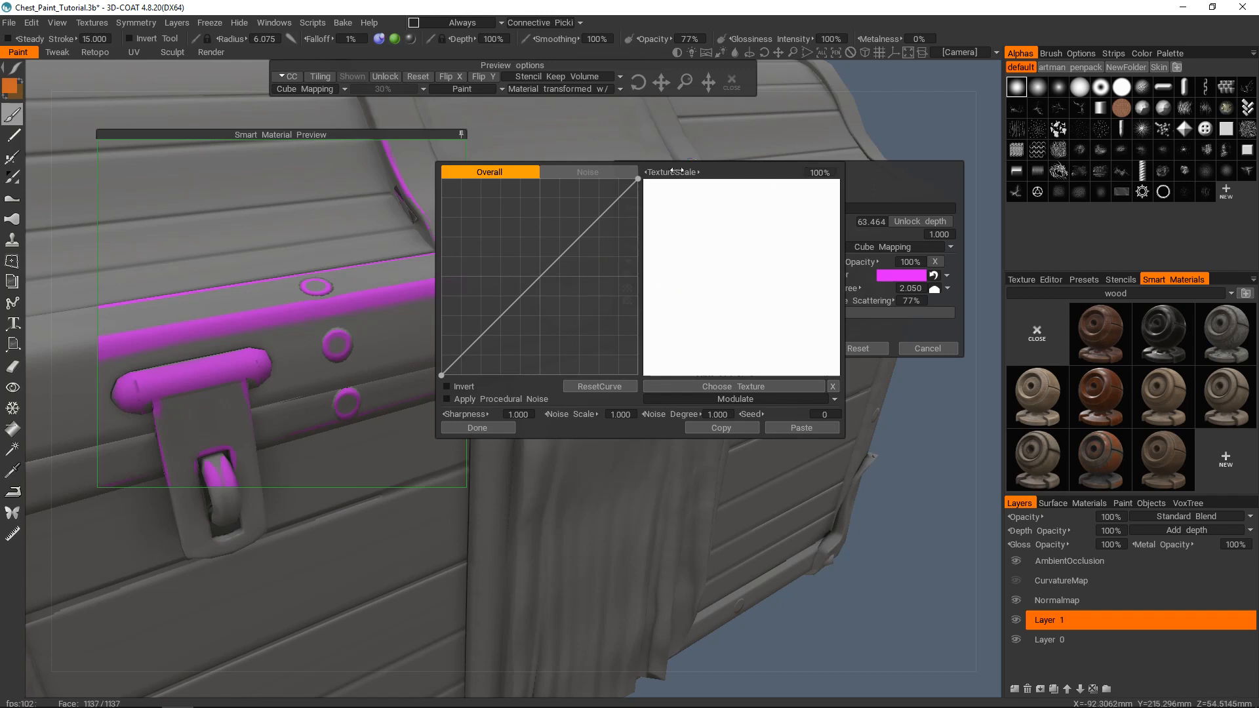
{"action": "mouse_move", "coordinate": [716, 205]}
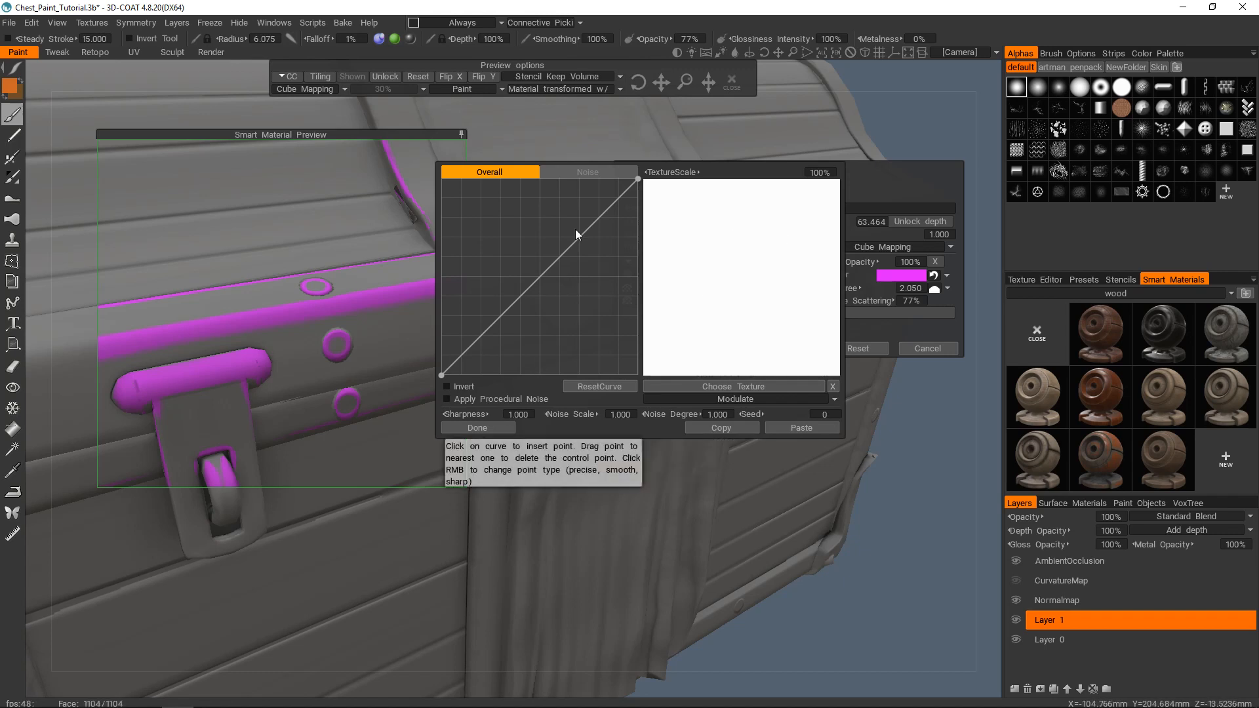
{"action": "left_click", "coordinate": [446, 399]}
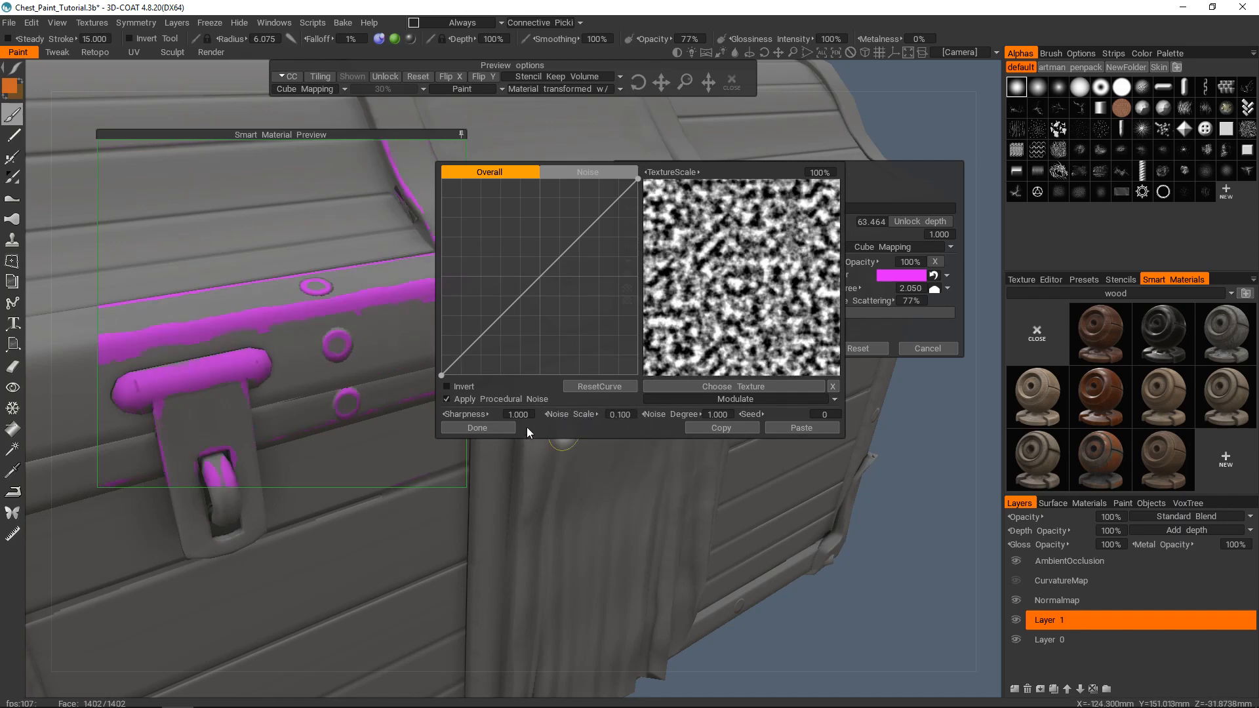
{"action": "left_click", "coordinate": [478, 427]}
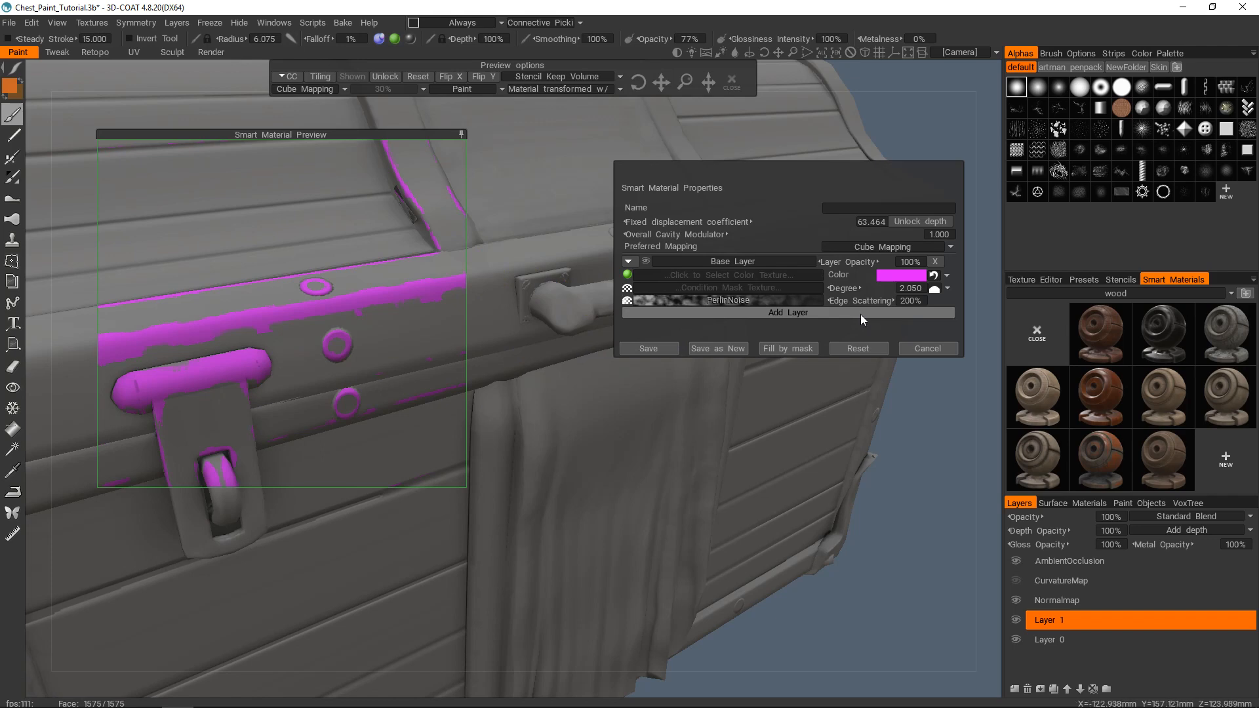
{"action": "mouse_move", "coordinate": [850, 314]}
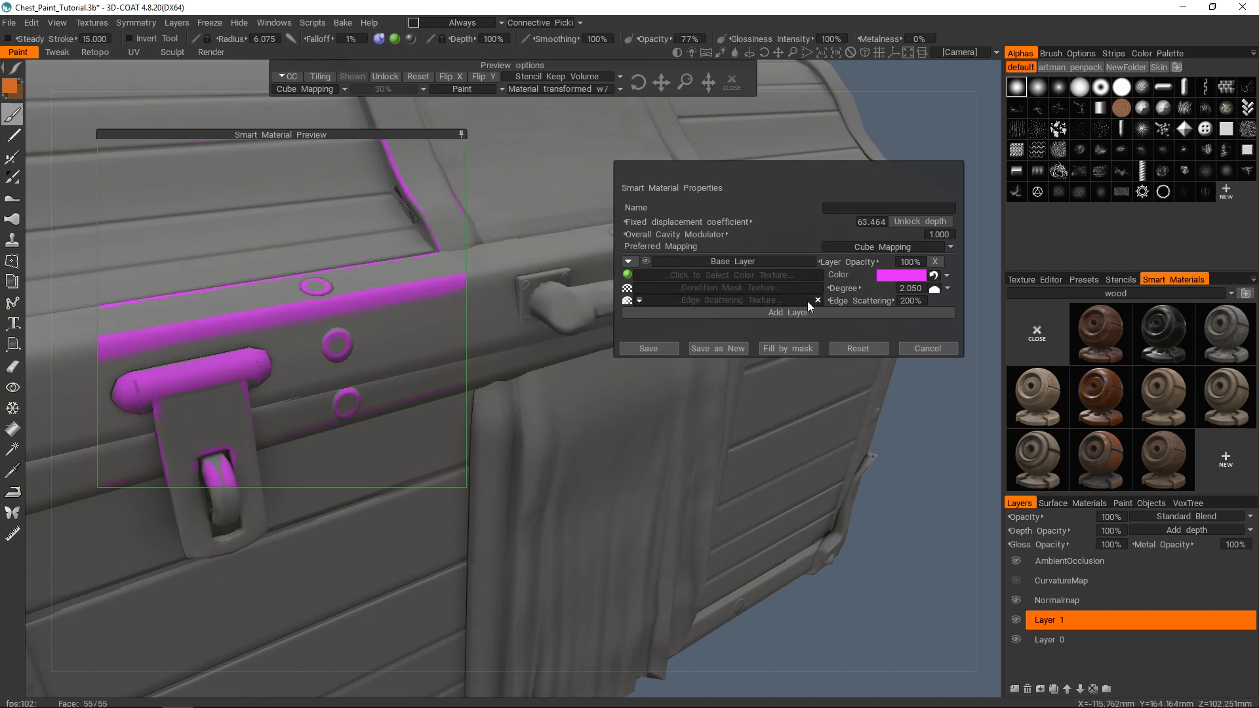
Enable the Opacity channel from the Base Layer's right-click menu
{"action": "right_click", "coordinate": [723, 261]}
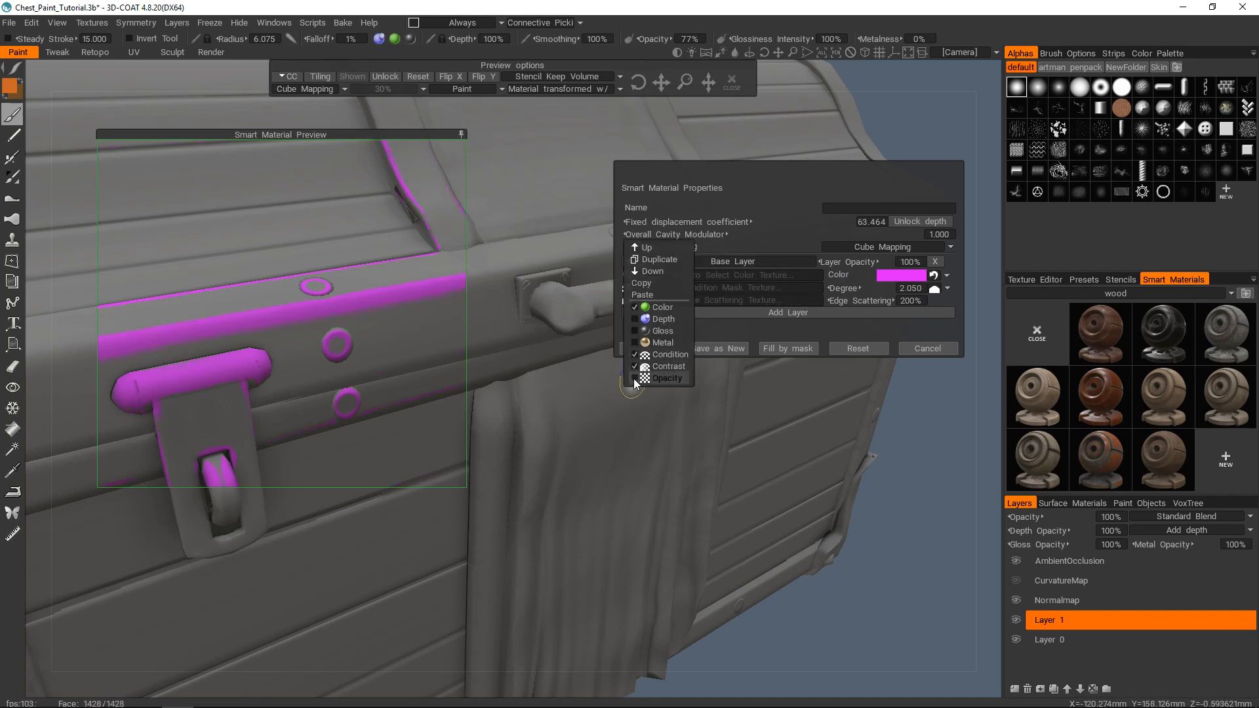
{"action": "left_click_drag", "start_coordinate": [790, 189], "coordinate": [554, 279]}
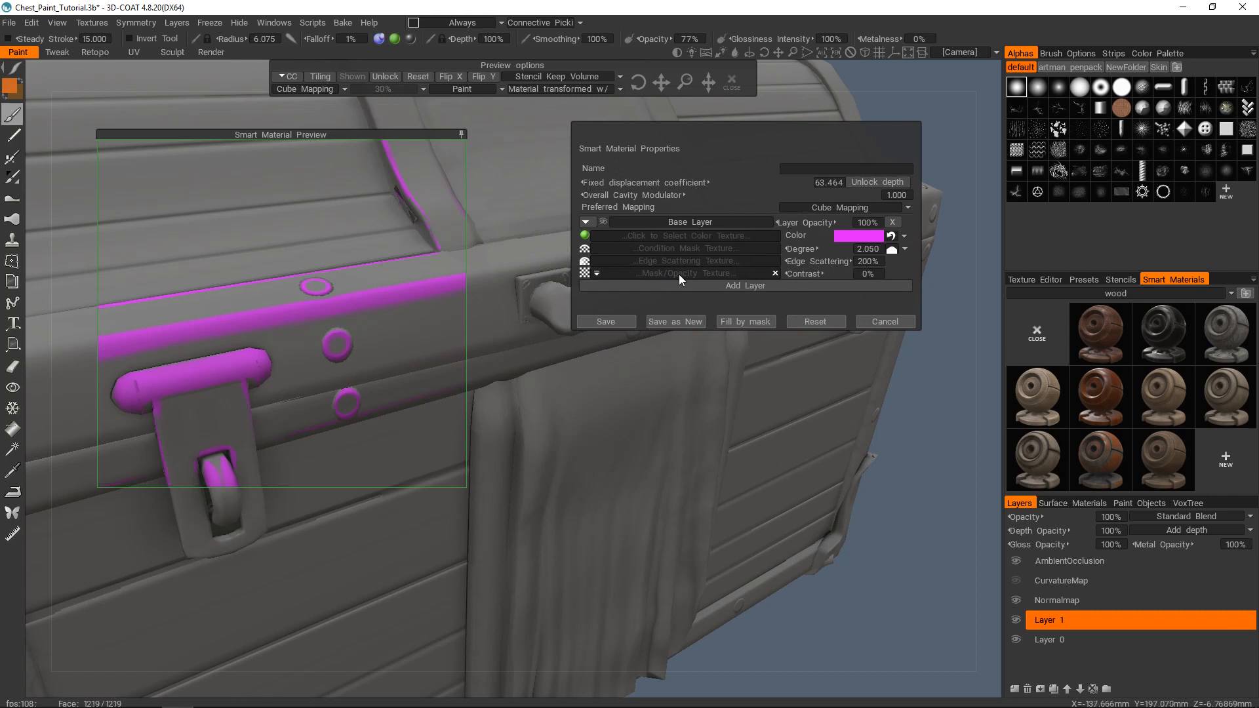
{"action": "mouse_move", "coordinate": [705, 280]}
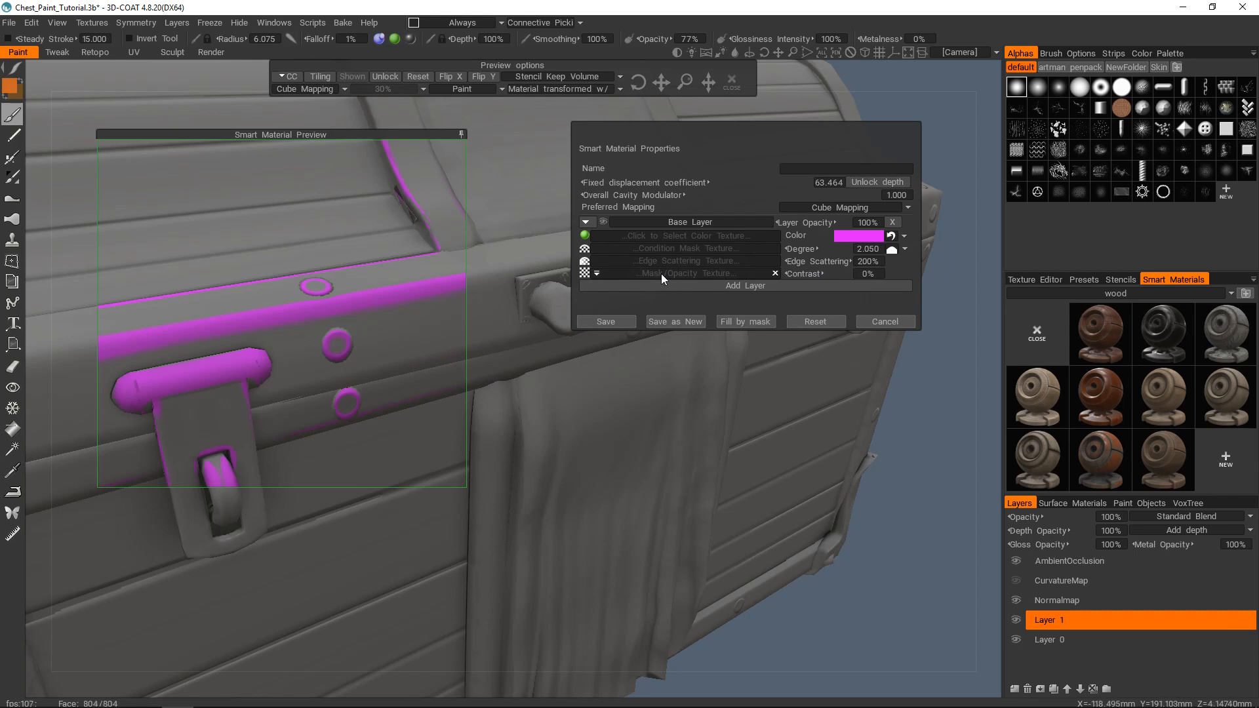
{"action": "mouse_move", "coordinate": [679, 277]}
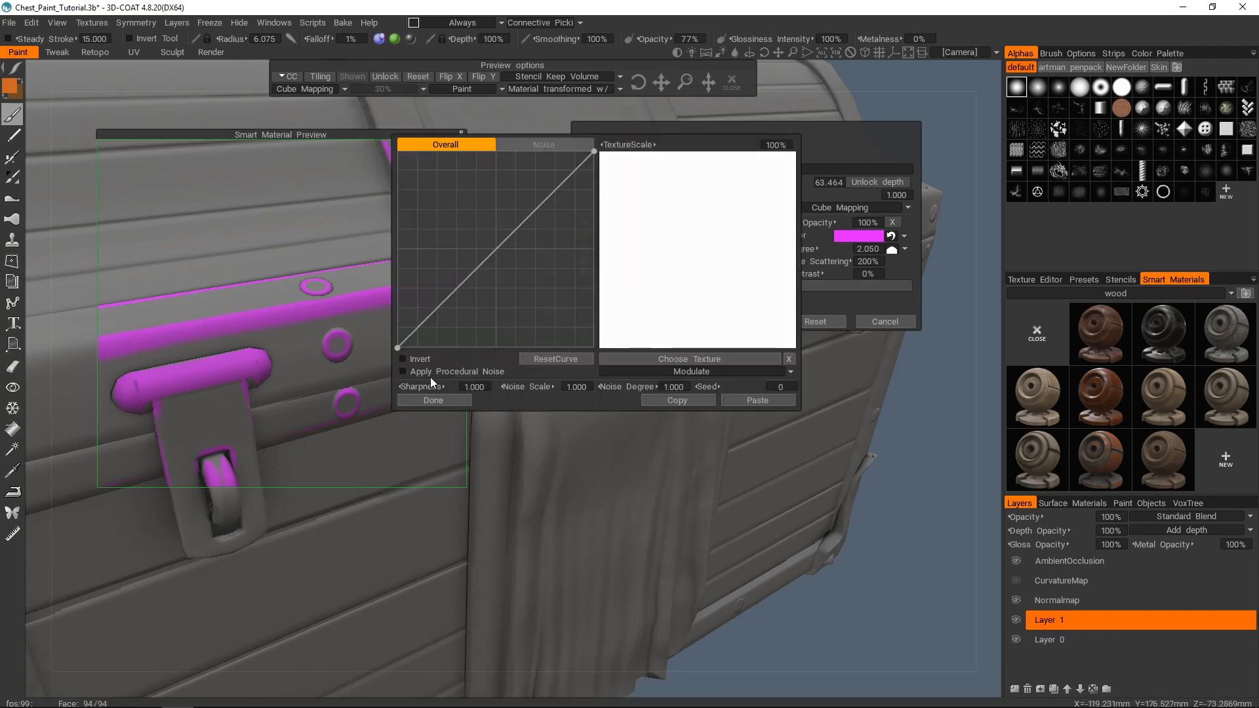
Give the opacity mask procedural noise and lower the Base Layer degree to about 1.55
{"action": "left_click", "coordinate": [402, 371]}
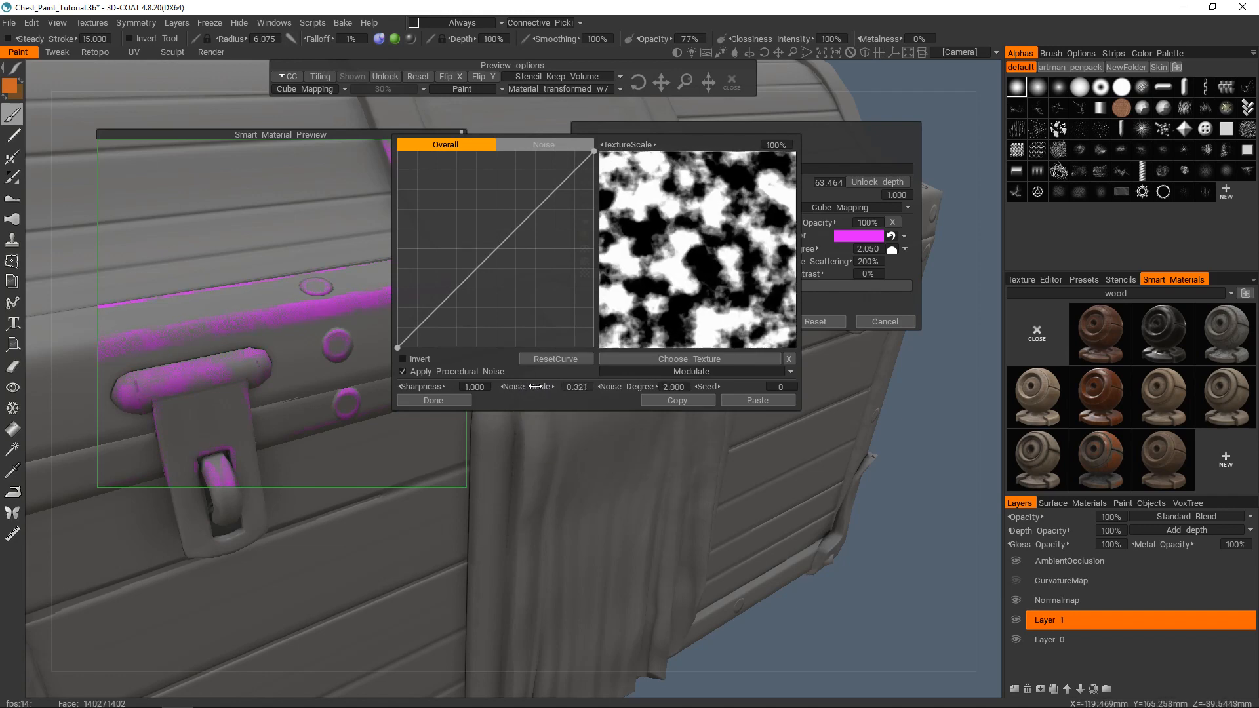
{"action": "left_click", "coordinate": [432, 400]}
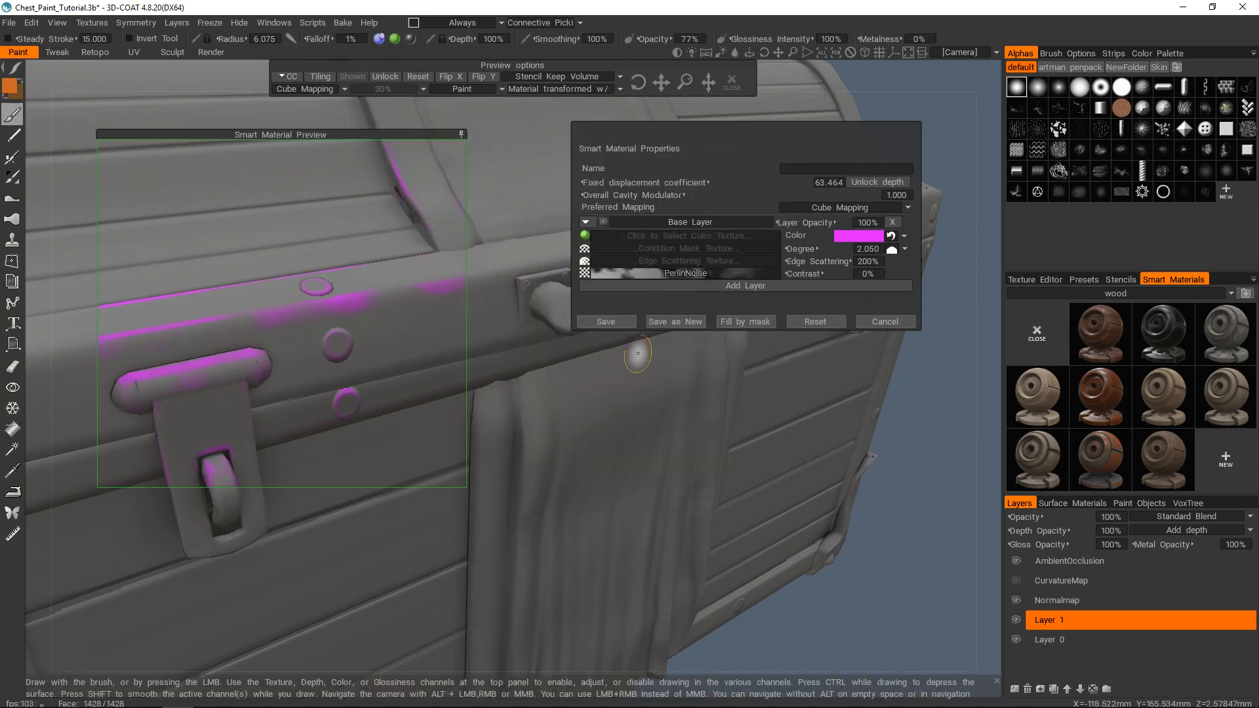
{"action": "mouse_move", "coordinate": [689, 411]}
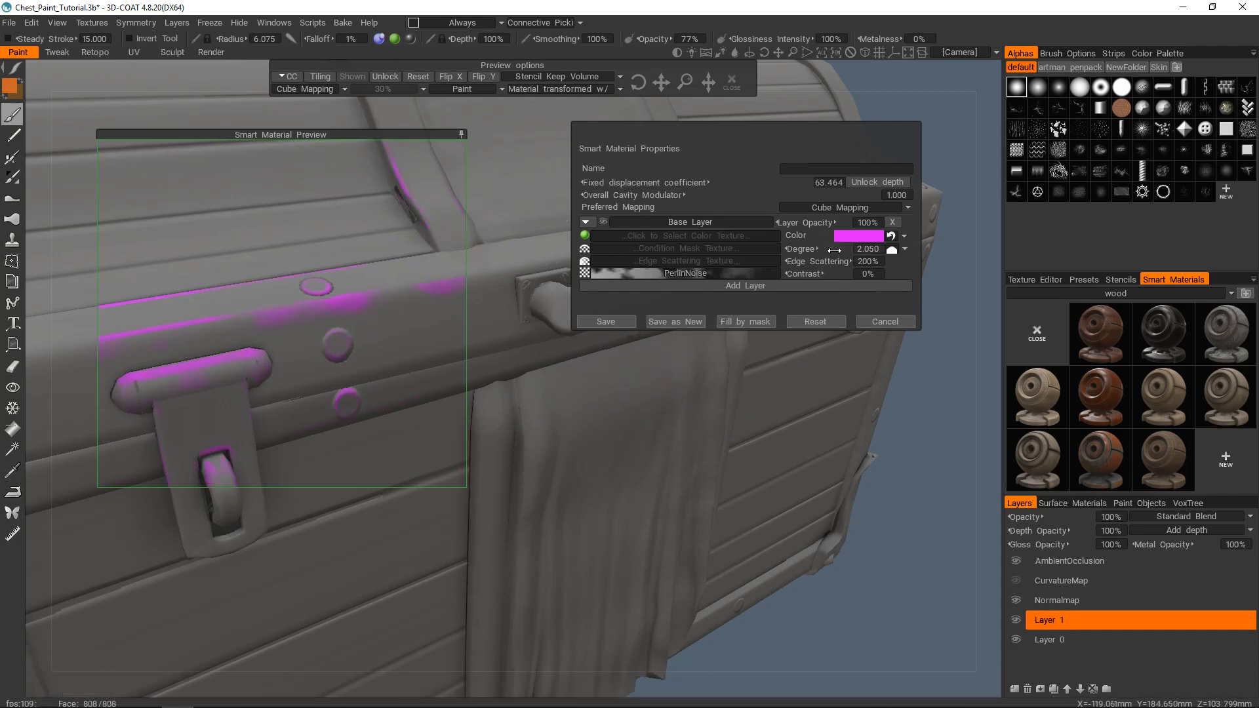
{"action": "left_click_drag", "start_coordinate": [835, 249], "coordinate": [826, 250]}
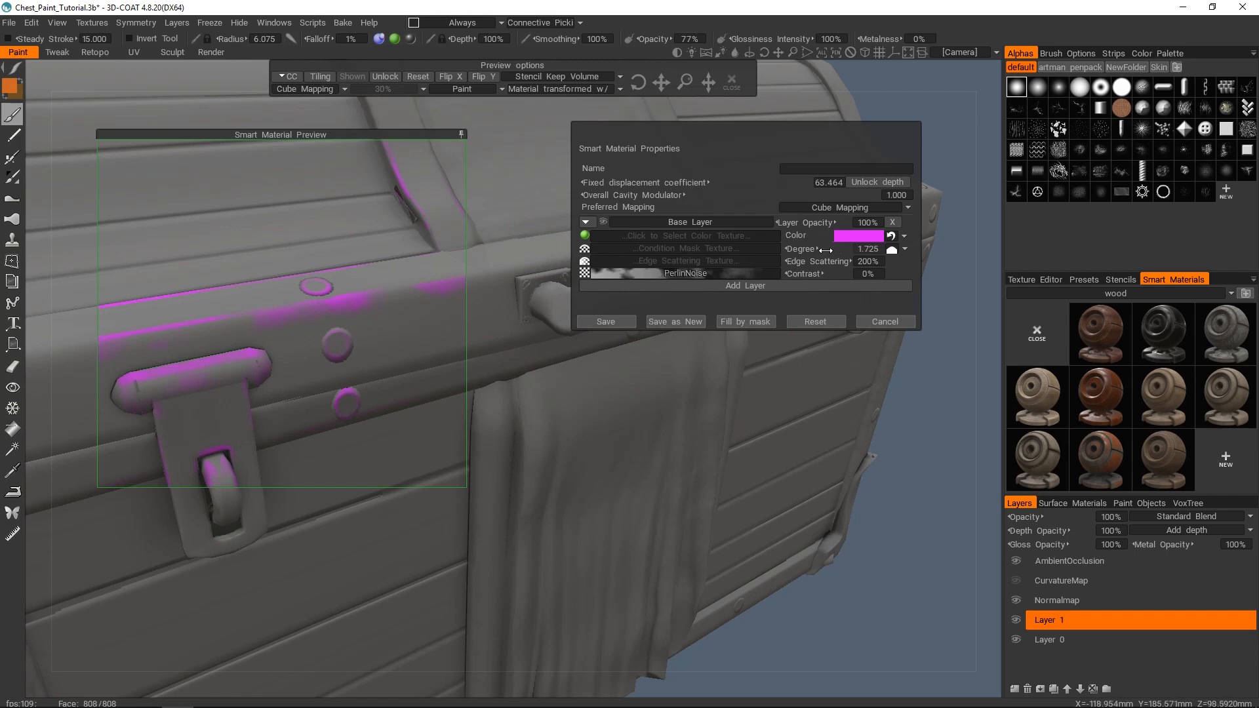
{"action": "left_click_drag", "start_coordinate": [831, 249], "coordinate": [811, 250]}
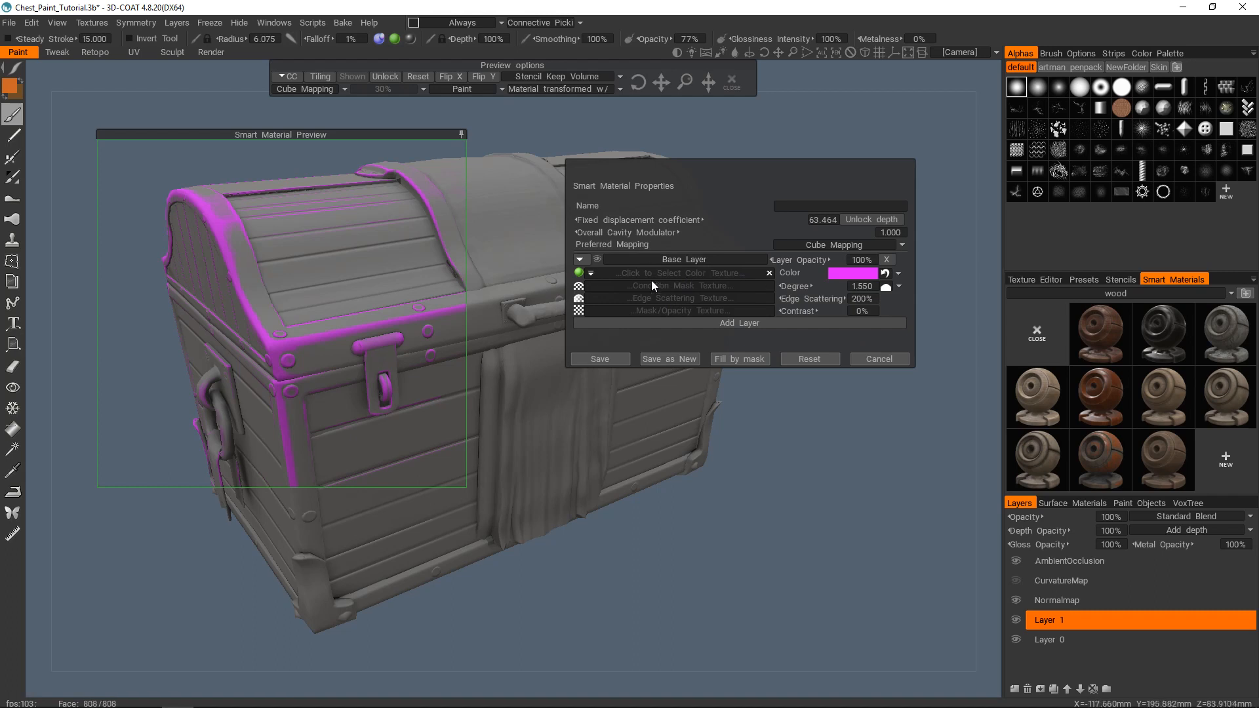
{"action": "mouse_move", "coordinate": [684, 276]}
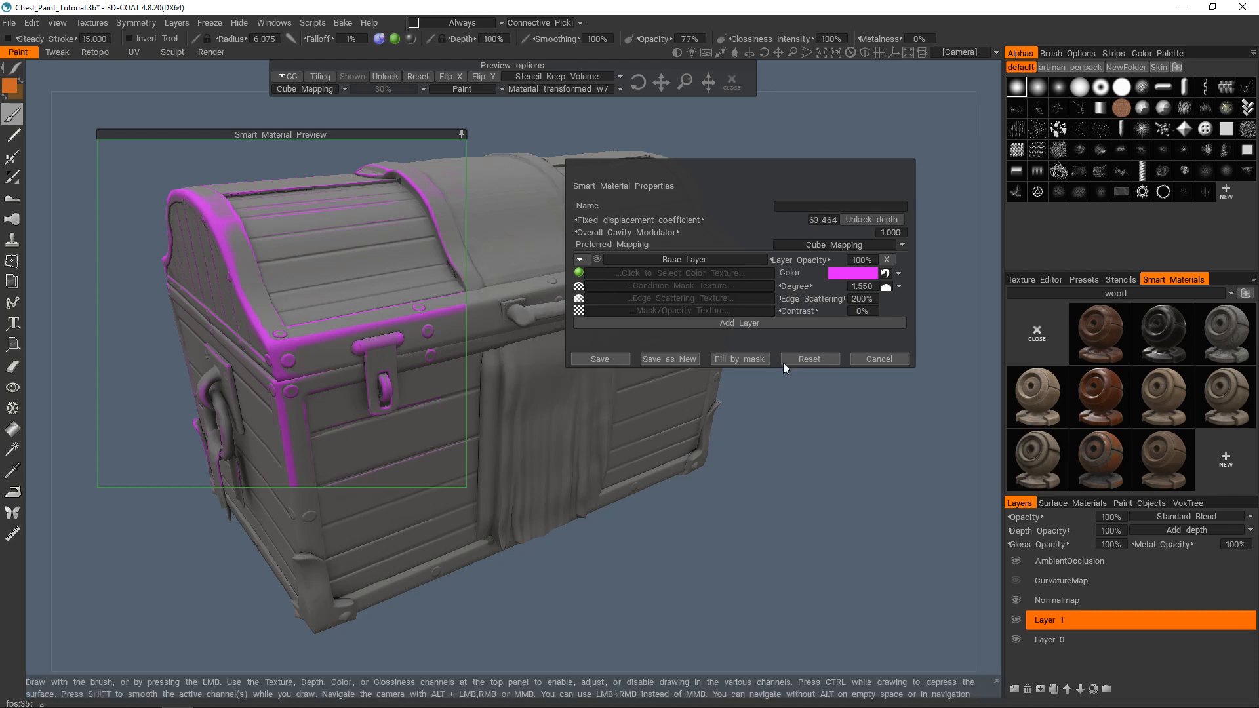
Cancel the Smart Material Properties window
{"action": "left_click", "coordinate": [879, 359]}
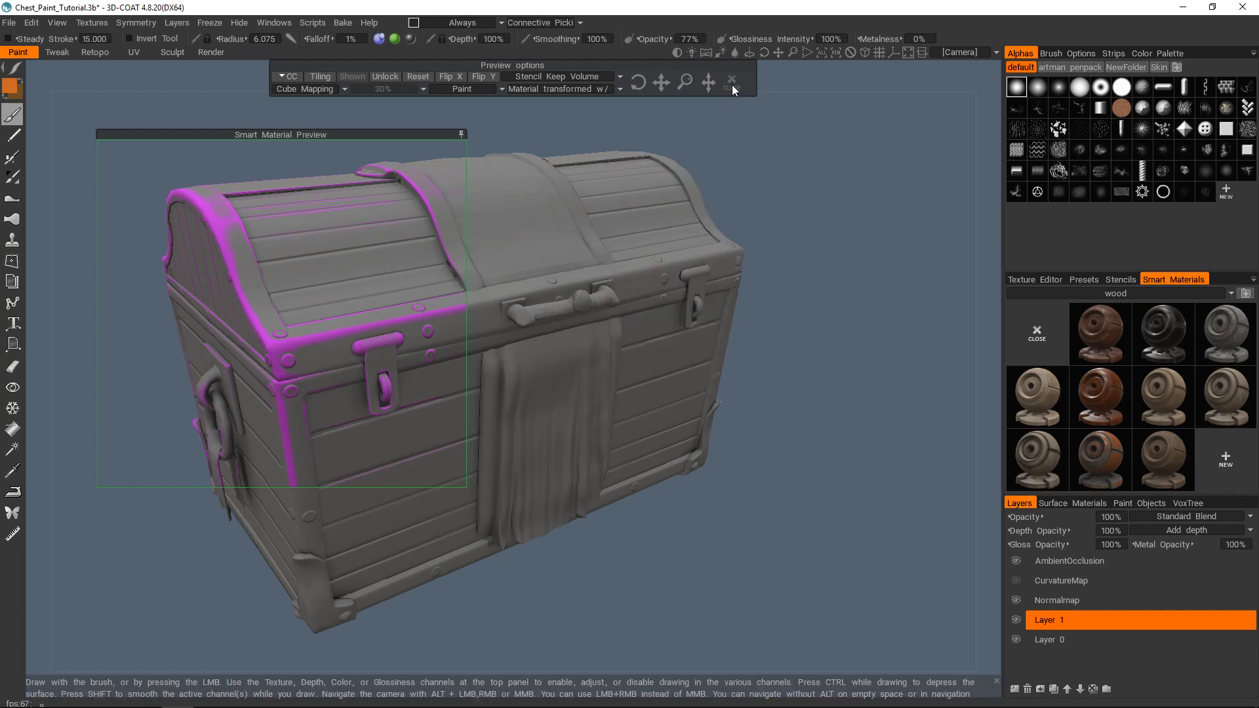
Close the smart material preview bar, returning the chest to plain grey
{"action": "left_click", "coordinate": [1162, 460]}
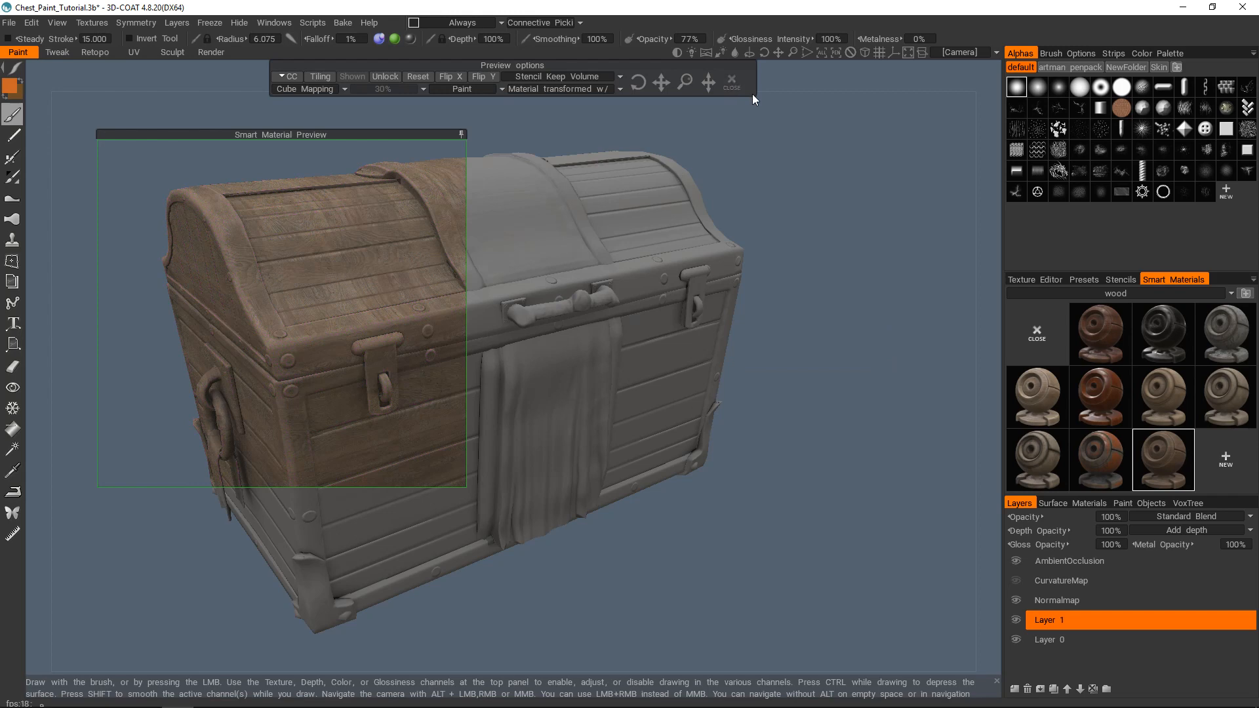
{"action": "mouse_move", "coordinate": [735, 86]}
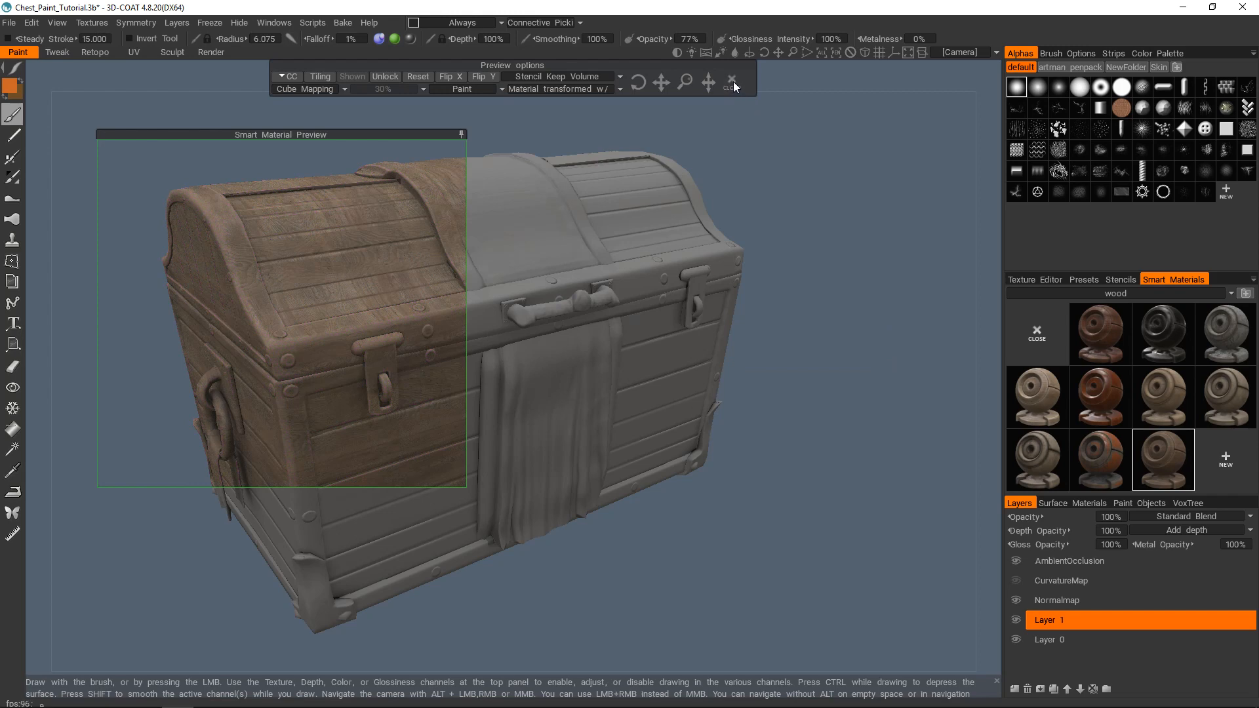
{"action": "left_click", "coordinate": [732, 81]}
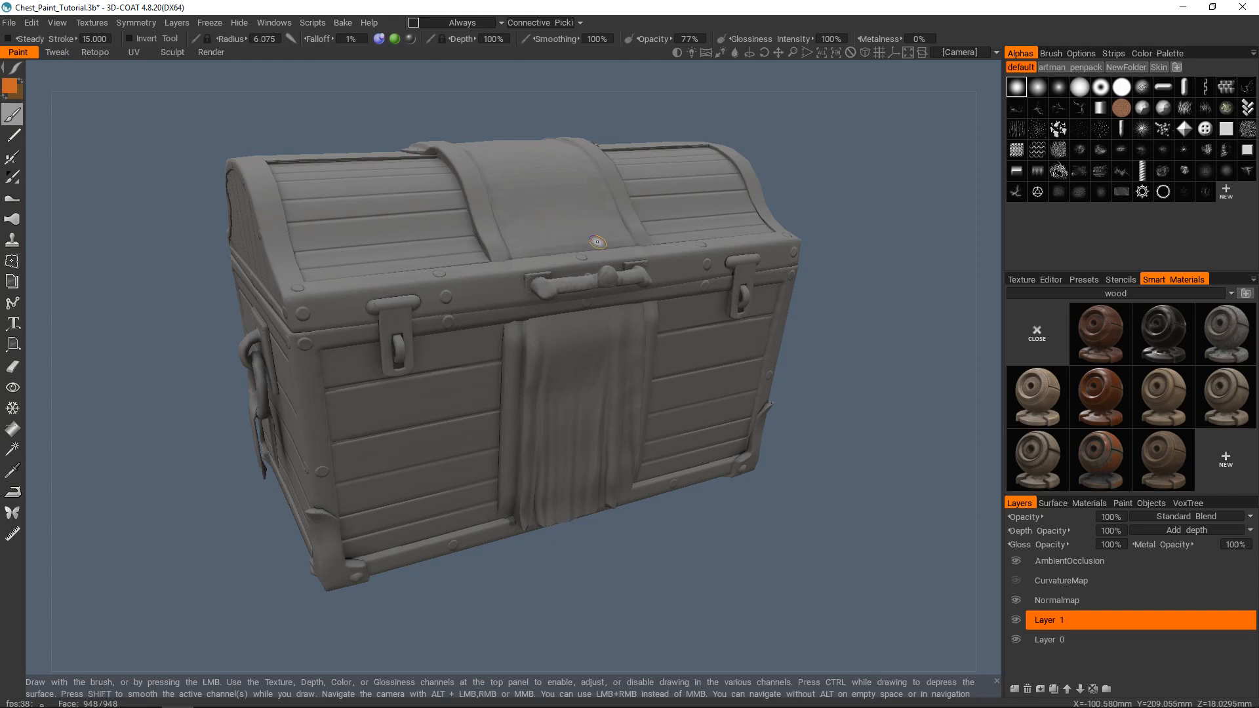
{"action": "mouse_move", "coordinate": [1052, 376]}
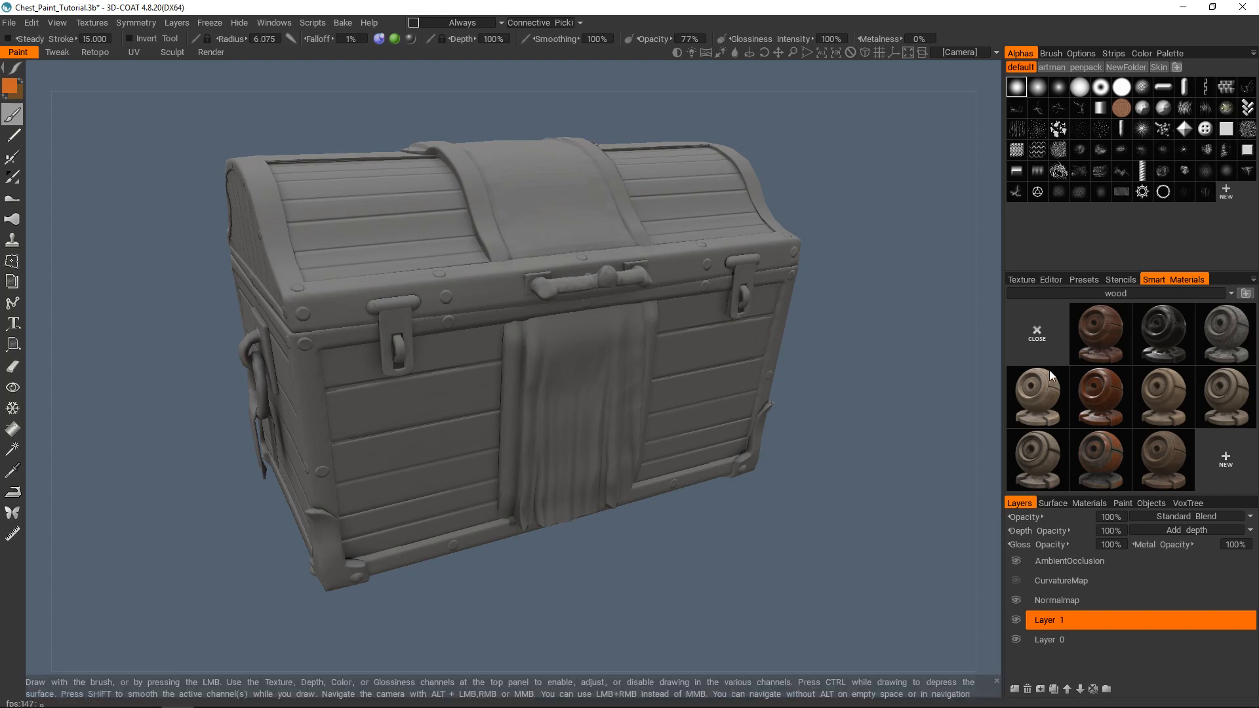